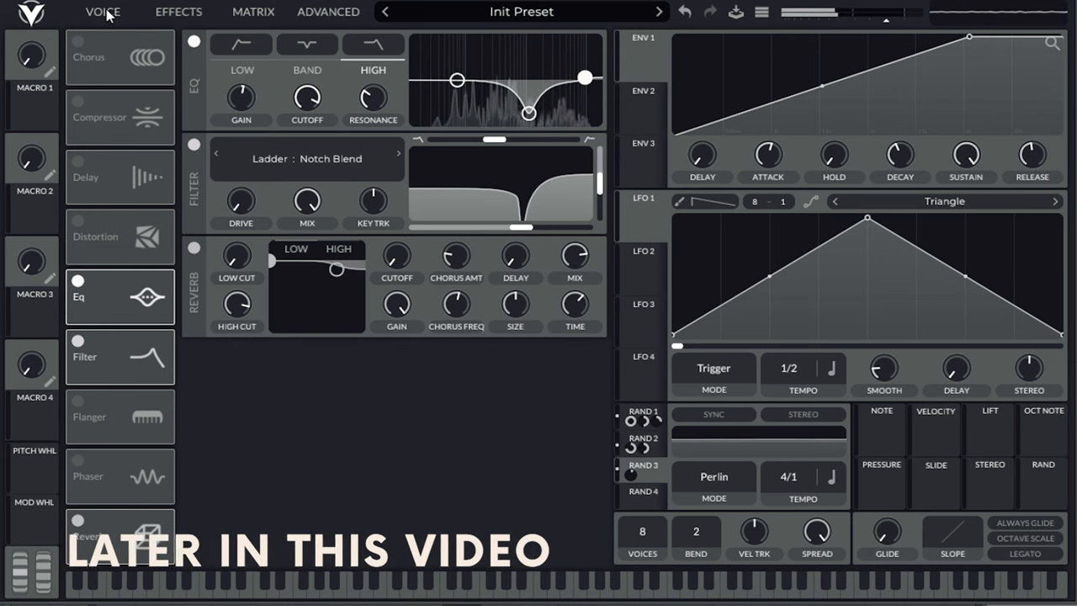
Switch to the ADVANCED page showing the OSC 1 and OSC 2 unison stack settings
left_click(327, 12)
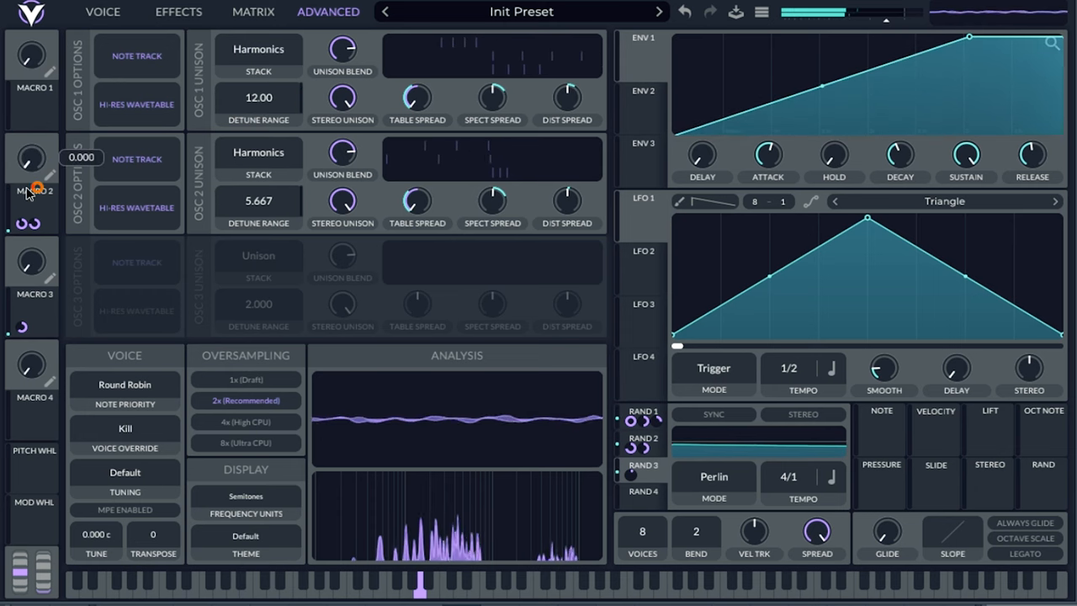
Drag a control on the left side of the oscillator page
left_click_drag(31, 158, 31, 139)
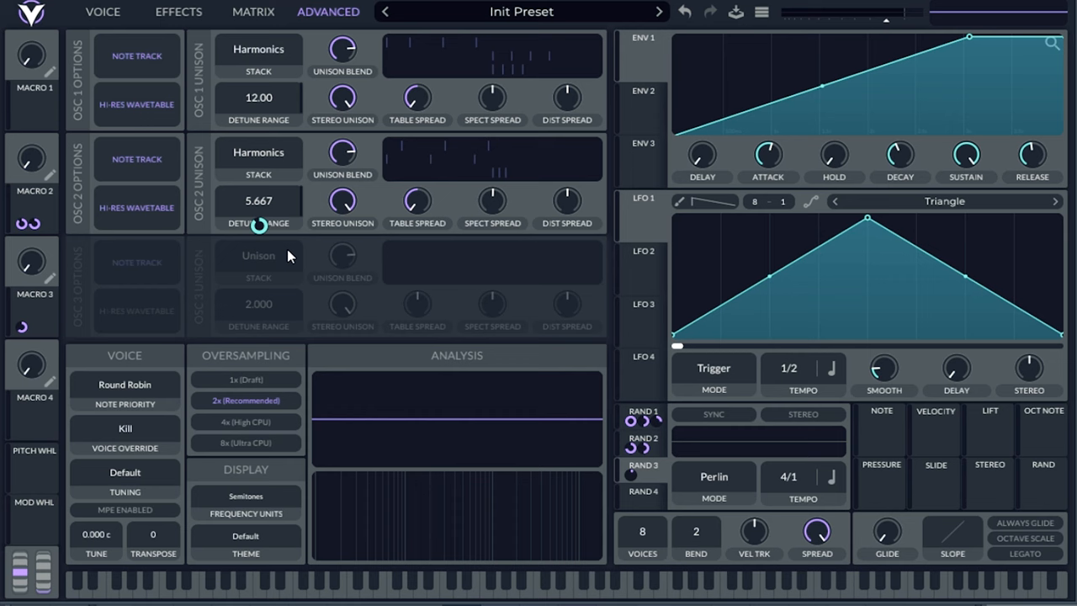
mouse_move(145, 61)
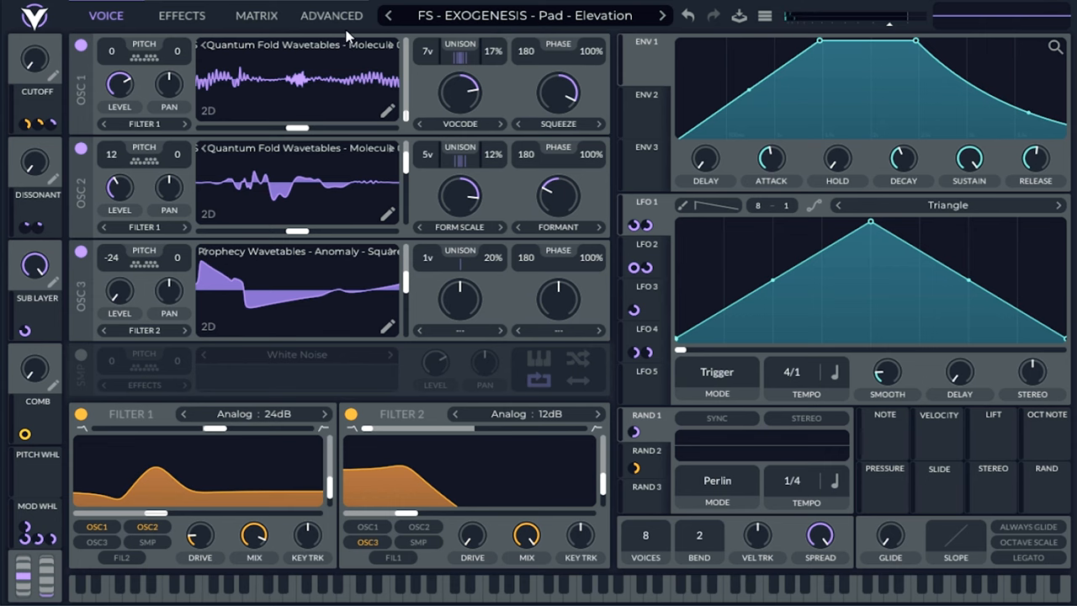
left_click(331, 16)
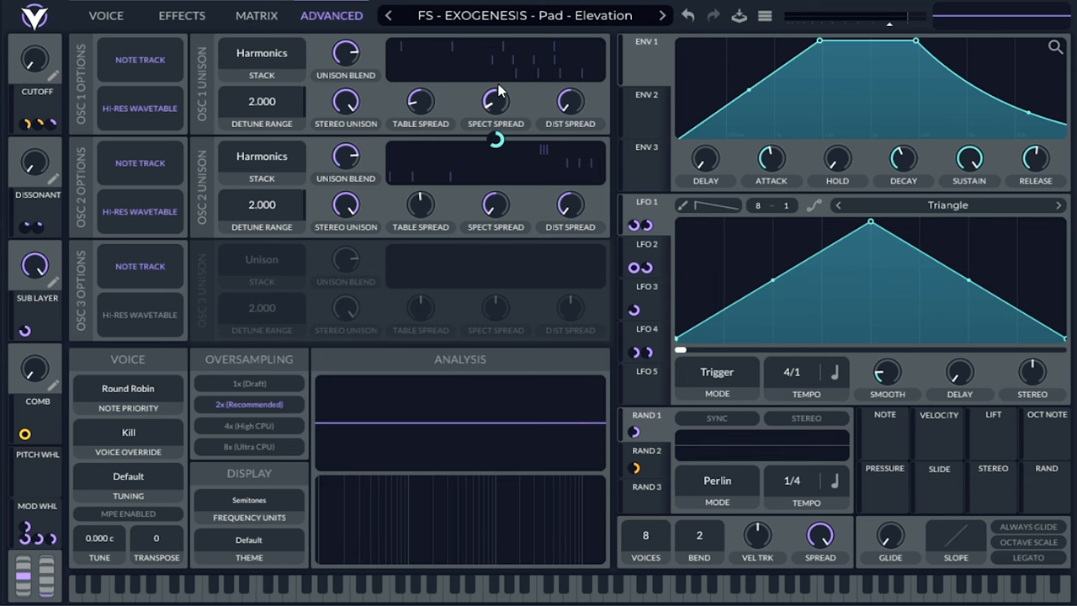
left_click(107, 16)
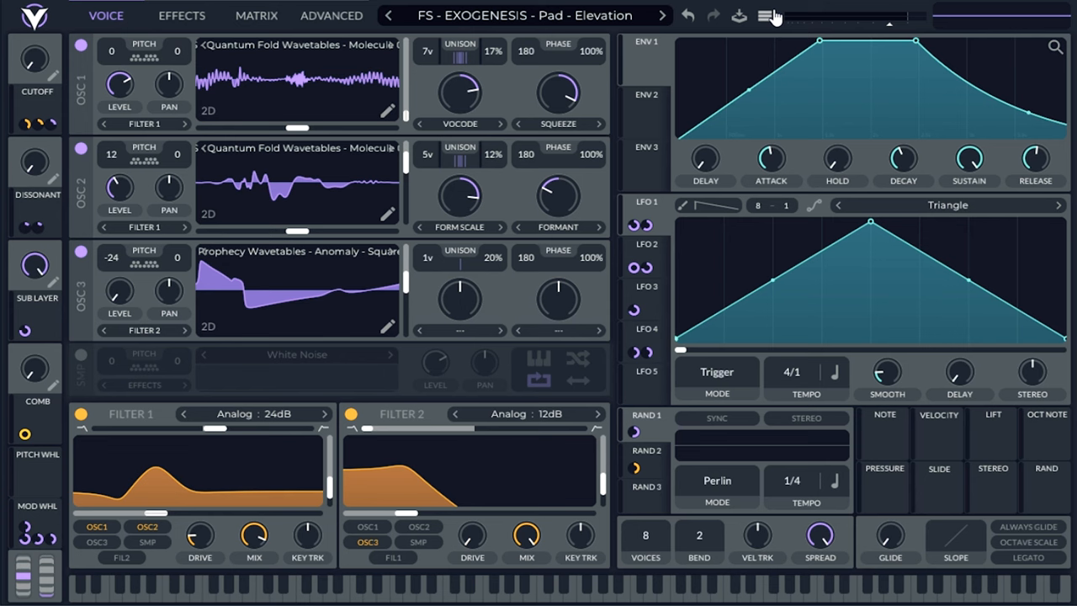
Reset Vital to the blank Init Preset from the preset options menu
left_click(782, 17)
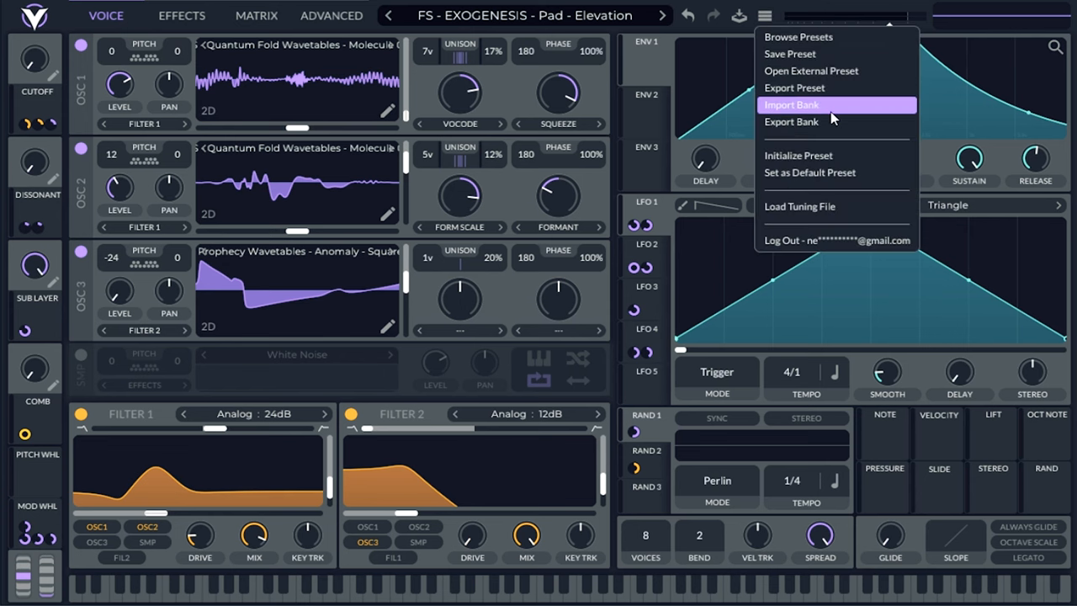
left_click(797, 155)
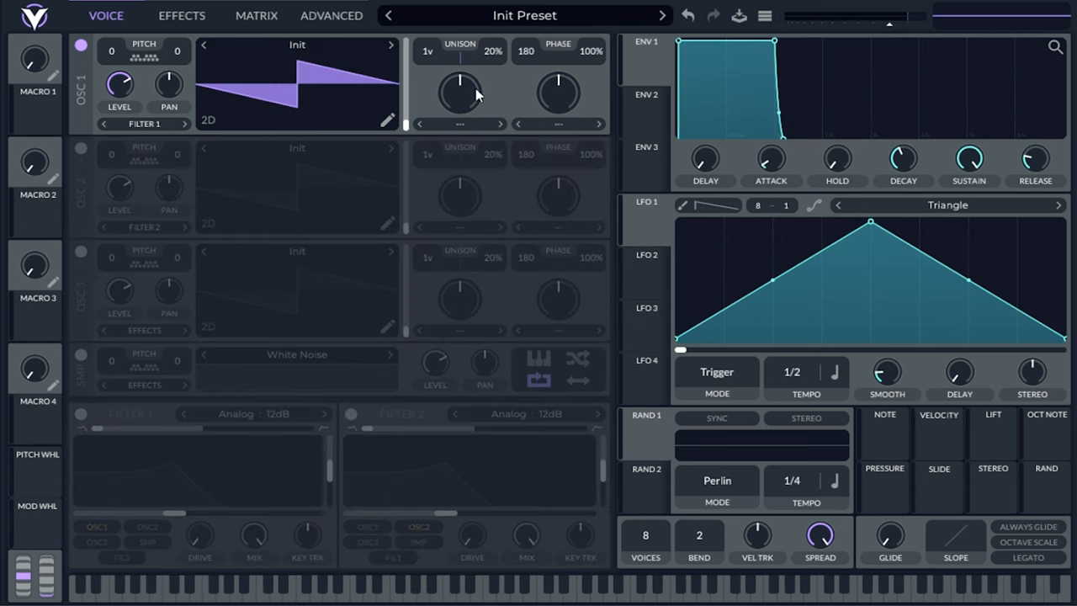
mouse_move(284, 46)
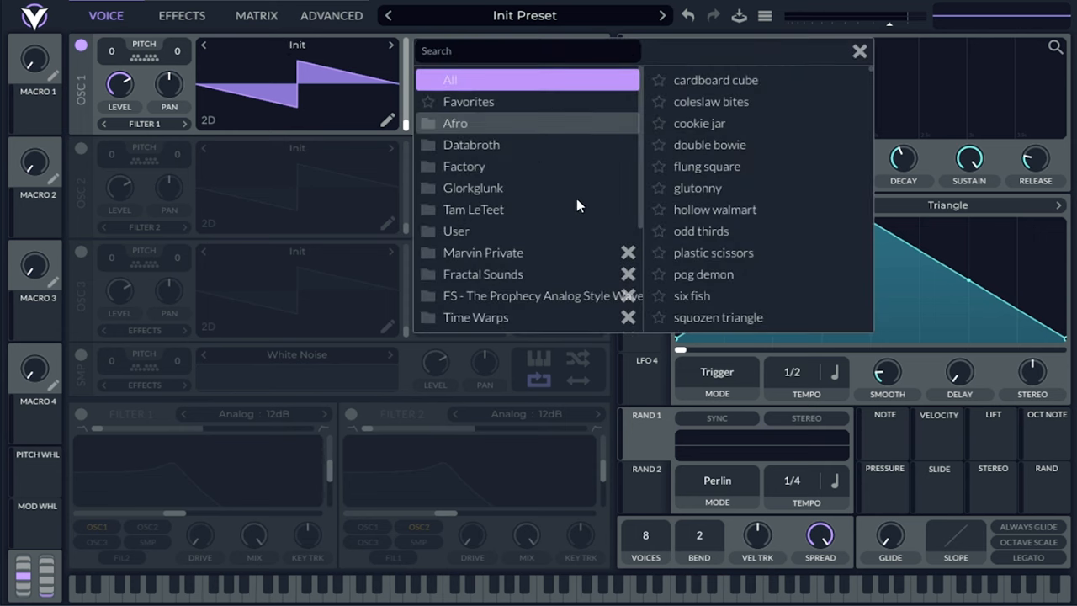
Scroll the wavetable browser and open the Sparks folder of Quantum Fold wavetables
scroll("down", 3)
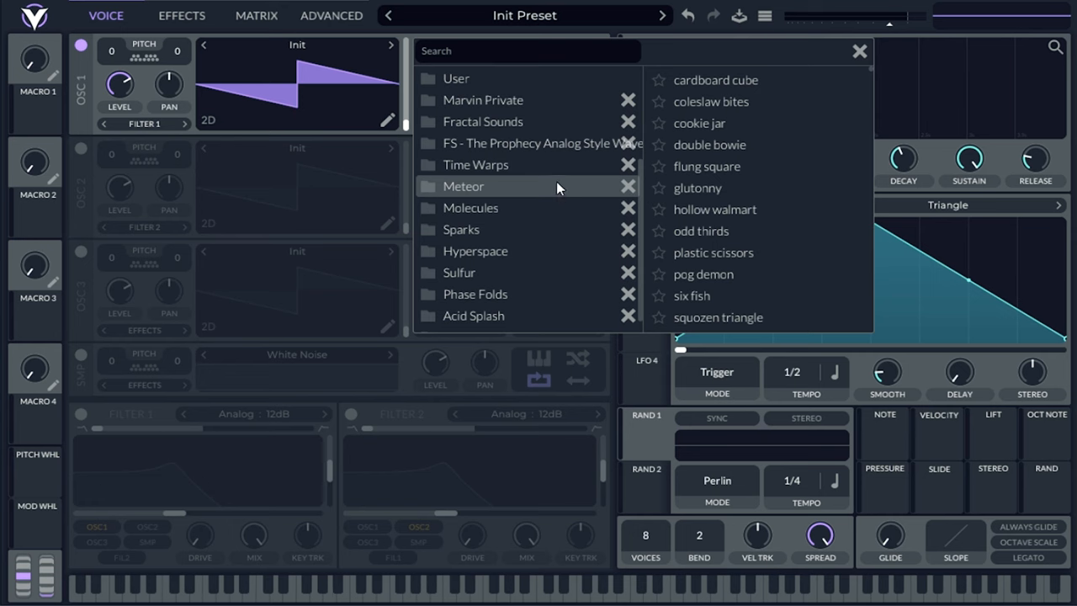
left_click(495, 229)
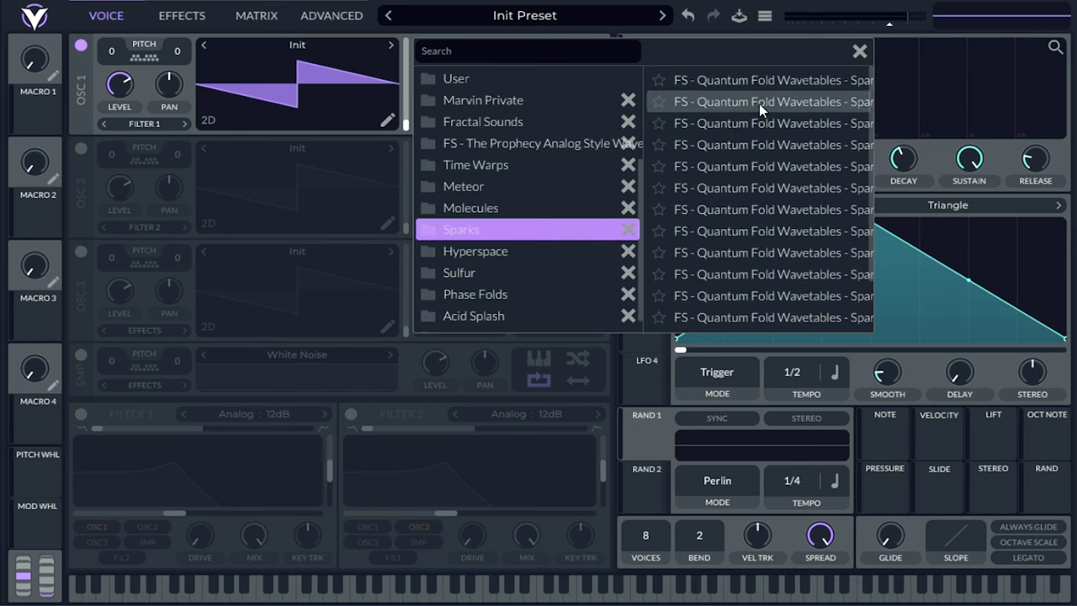
mouse_move(747, 166)
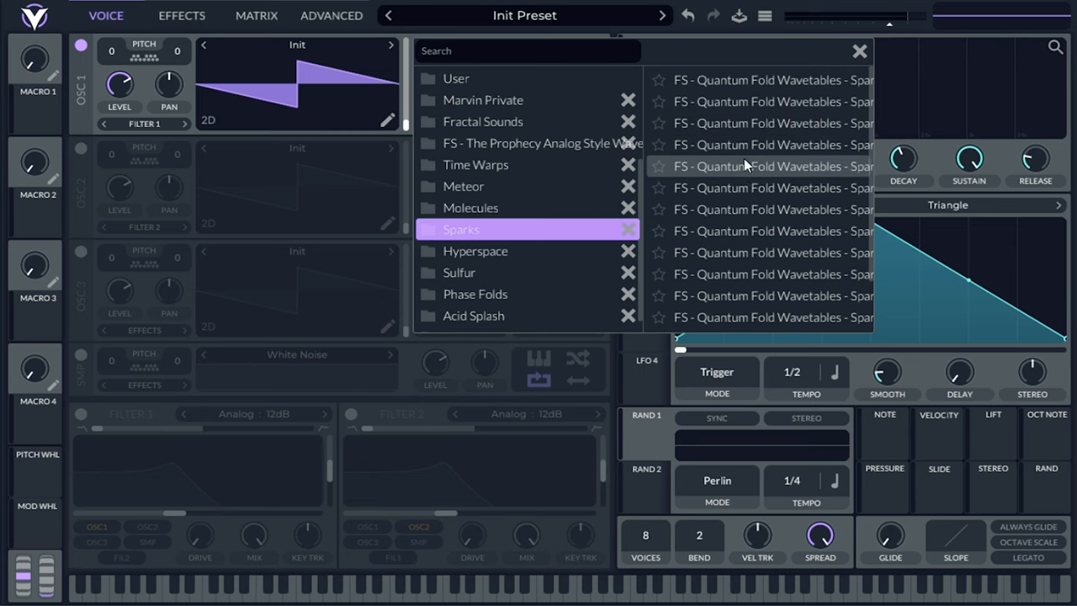
mouse_move(789, 100)
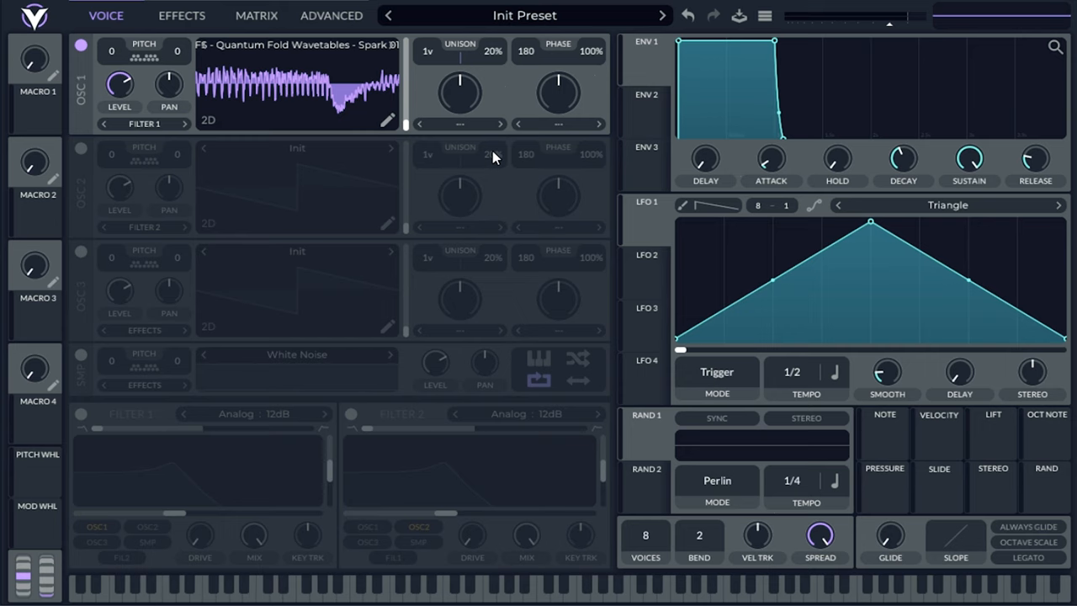
mouse_move(370, 120)
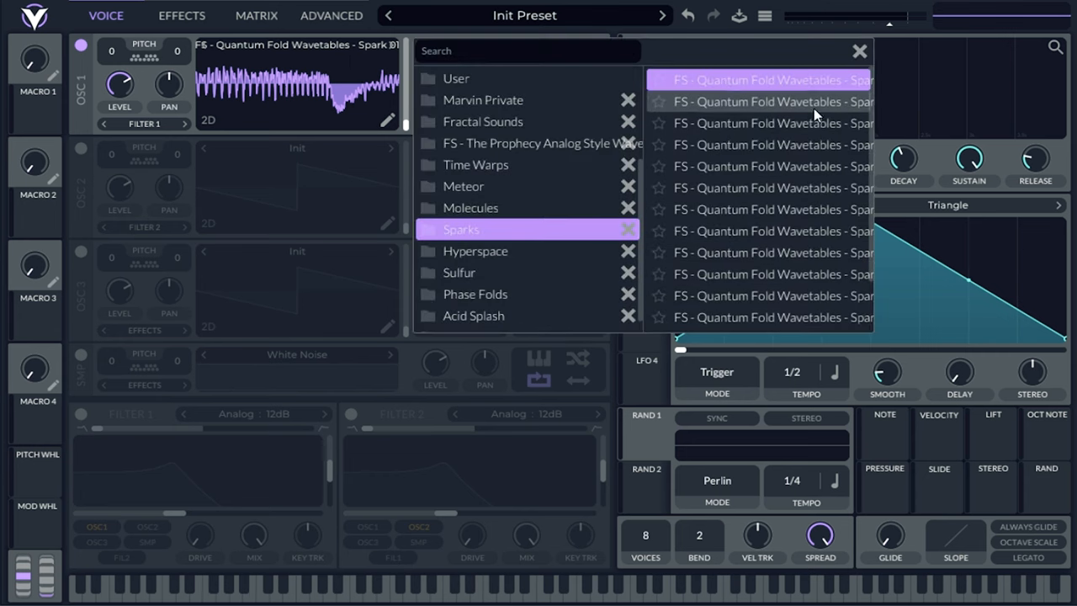
Pick a Quantum Fold Spark wavetable for oscillator 1 and adjust one of its controls
left_click(858, 52)
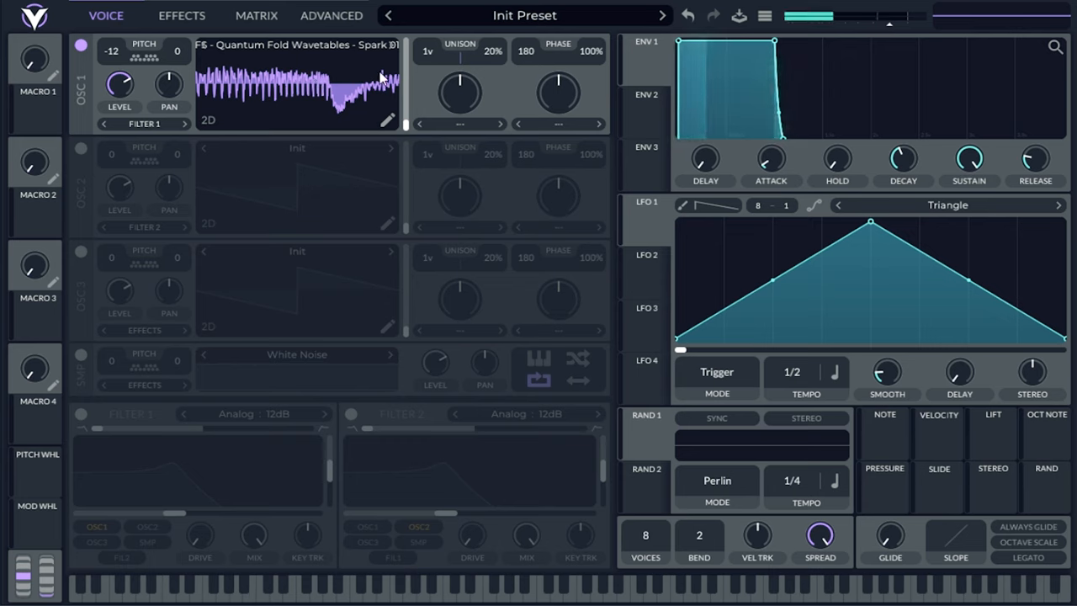
left_click_drag(770, 158, 774, 139)
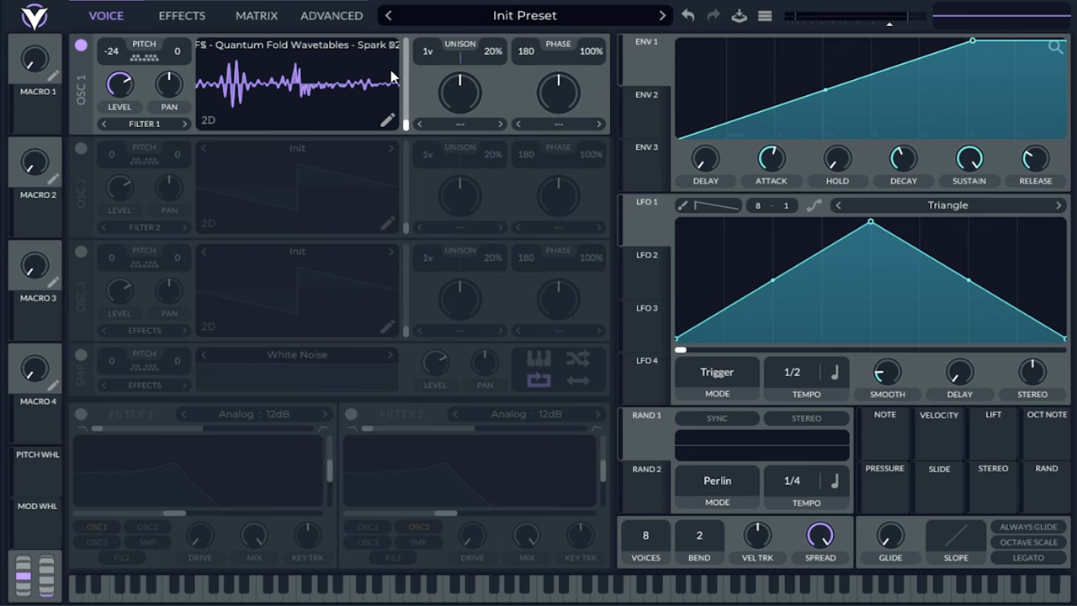
mouse_move(392, 67)
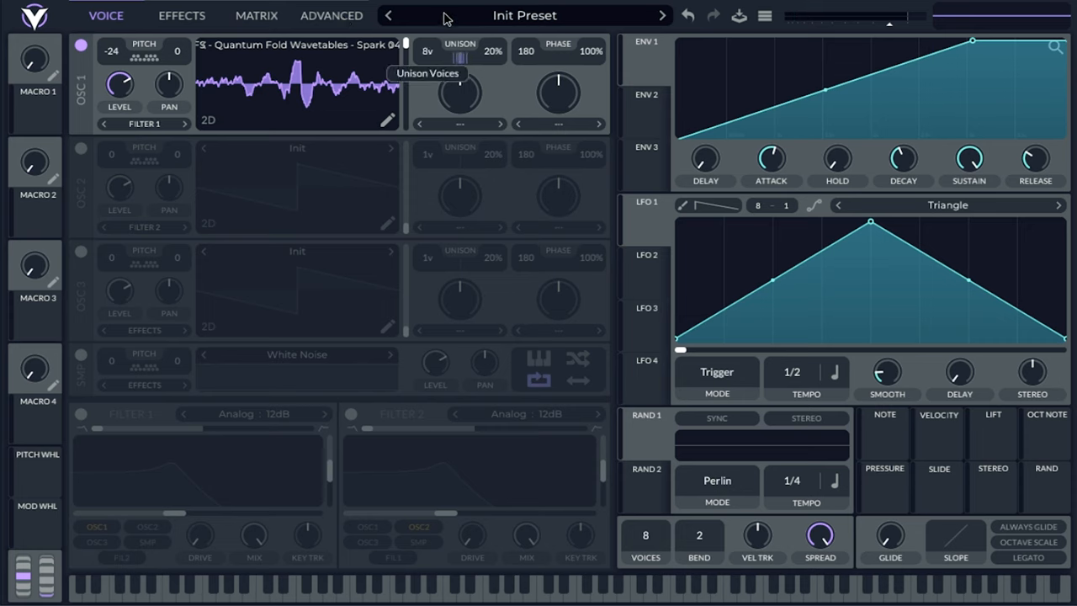
mouse_move(489, 60)
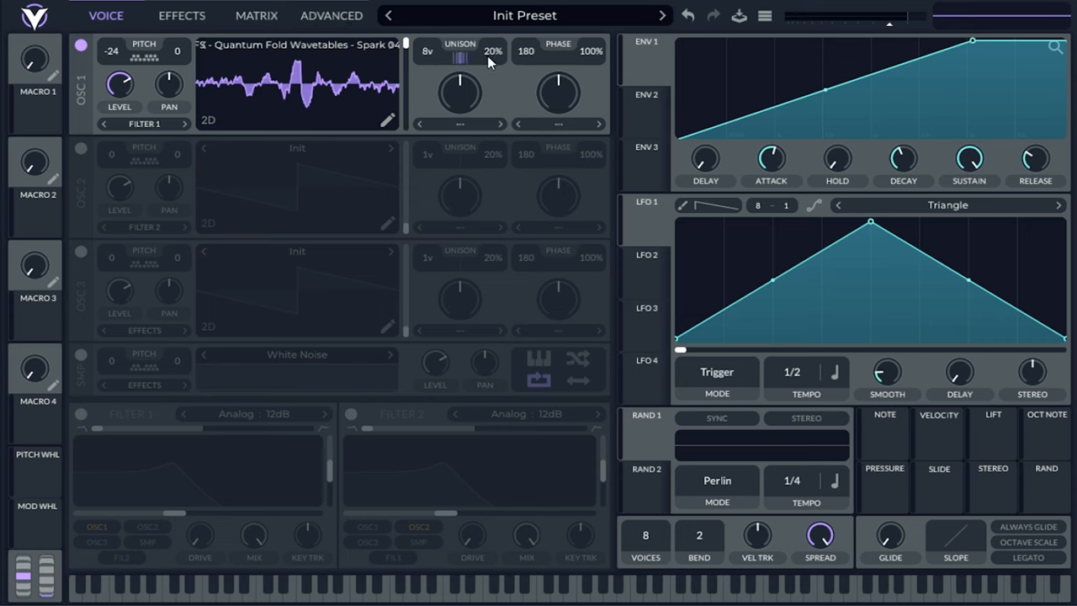
mouse_move(426, 56)
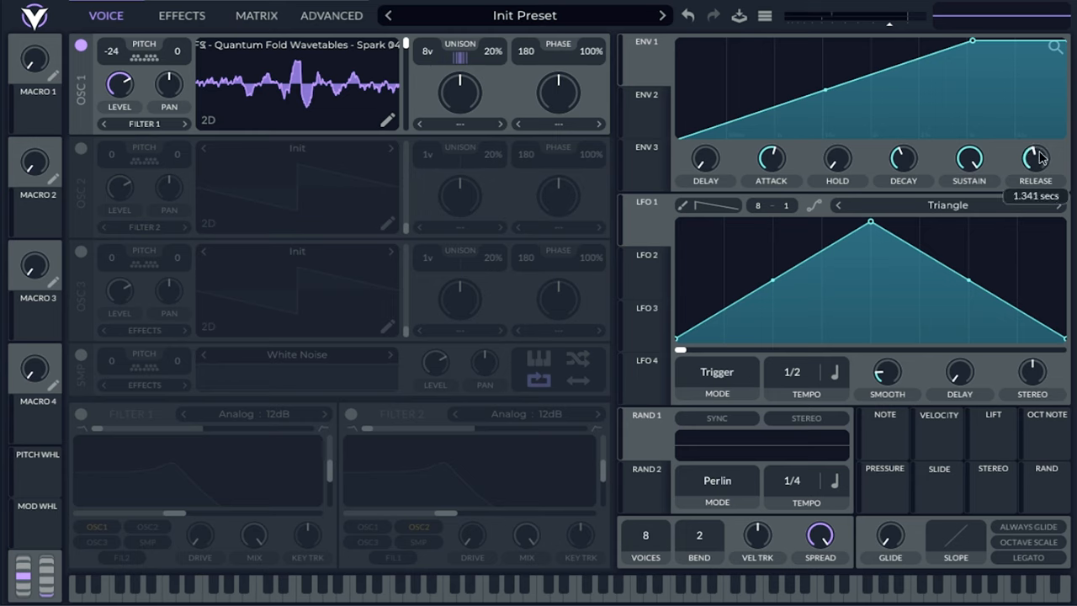
left_click(331, 15)
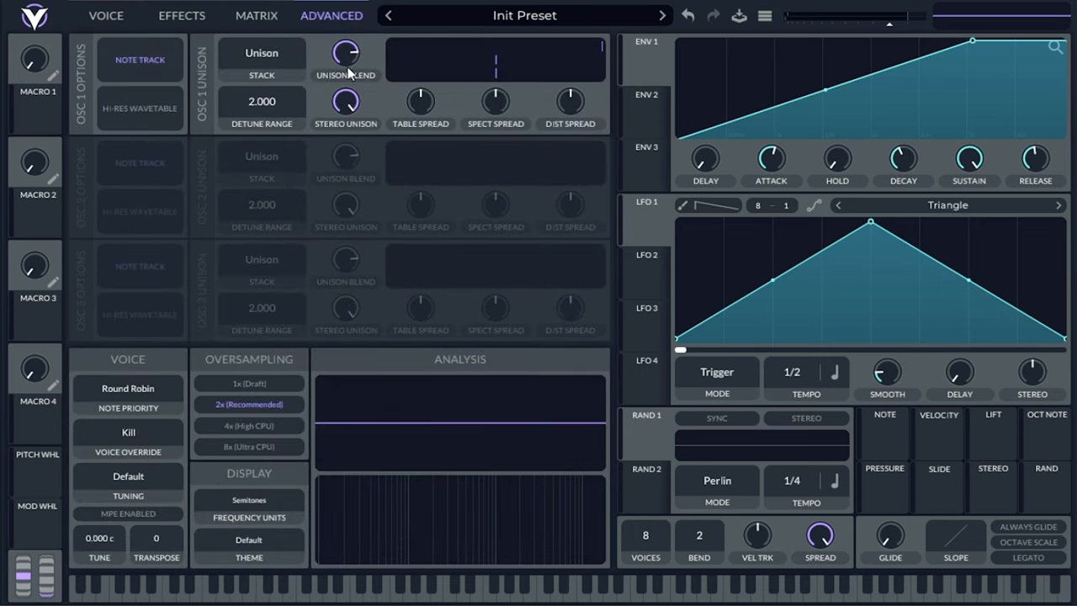
mouse_move(261, 77)
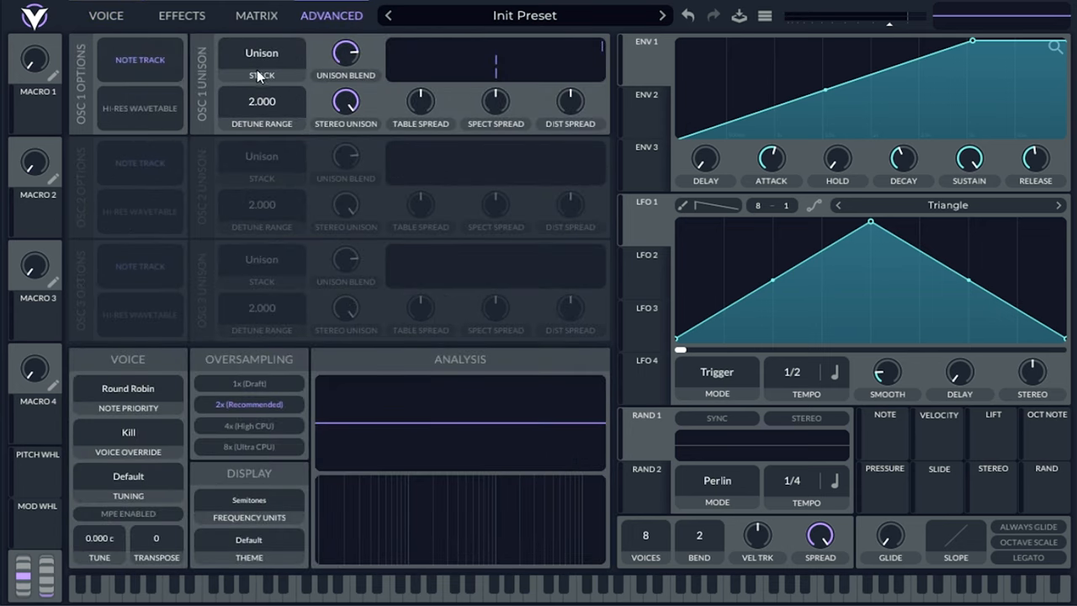
left_click(262, 53)
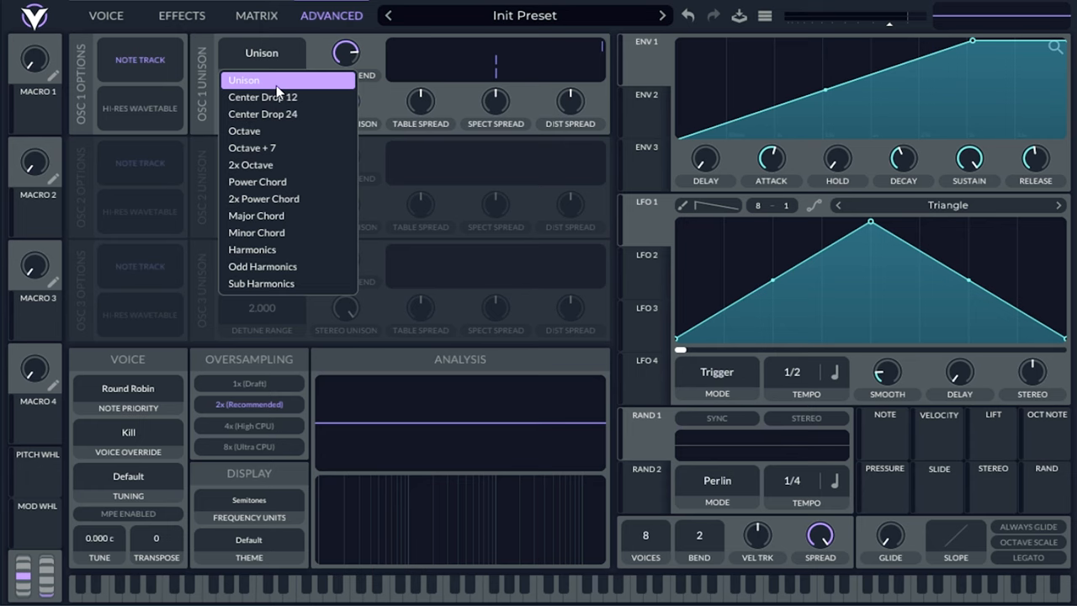
mouse_move(318, 198)
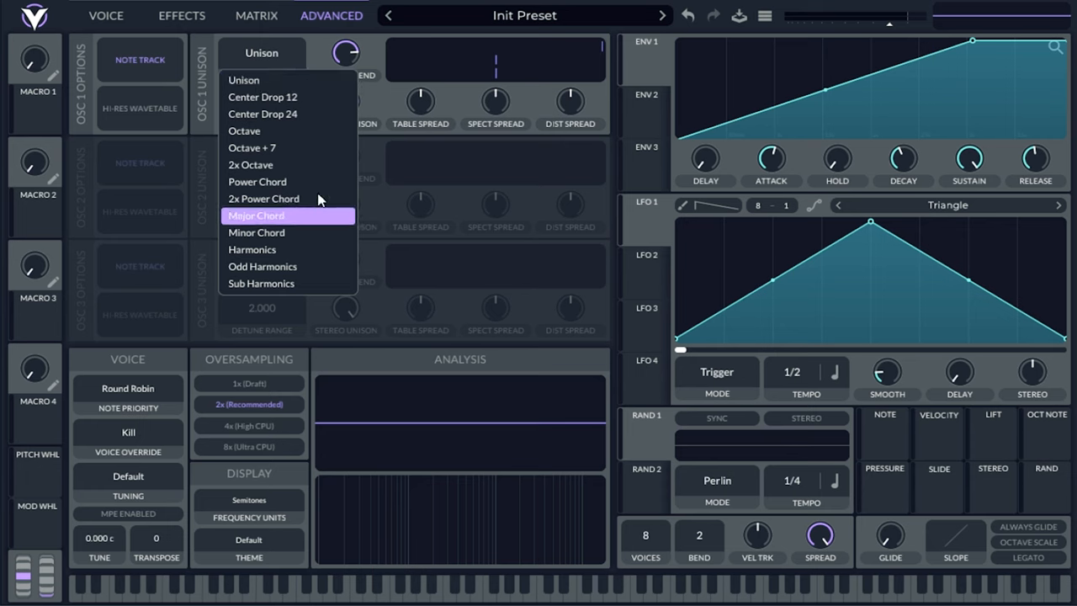
mouse_move(312, 257)
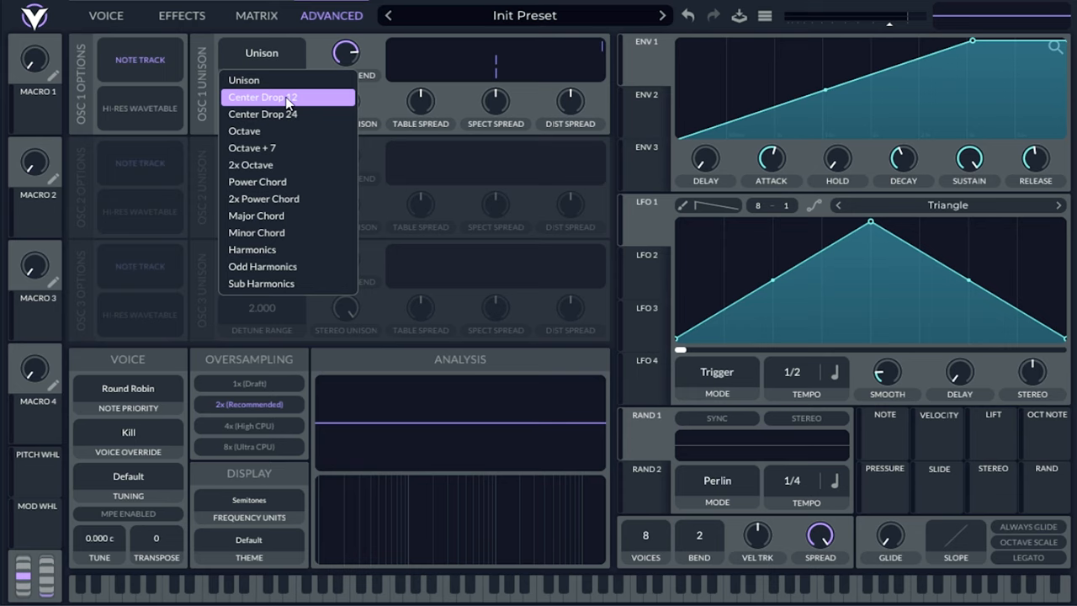
left_click(253, 249)
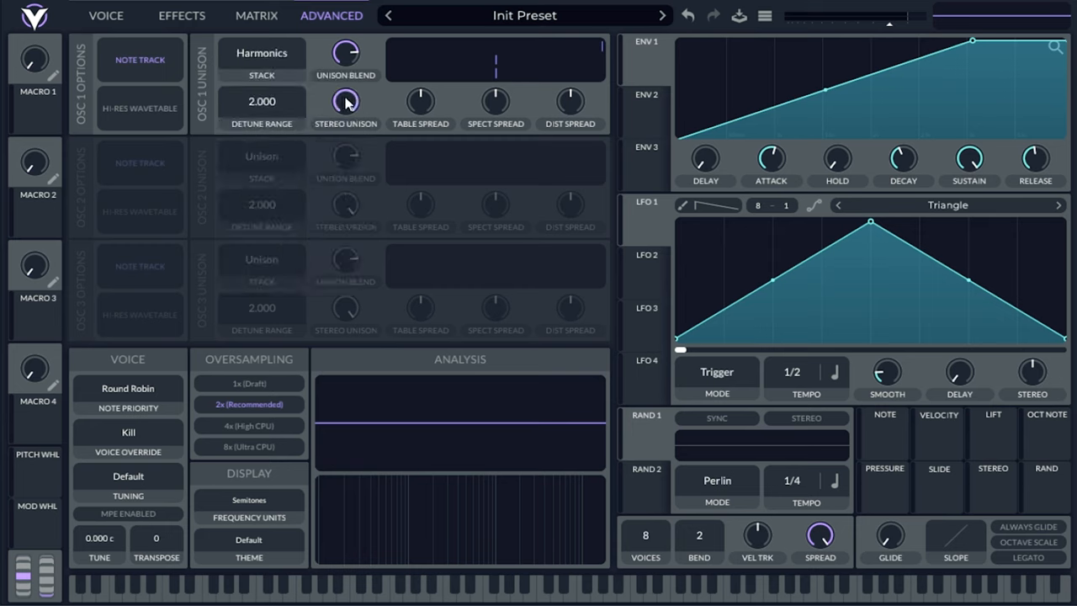
mouse_move(376, 110)
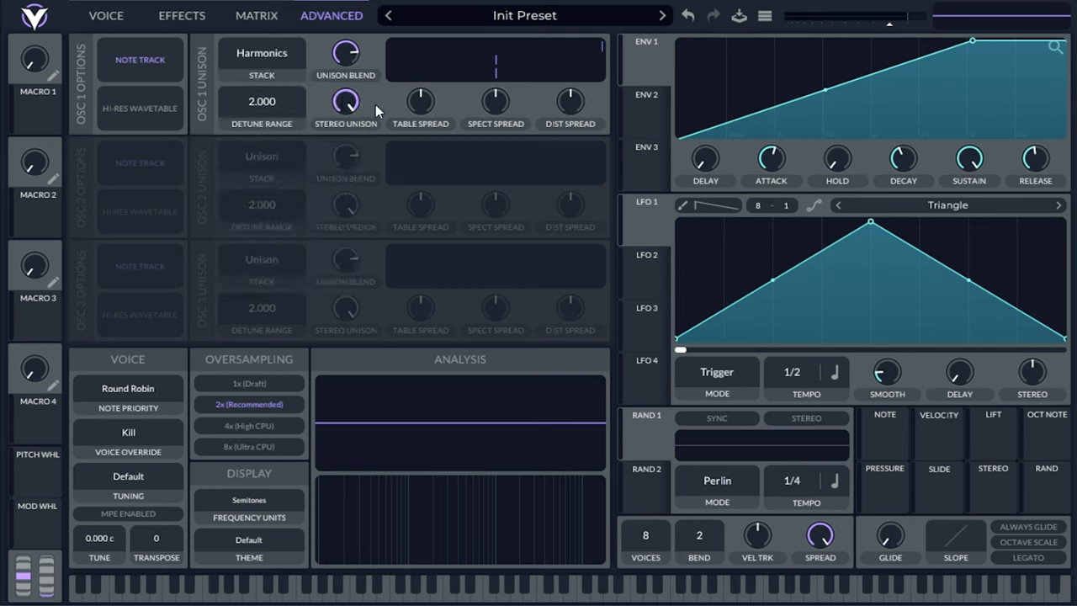
mouse_move(381, 55)
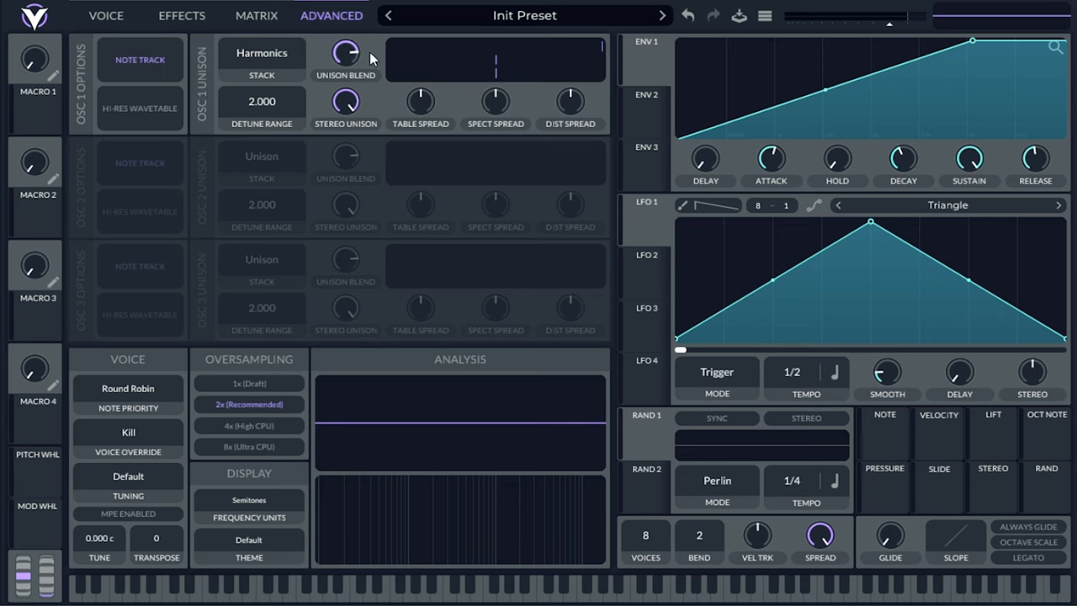
mouse_move(162, 27)
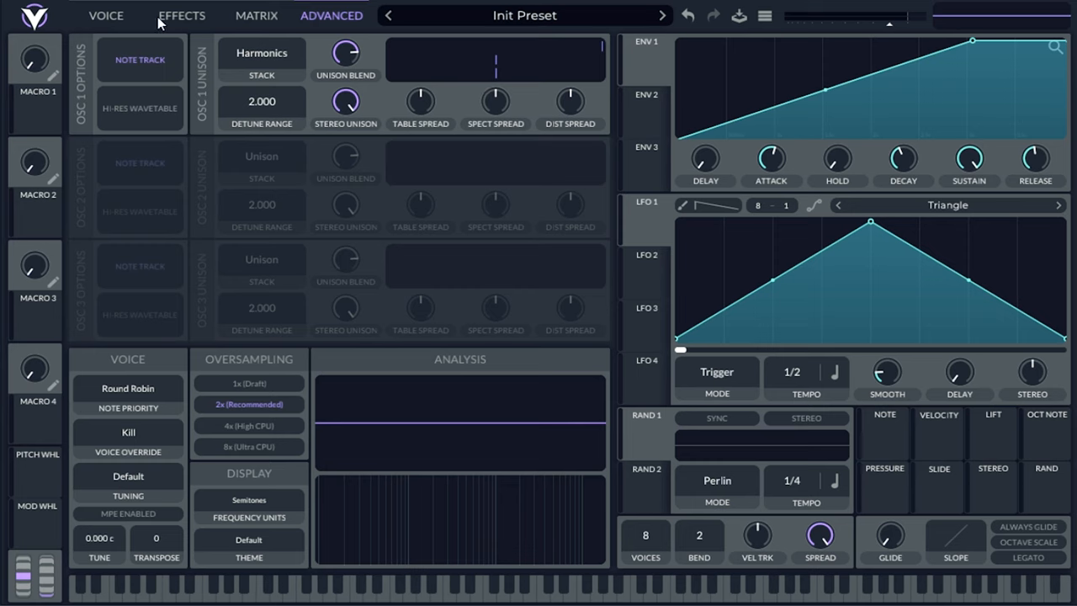
mouse_move(116, 27)
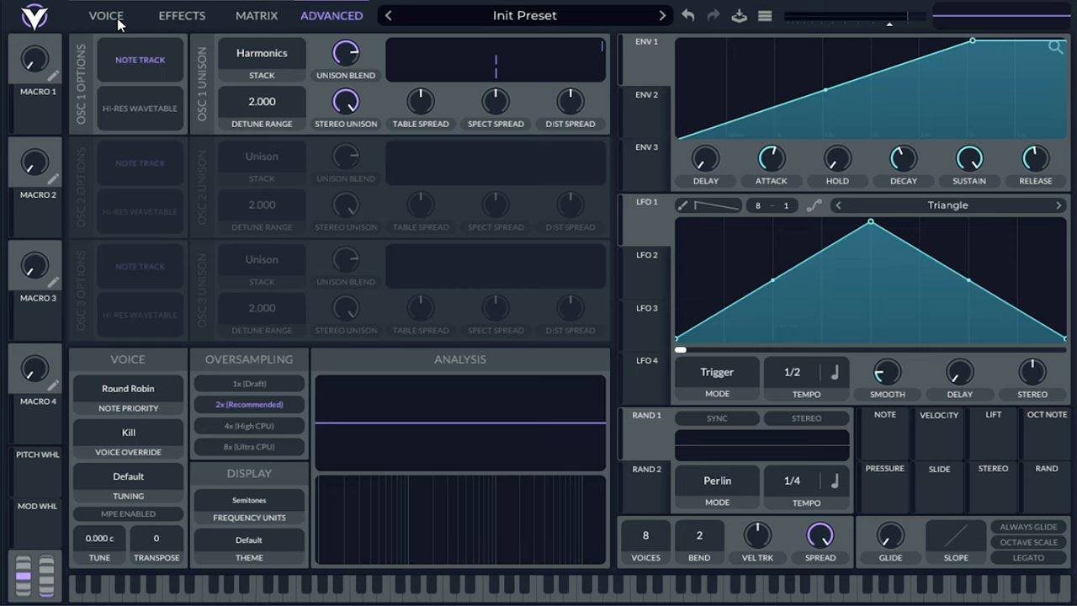
mouse_move(276, 64)
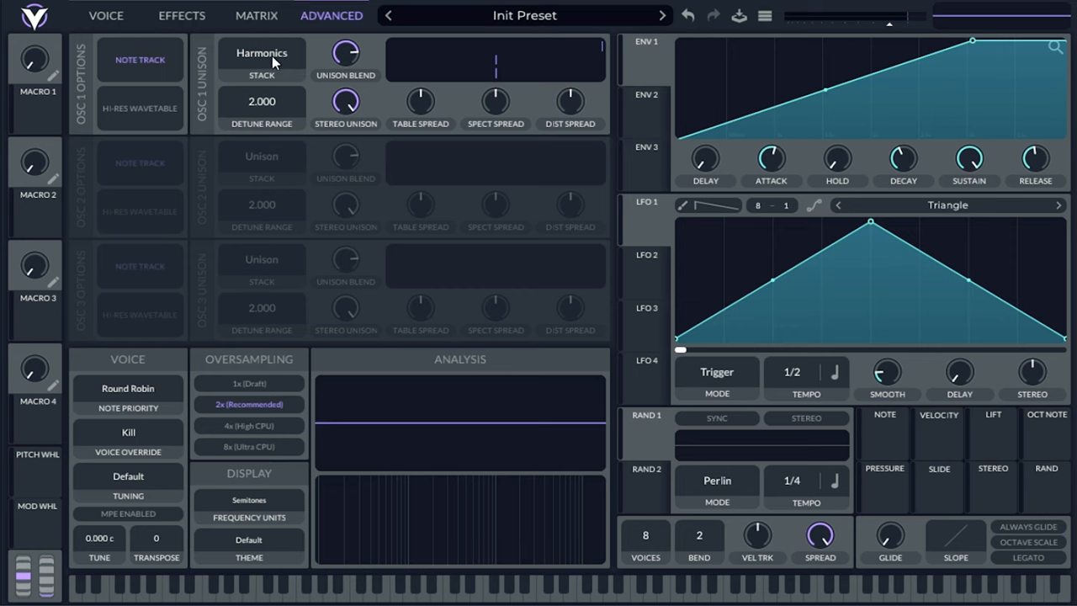
mouse_move(248, 66)
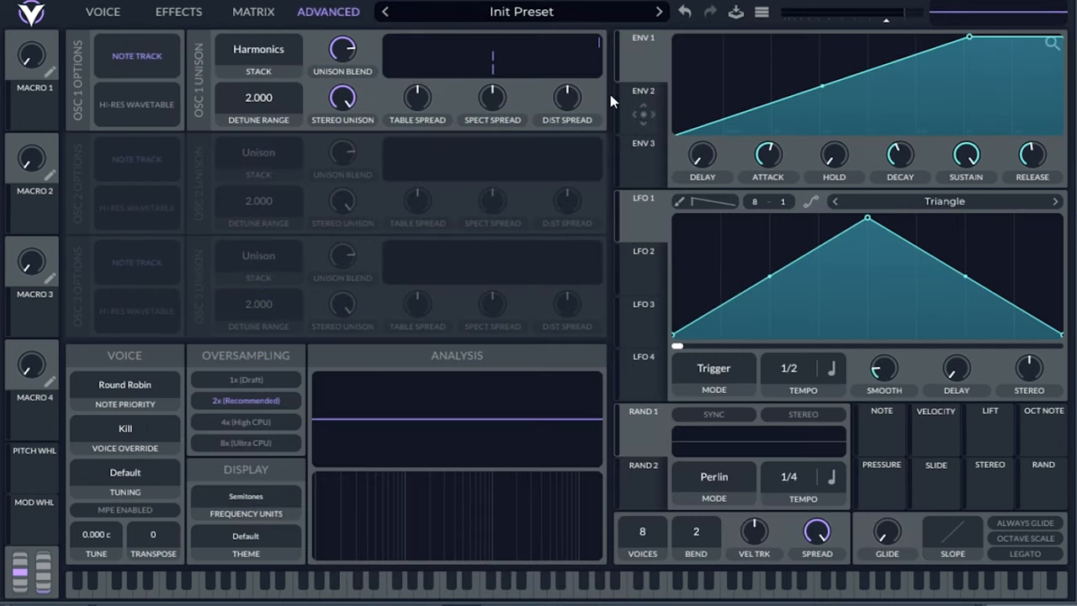
Lower oscillator 1's wavetable frame position to about 137
left_click(257, 49)
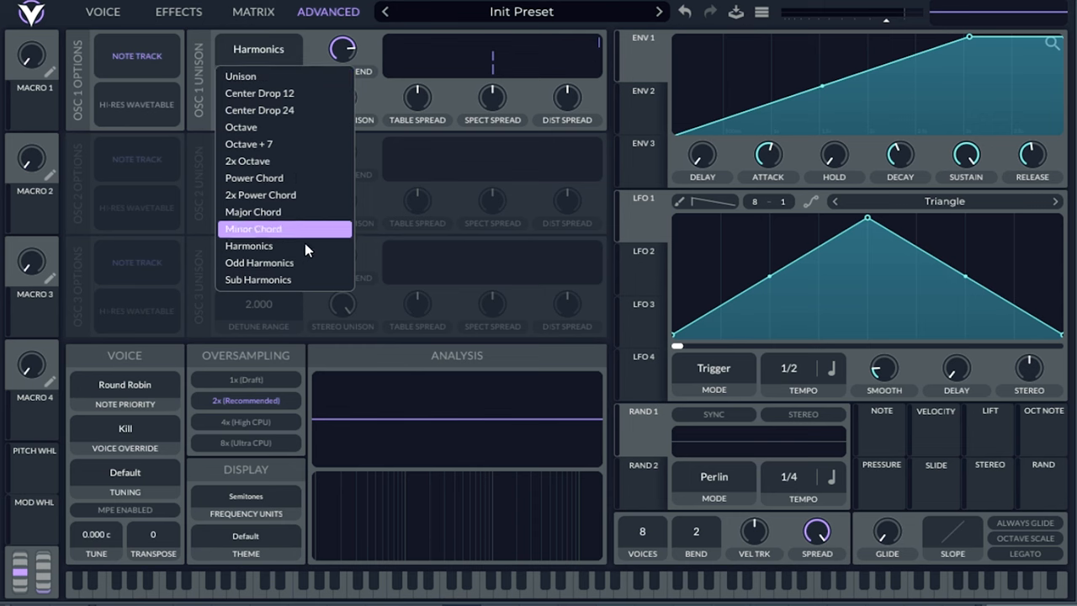
mouse_move(312, 31)
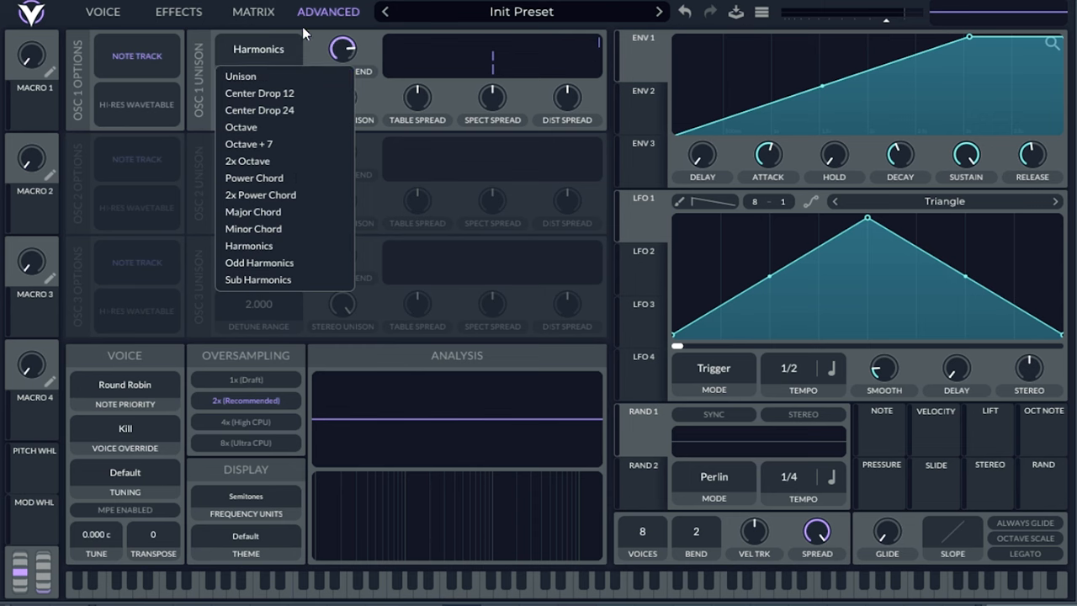
left_click(101, 13)
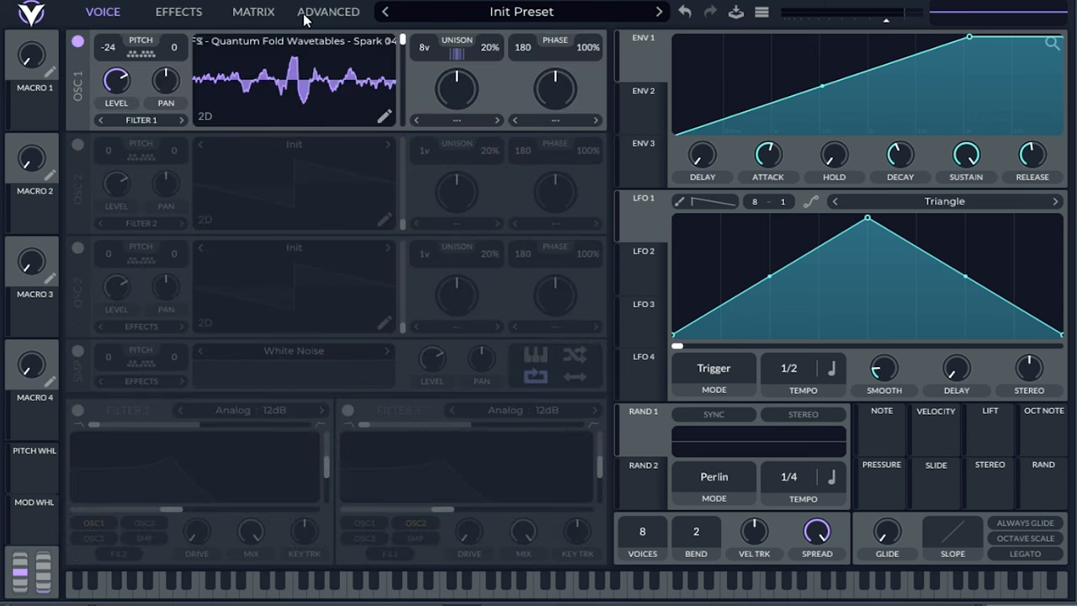
left_click(327, 11)
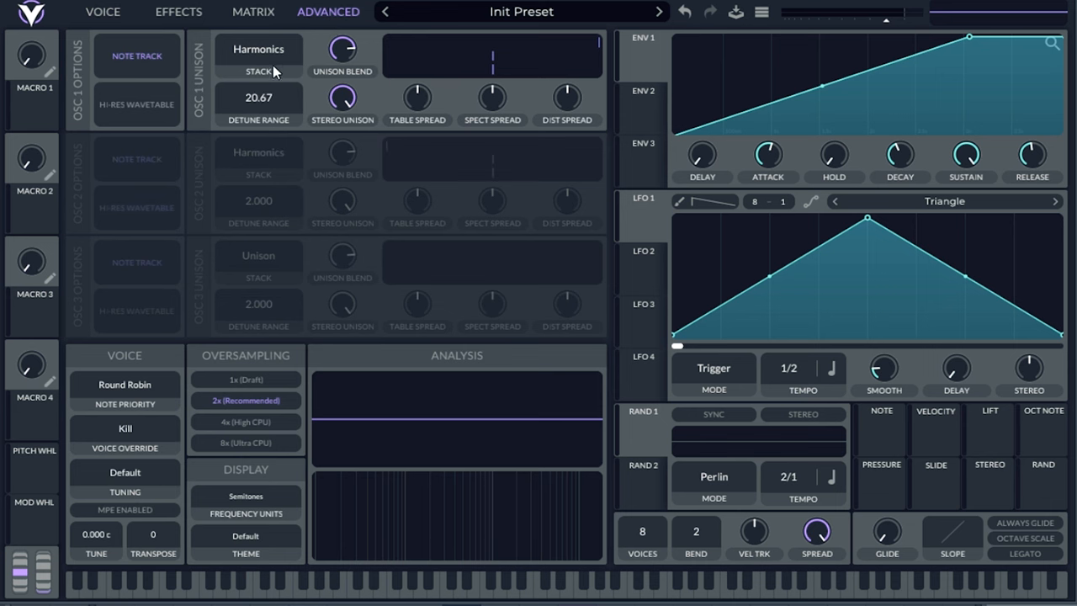
mouse_move(296, 86)
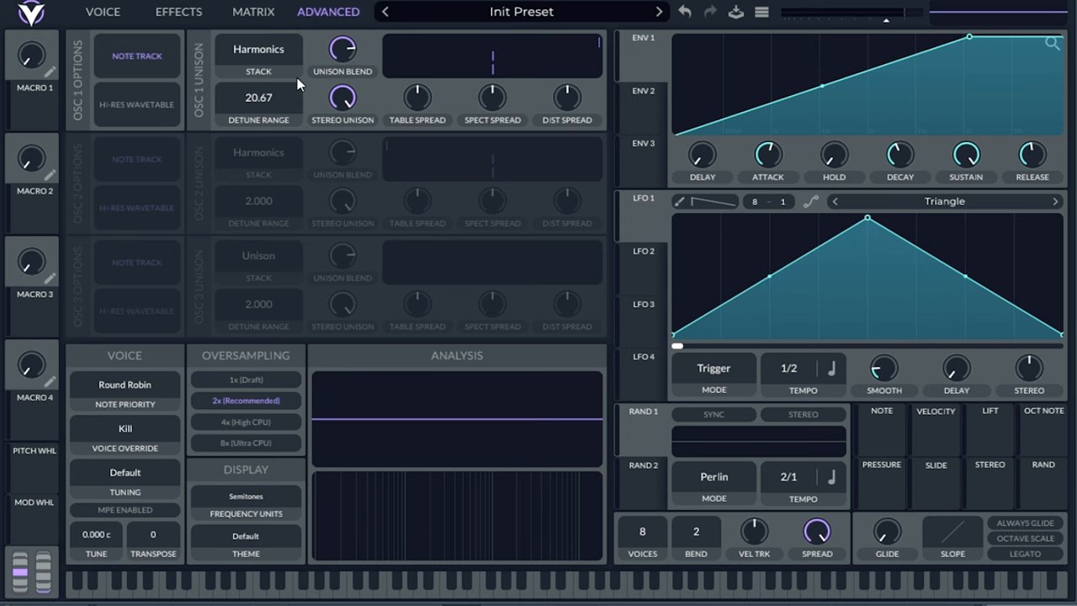
mouse_move(110, 15)
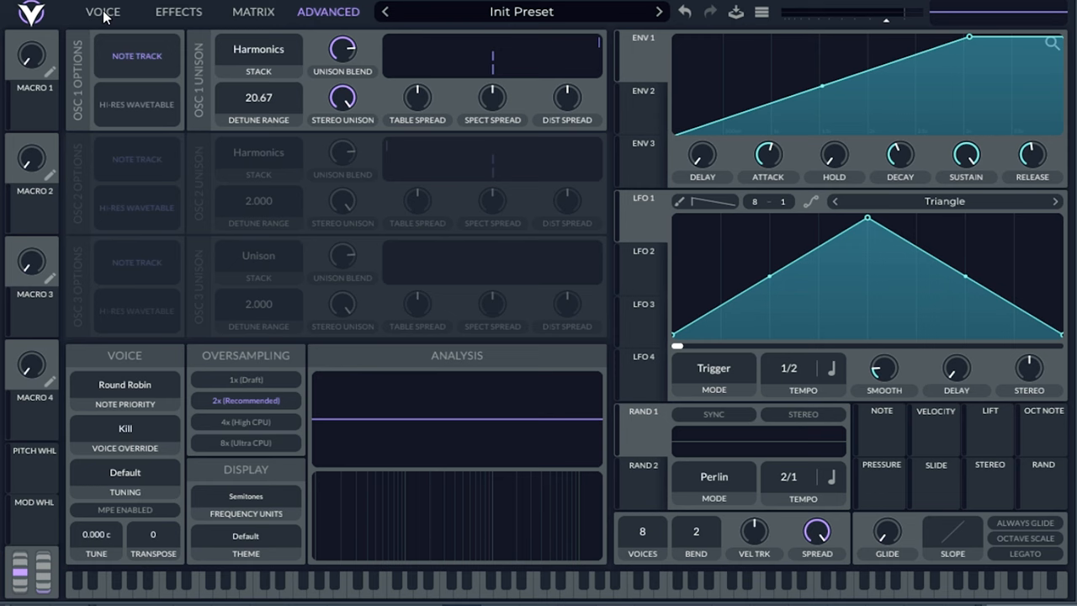
left_click(104, 12)
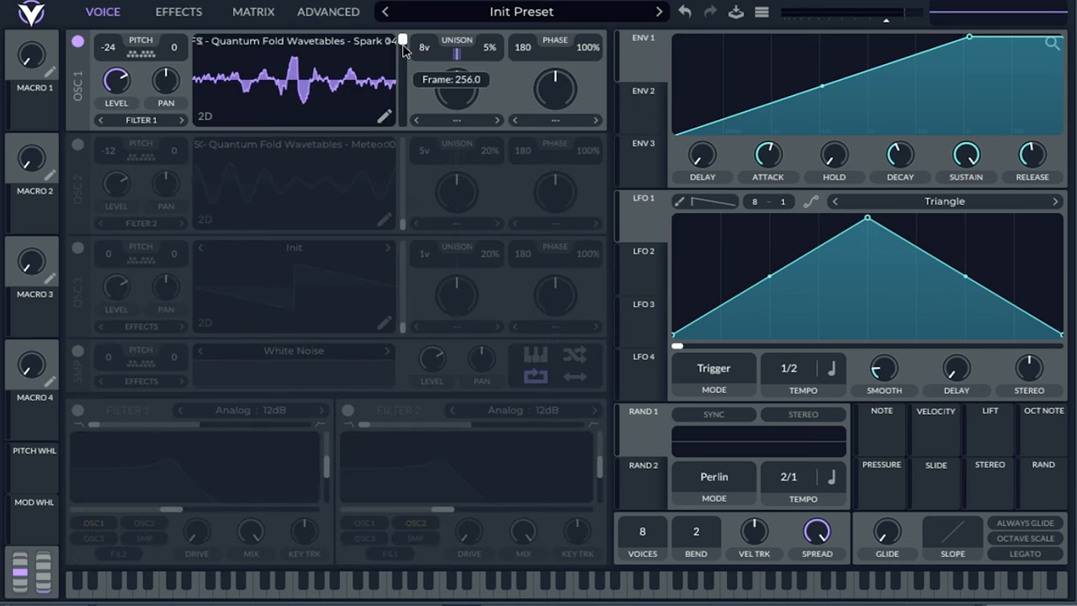
left_click_drag(404, 40, 403, 92)
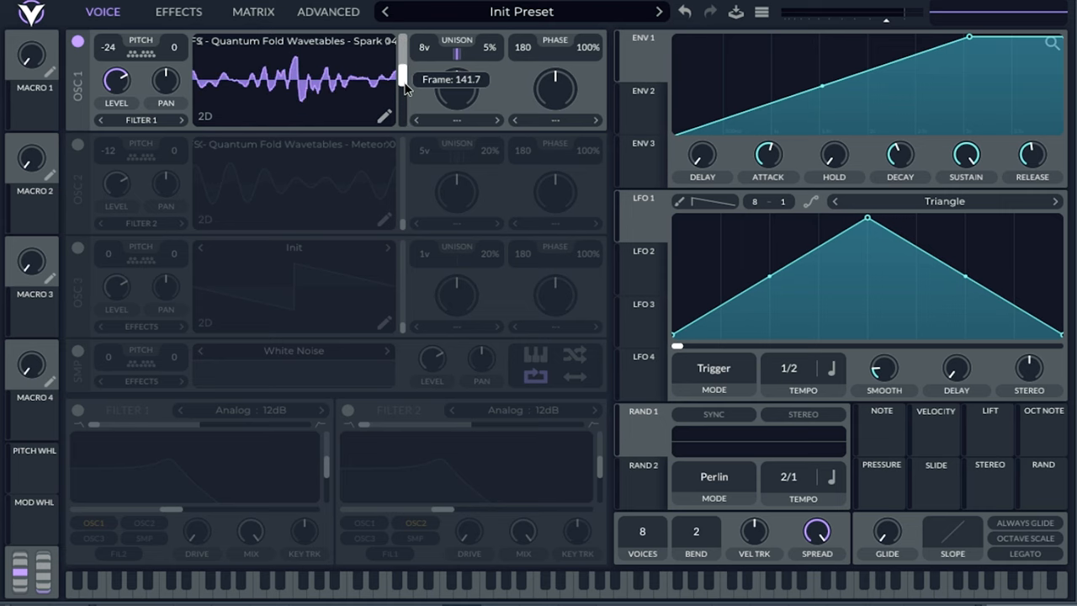
left_click_drag(403, 76, 403, 92)
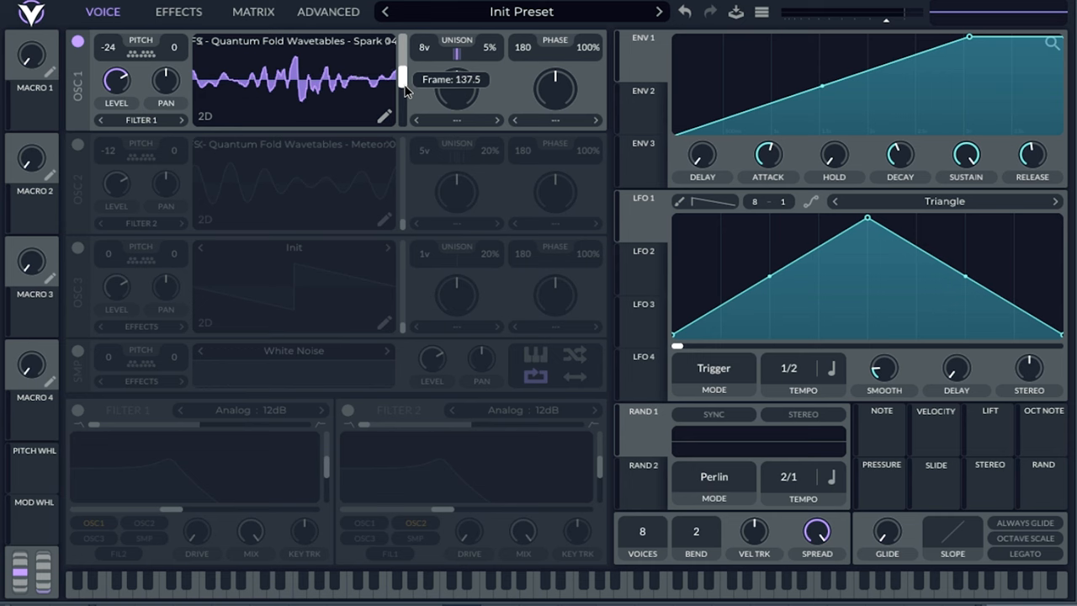
Set oscillator 1's table spread in Advanced, with Random 1 modulating it
left_click(327, 11)
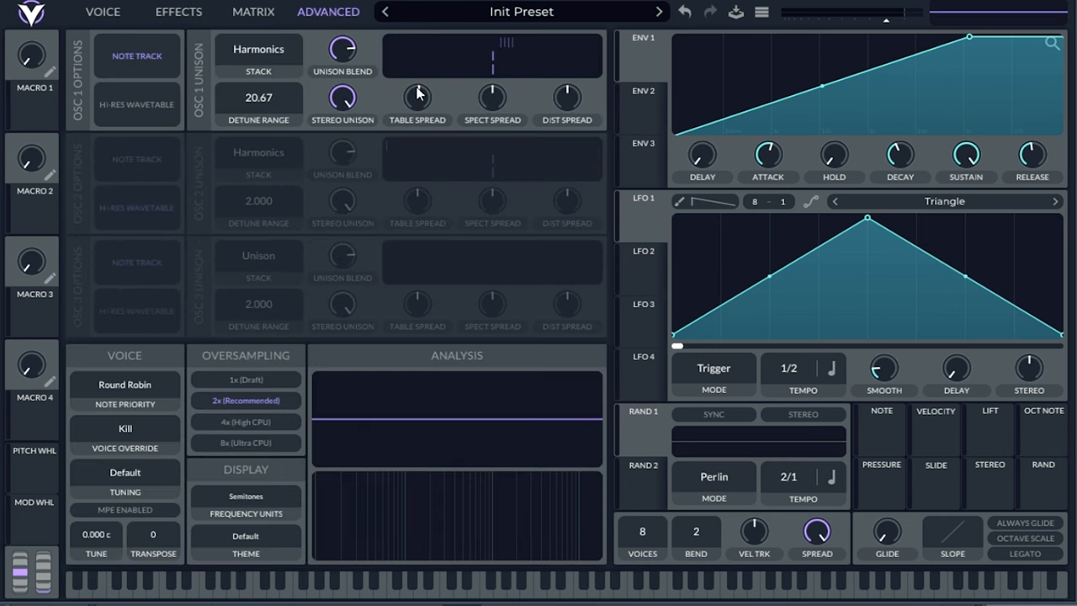
left_click(103, 12)
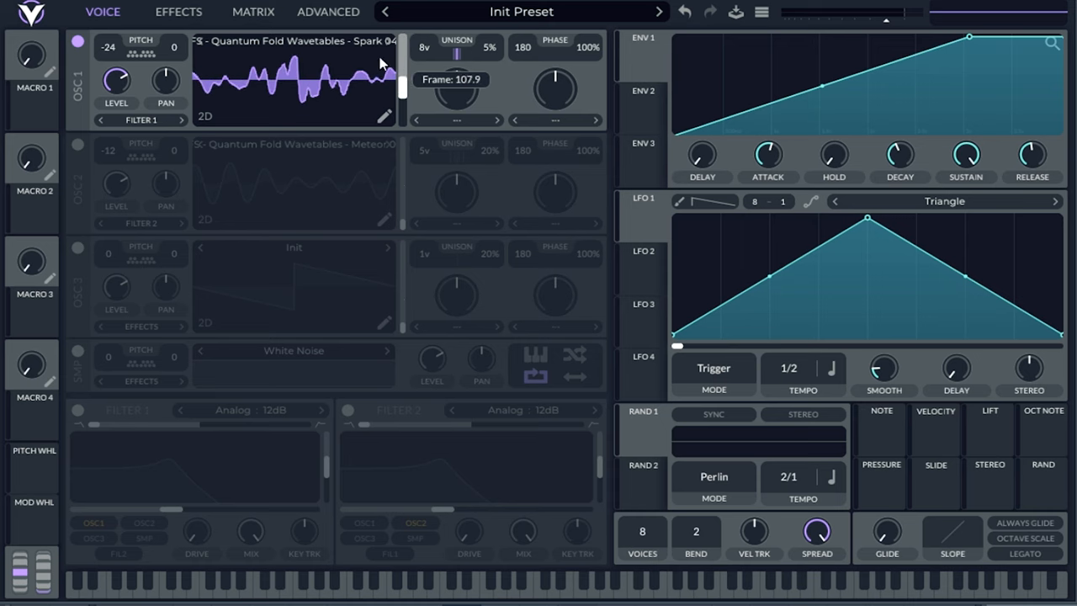
left_click(327, 12)
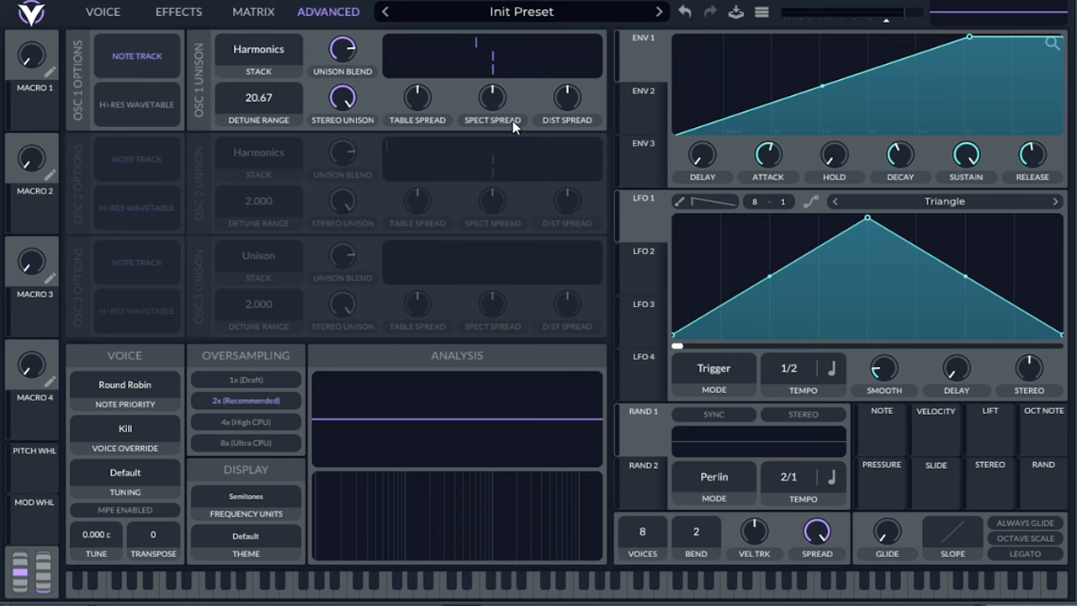
mouse_move(435, 106)
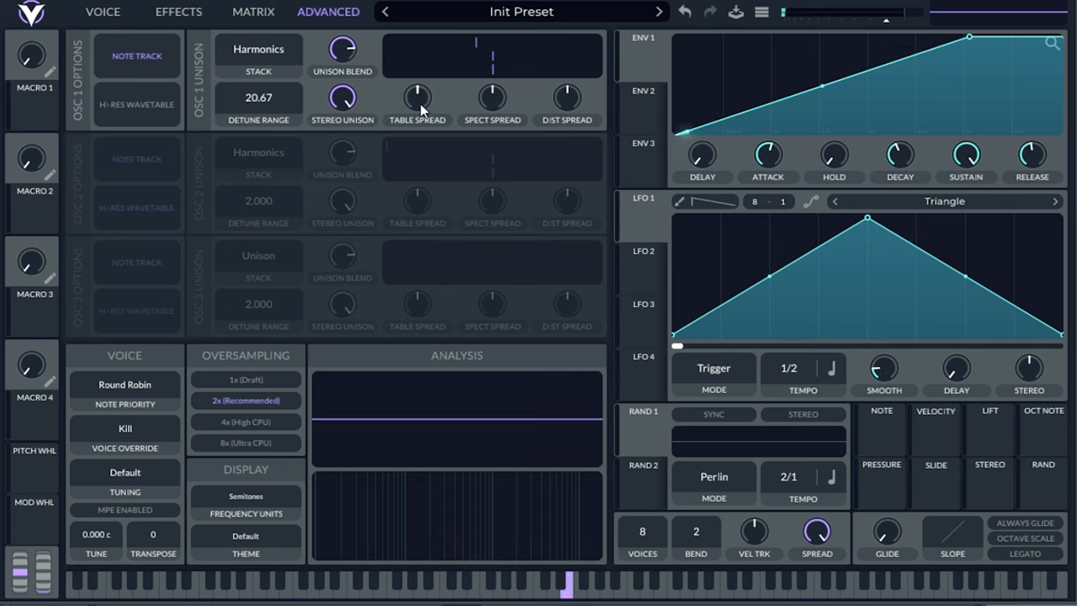
left_click_drag(416, 96, 416, 118)
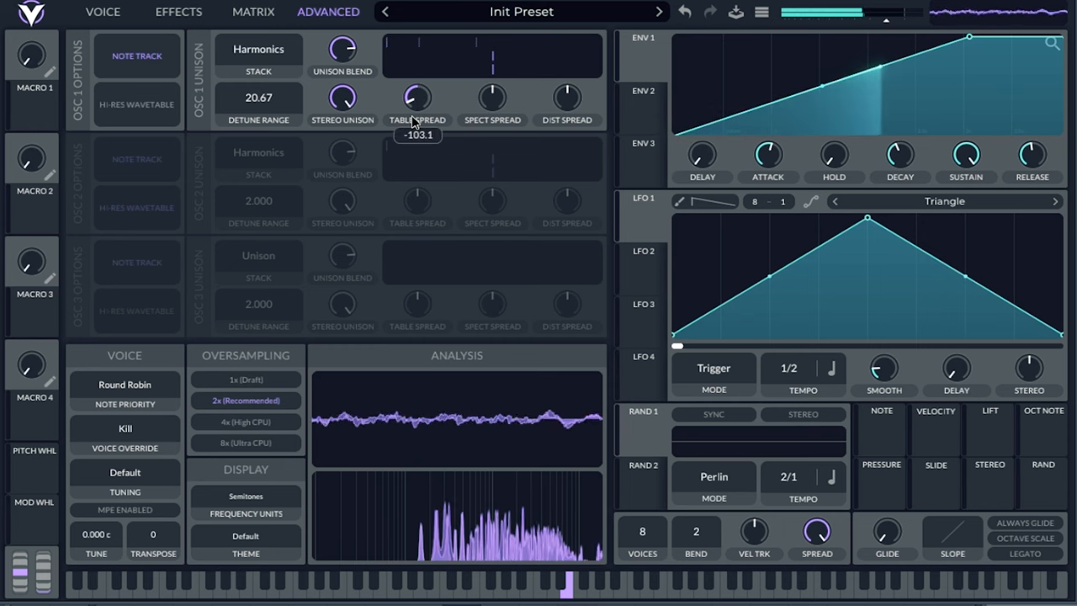
left_click_drag(416, 100, 425, 42)
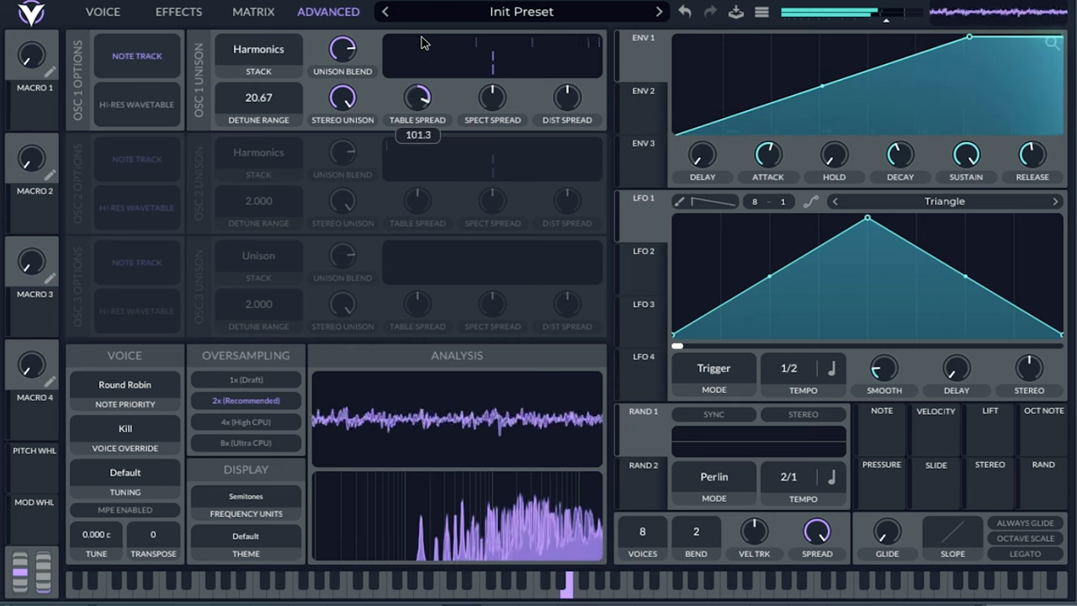
left_click_drag(416, 97, 416, 118)
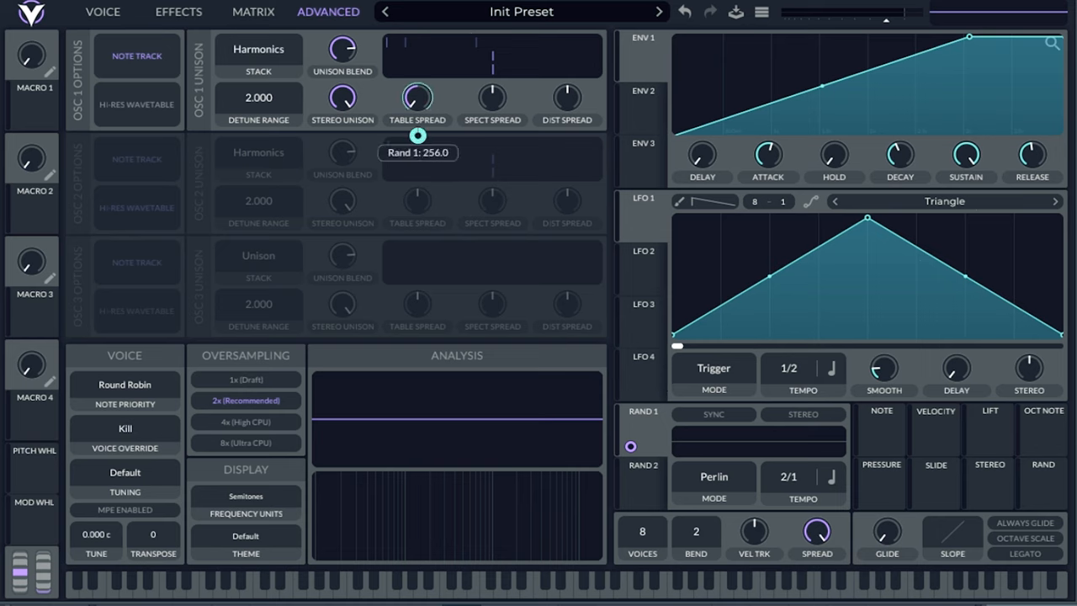
mouse_move(784, 488)
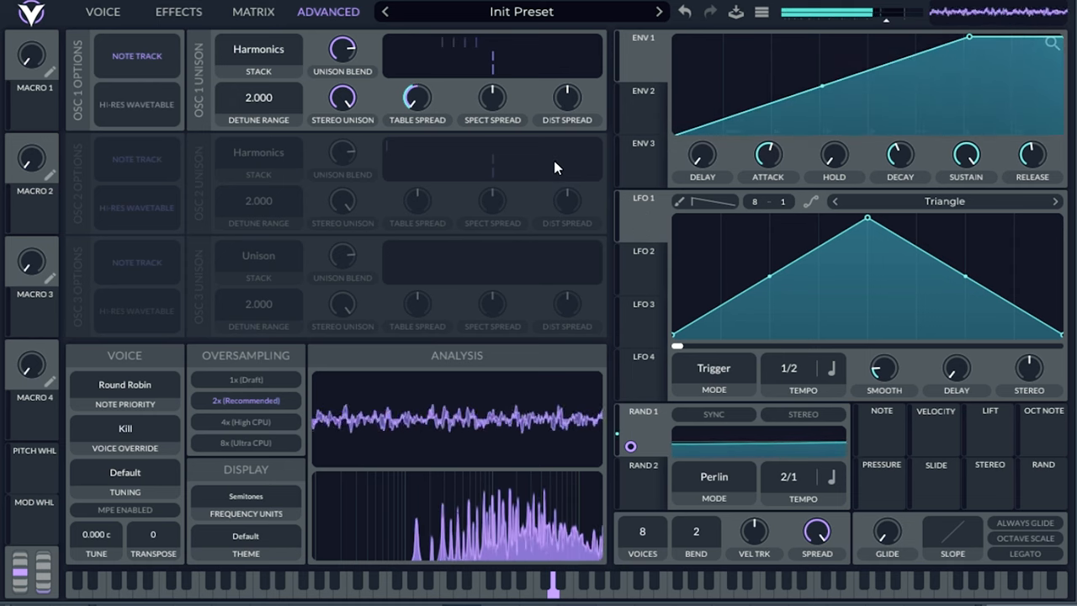
Choose Vocode as oscillator 1's spectral warp and set the morph amount to 50%
left_click(252, 12)
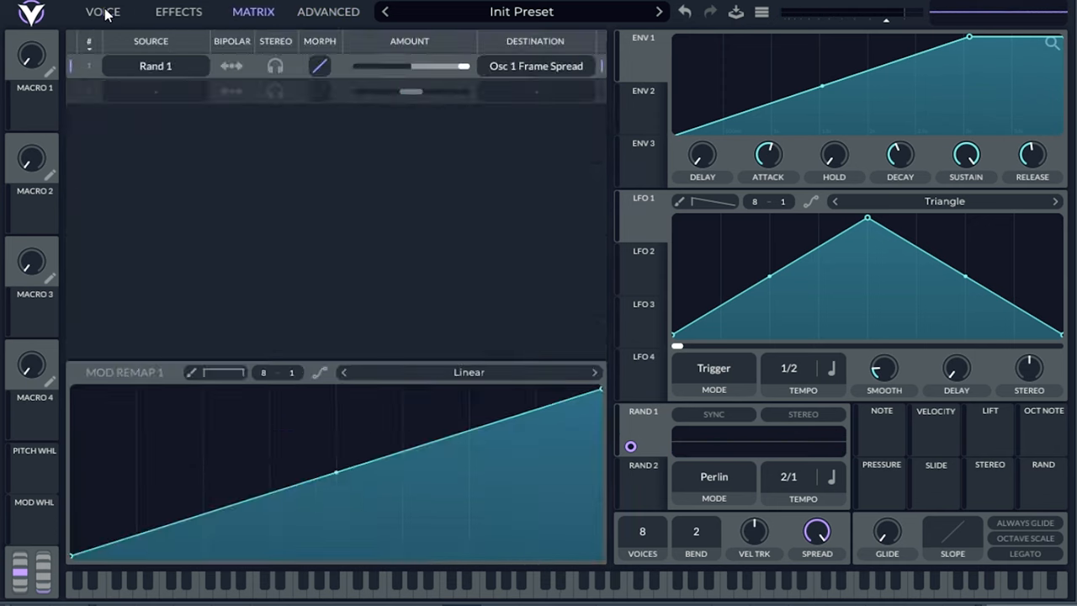
left_click(103, 12)
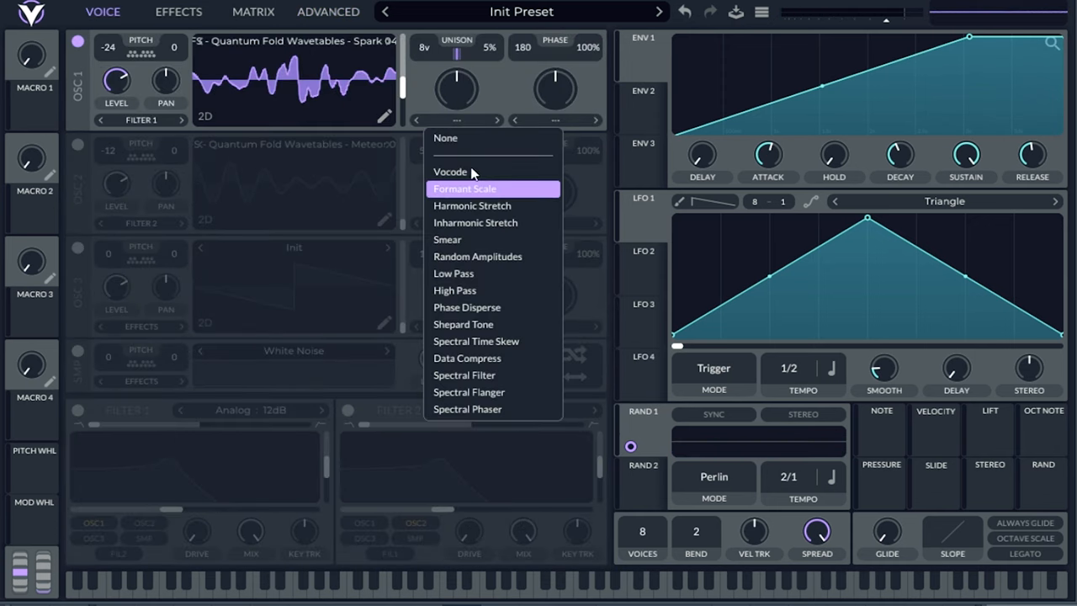
left_click(450, 172)
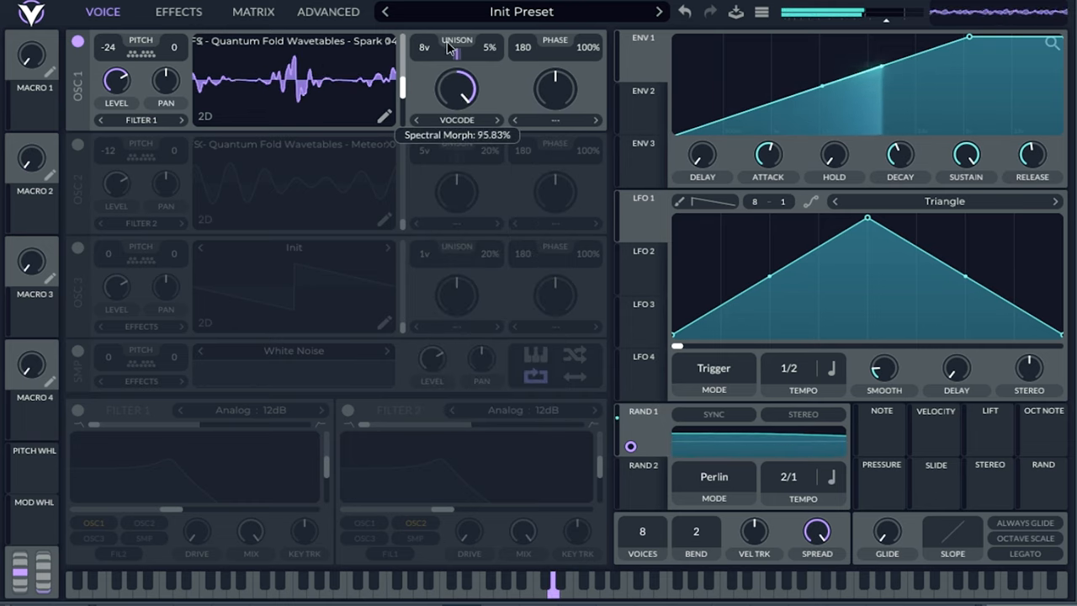
left_click_drag(456, 80, 456, 88)
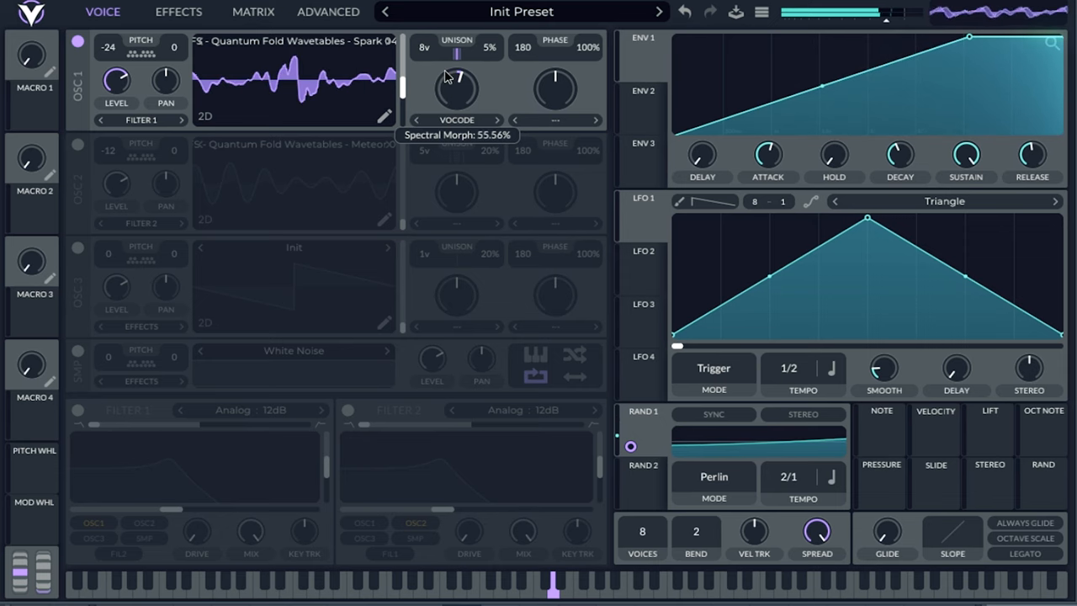
left_click_drag(456, 88, 455, 97)
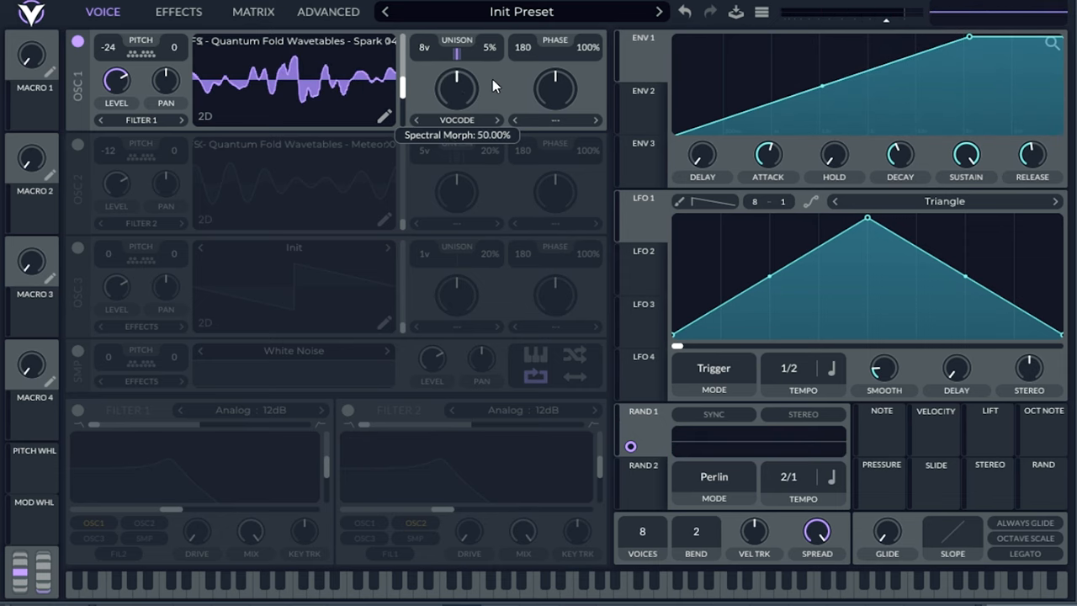
mouse_move(478, 125)
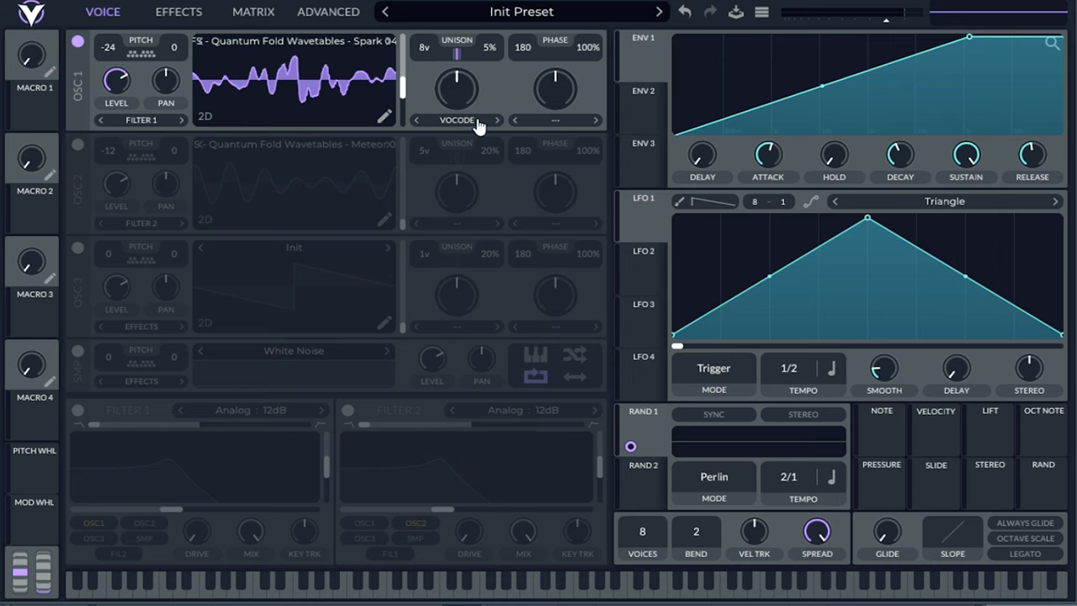
mouse_move(484, 125)
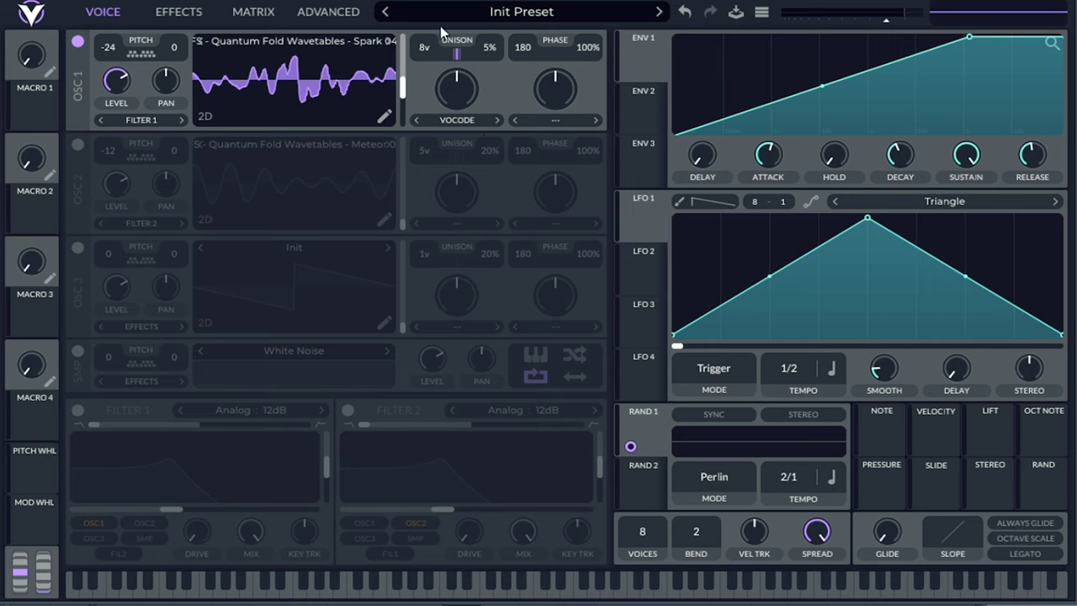
Unbypass the Random 1 modulation on oscillator 1's table spread and return to the Voice page
left_click(328, 12)
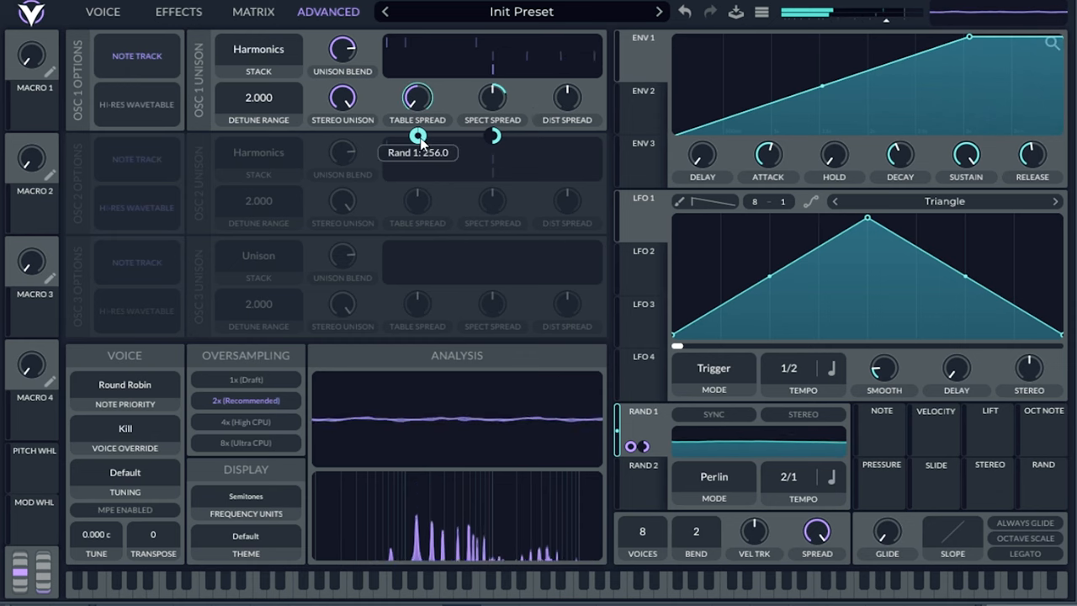
right_click(416, 135)
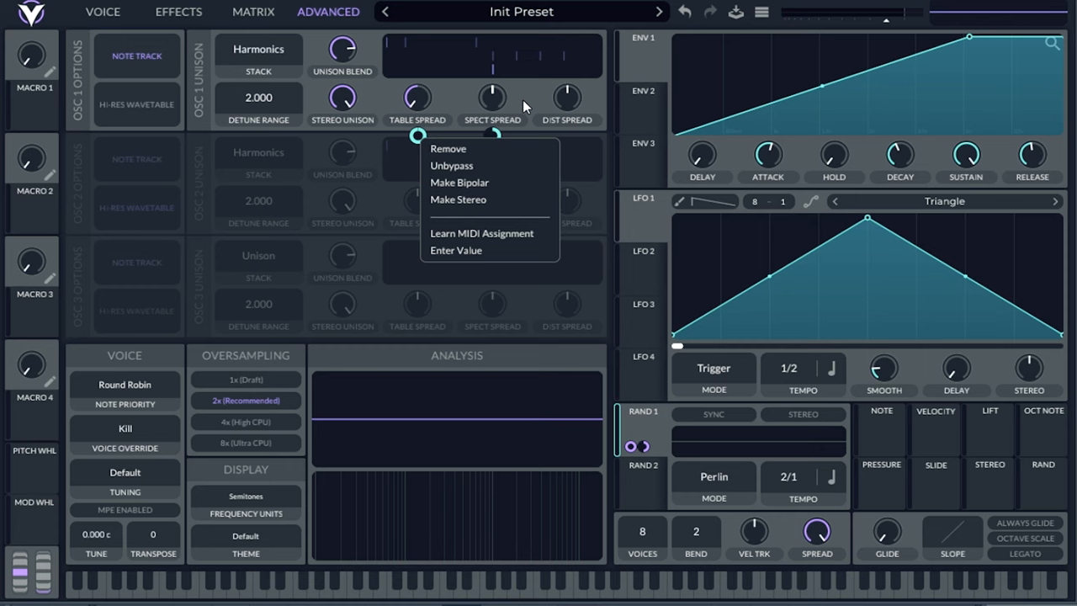
mouse_move(512, 165)
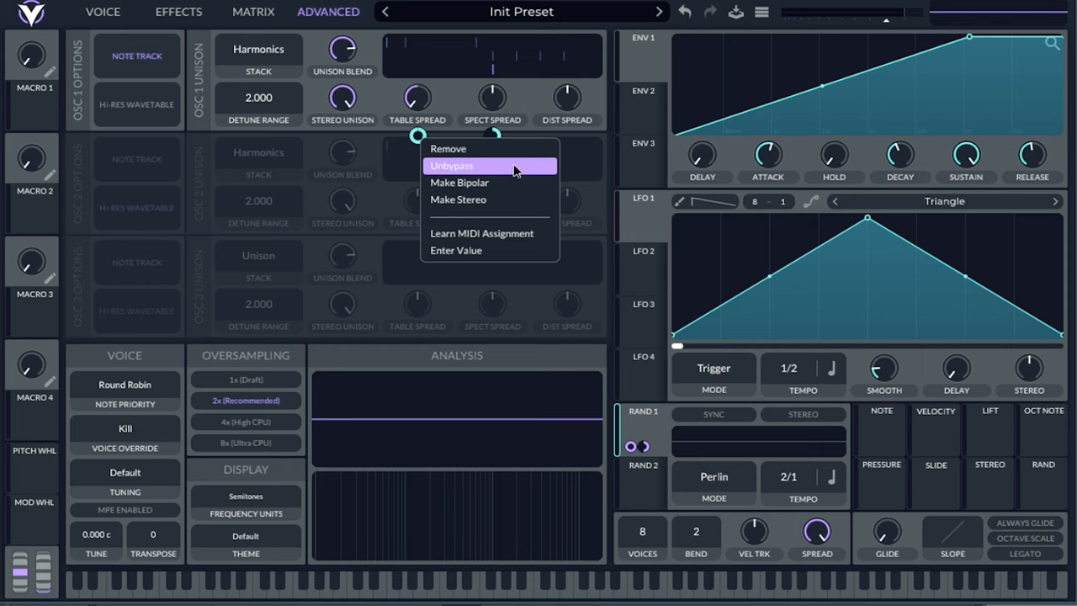
left_click(110, 12)
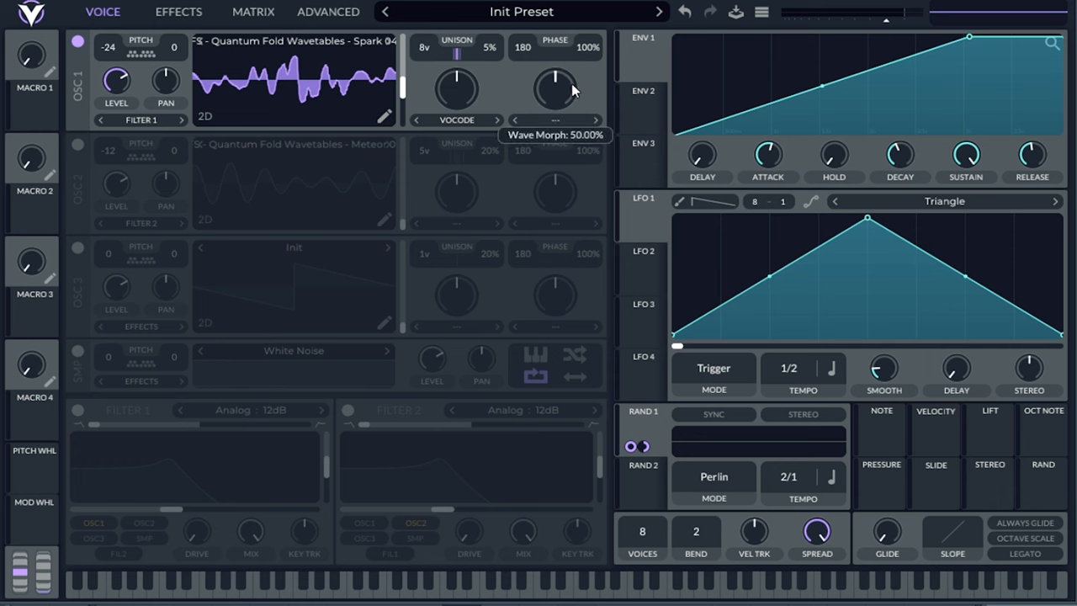
Select Formant from oscillator 1's wave morph type list
left_click(555, 120)
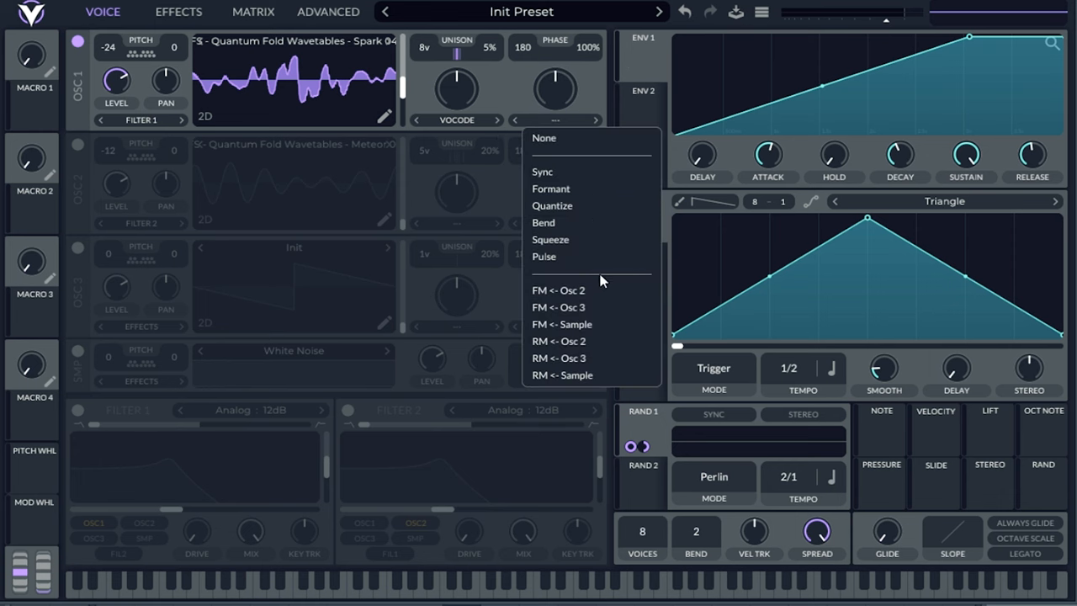
left_click(327, 12)
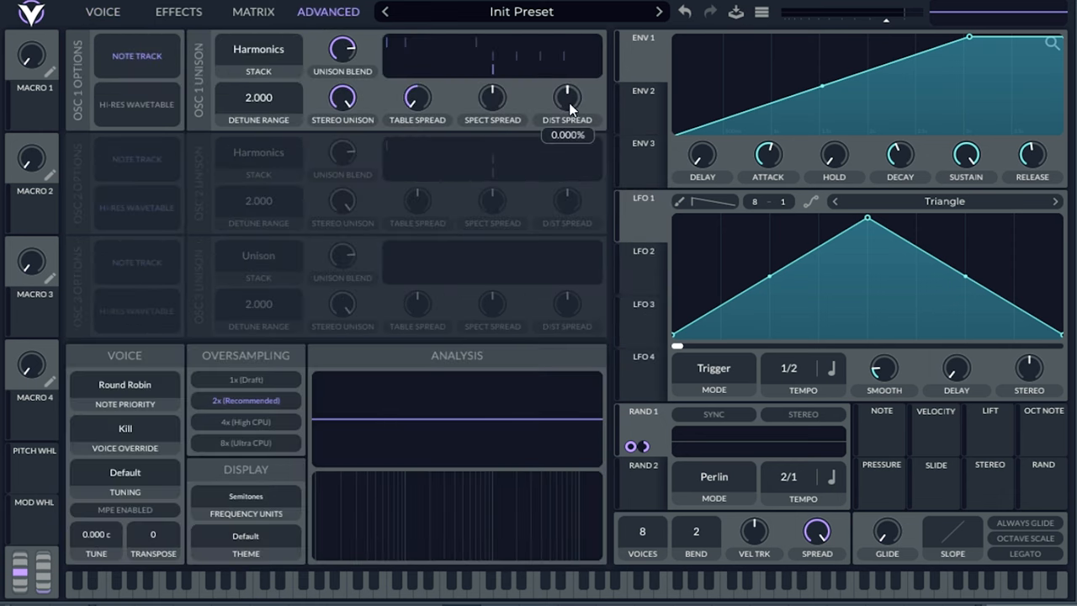
left_click(101, 12)
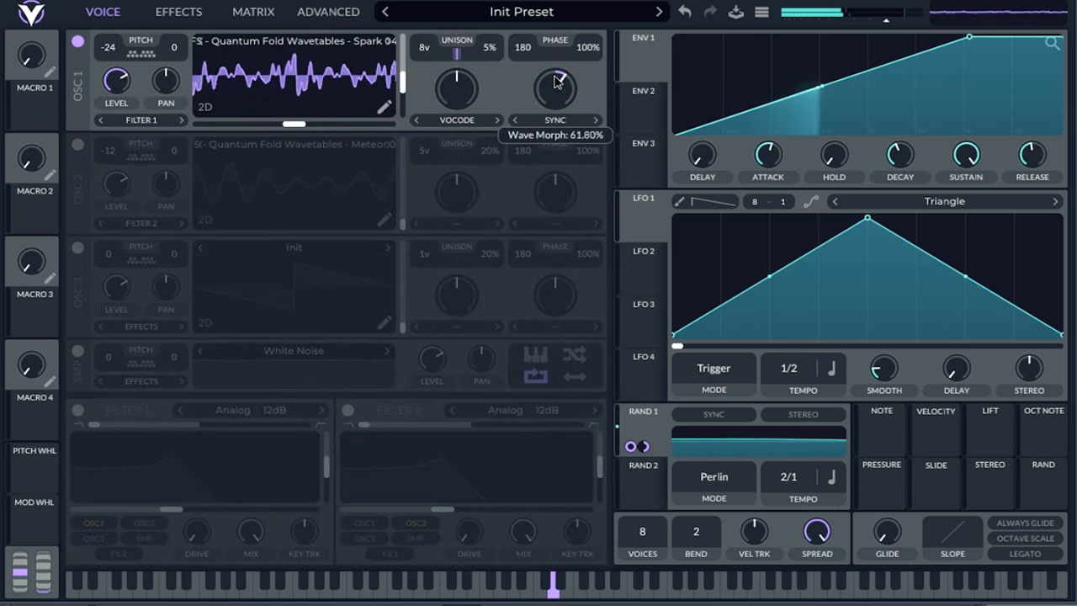
left_click(552, 119)
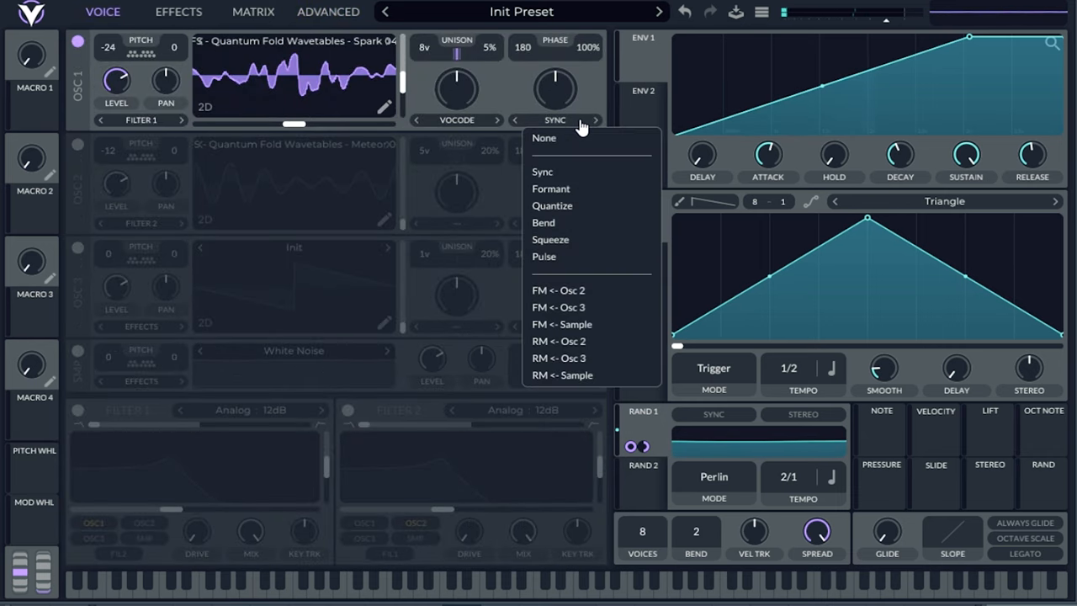
left_click(550, 188)
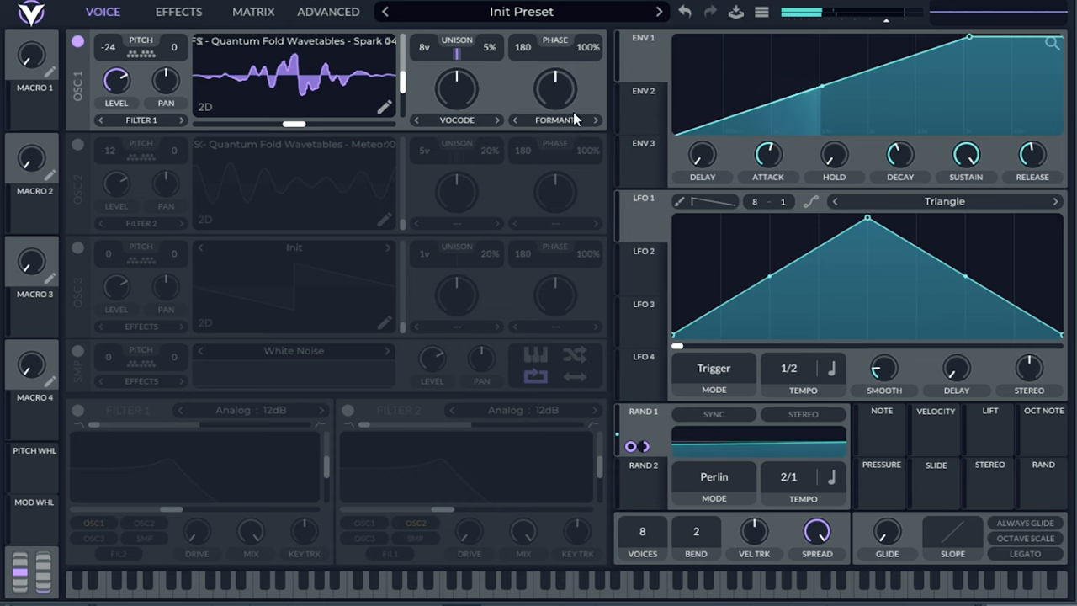
left_click(328, 12)
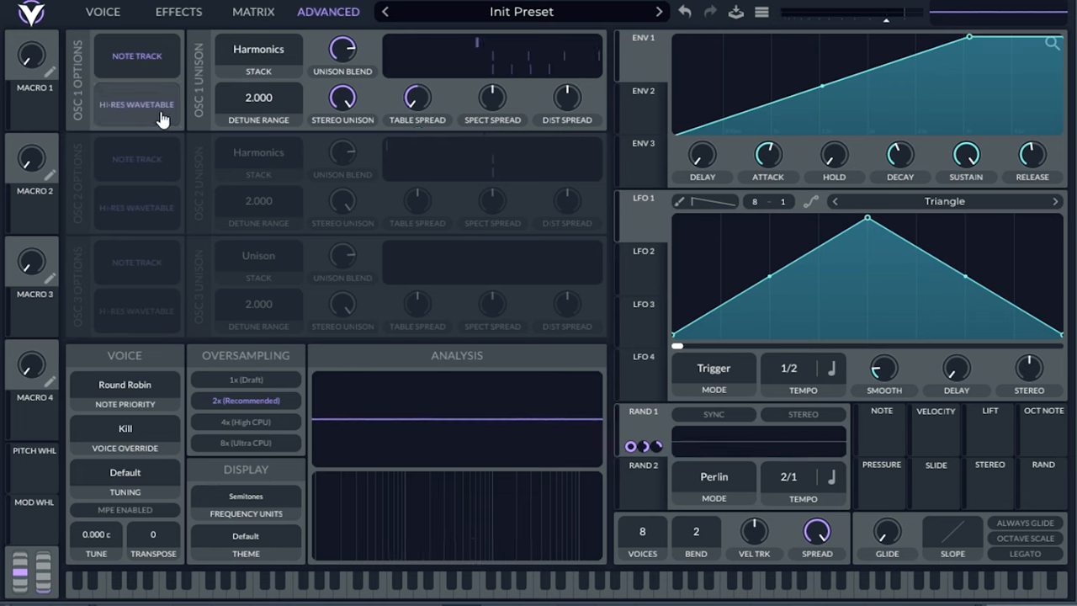
mouse_move(168, 114)
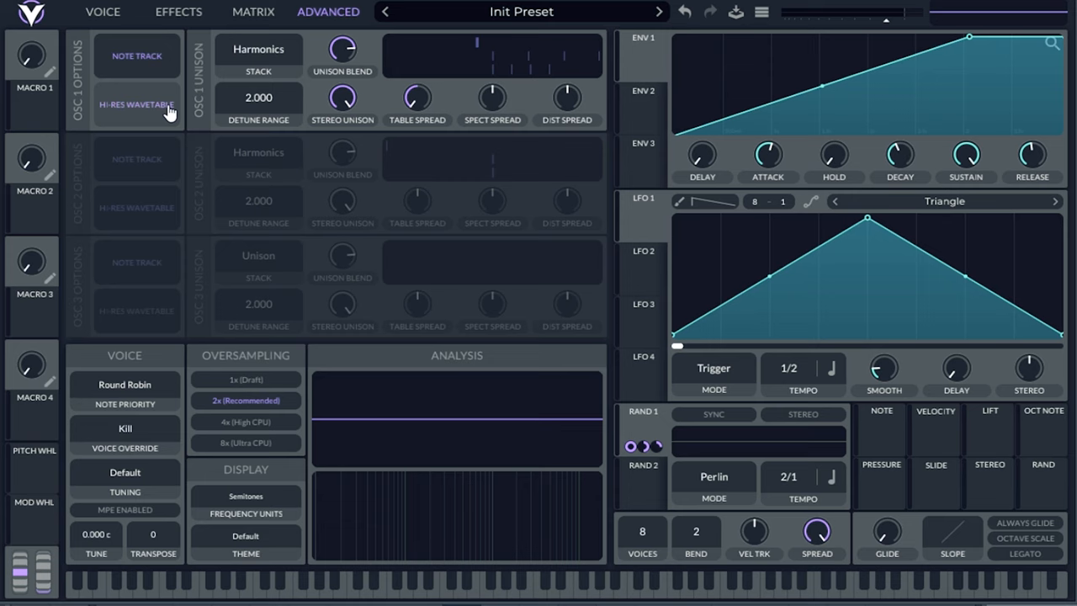
mouse_move(264, 105)
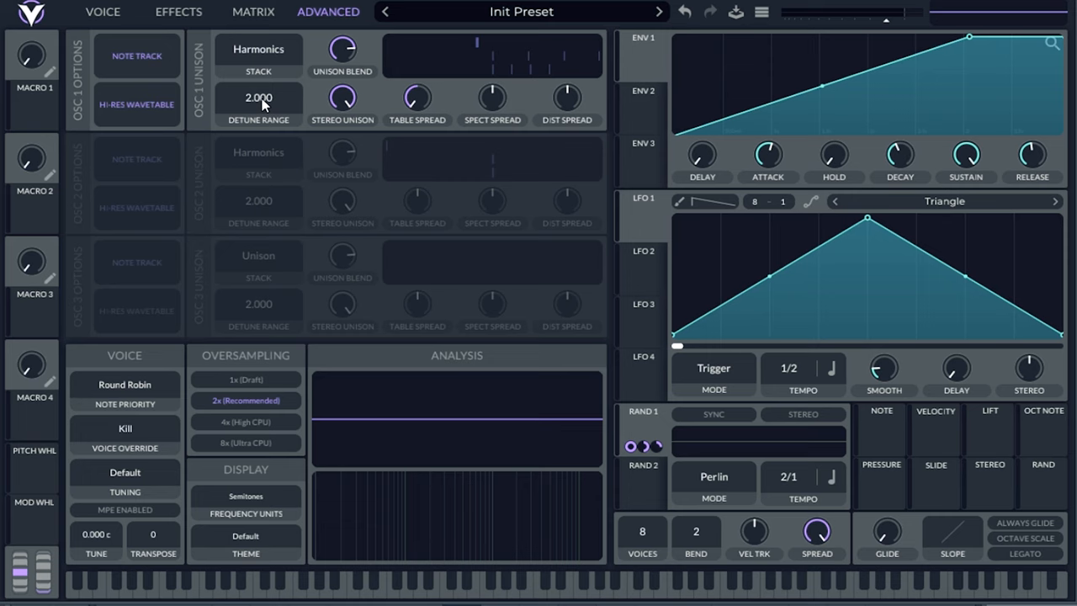
mouse_move(265, 157)
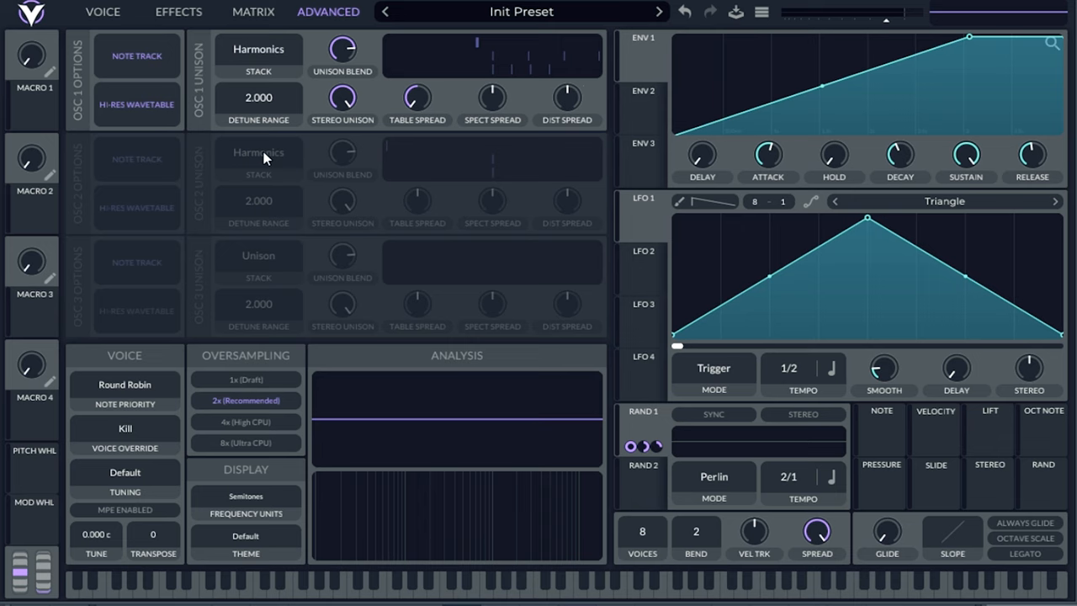
mouse_move(289, 171)
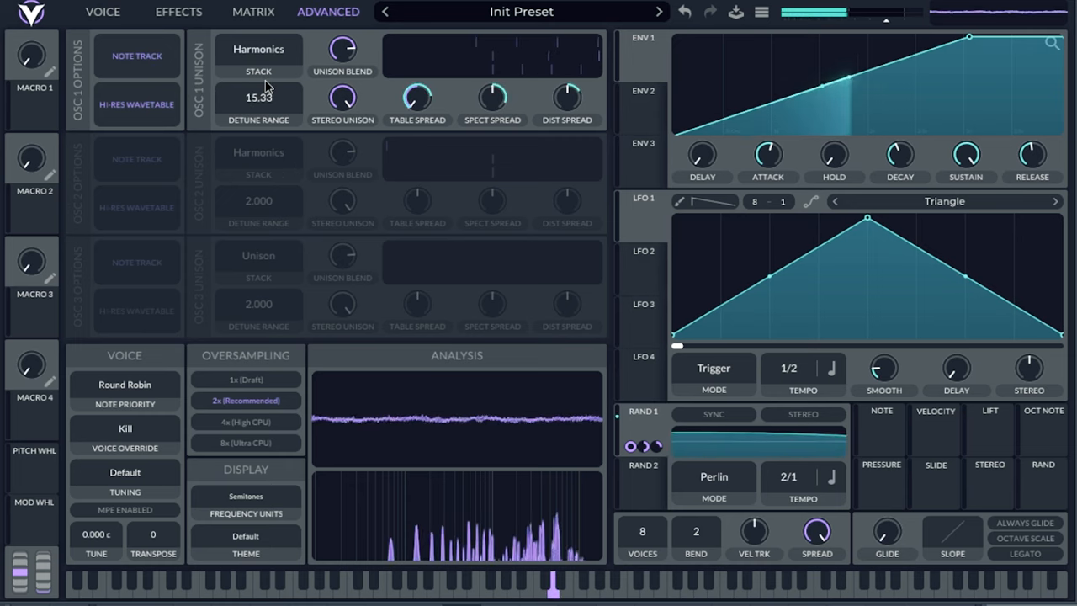
Raise oscillator 1's Harmonics detune range from 2.000 to 12.00
left_click_drag(258, 96, 258, 80)
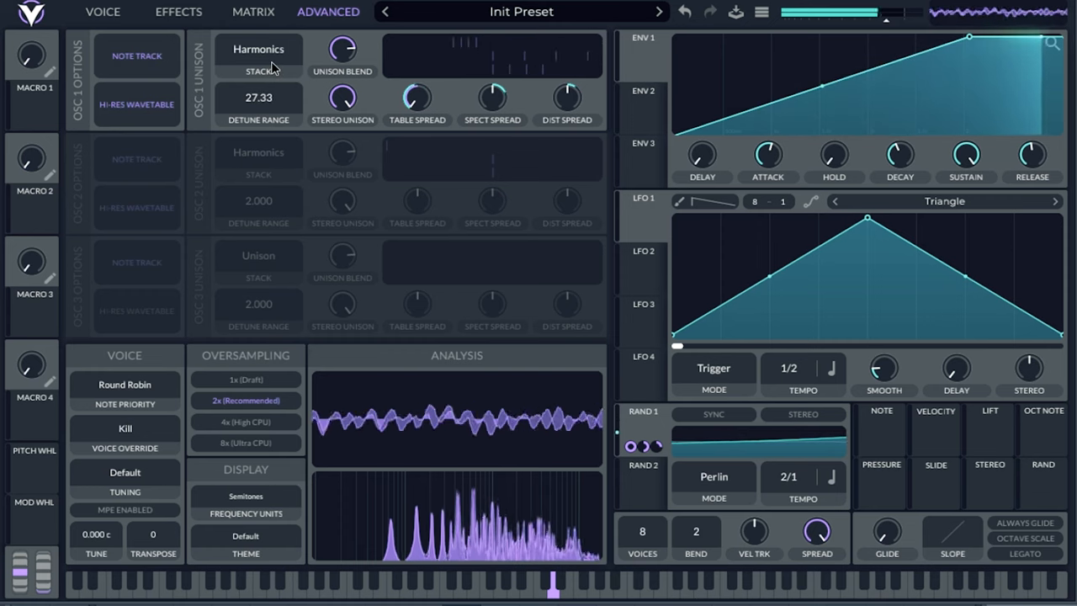
left_click_drag(258, 97, 258, 114)
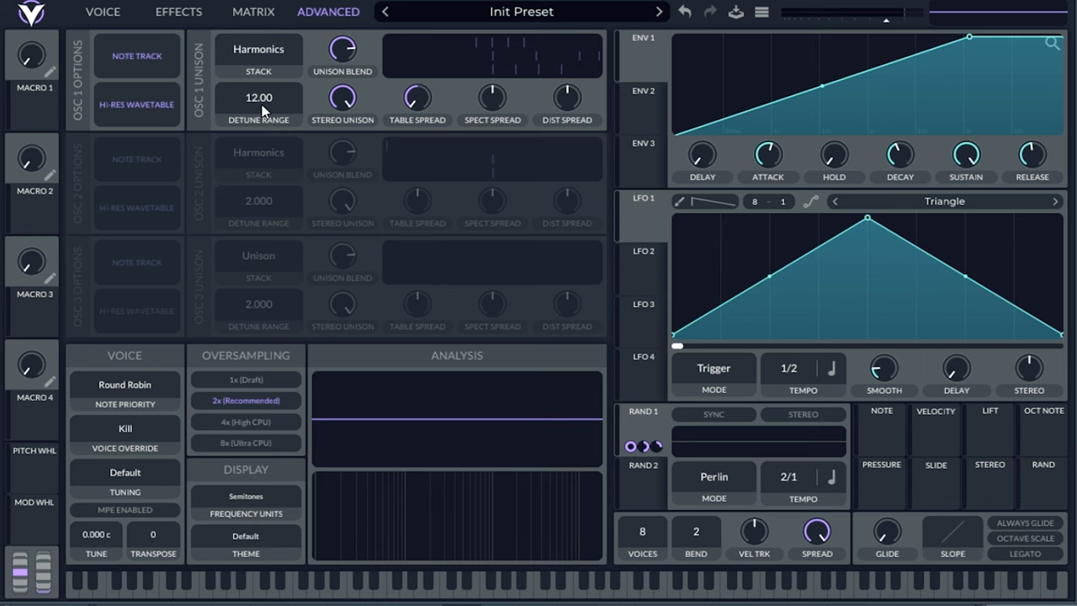
left_click(102, 12)
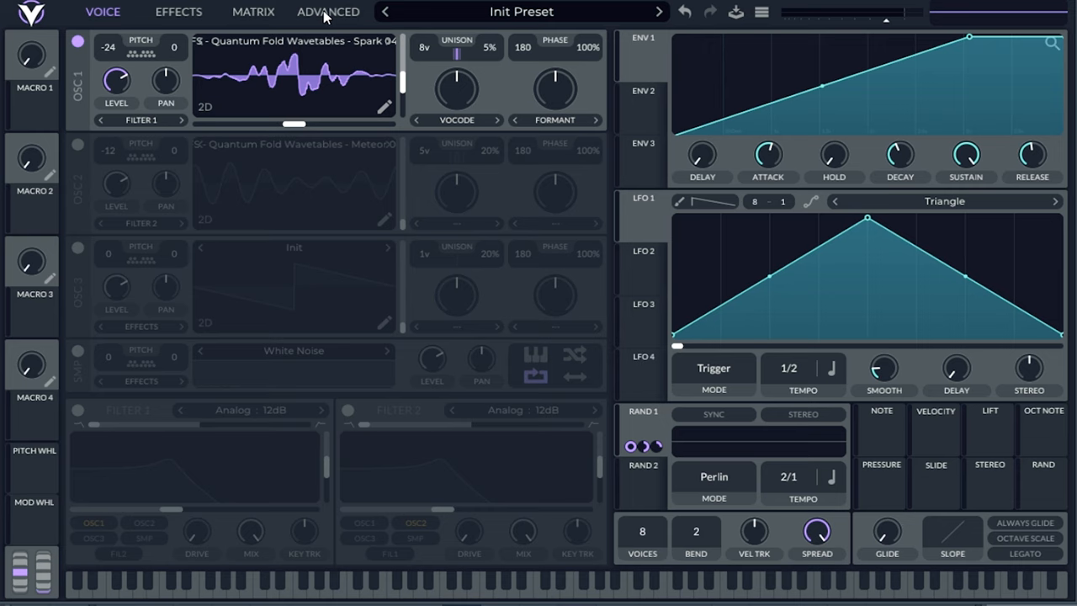
Route Rand 1 to oscillator 1's Dist Spread with an amount of about 0.263
left_click(328, 12)
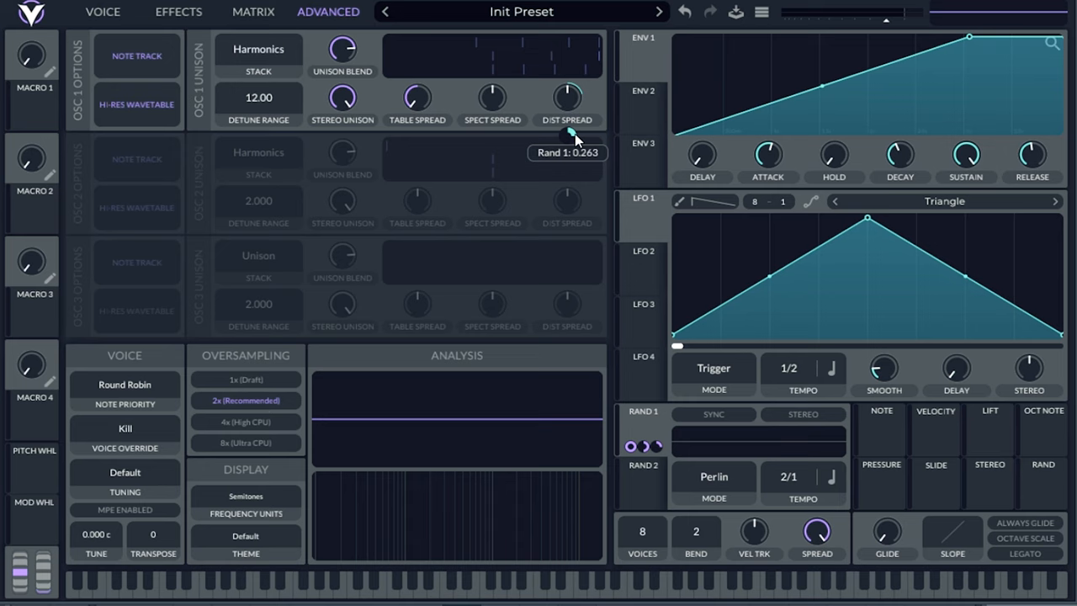
mouse_move(416, 101)
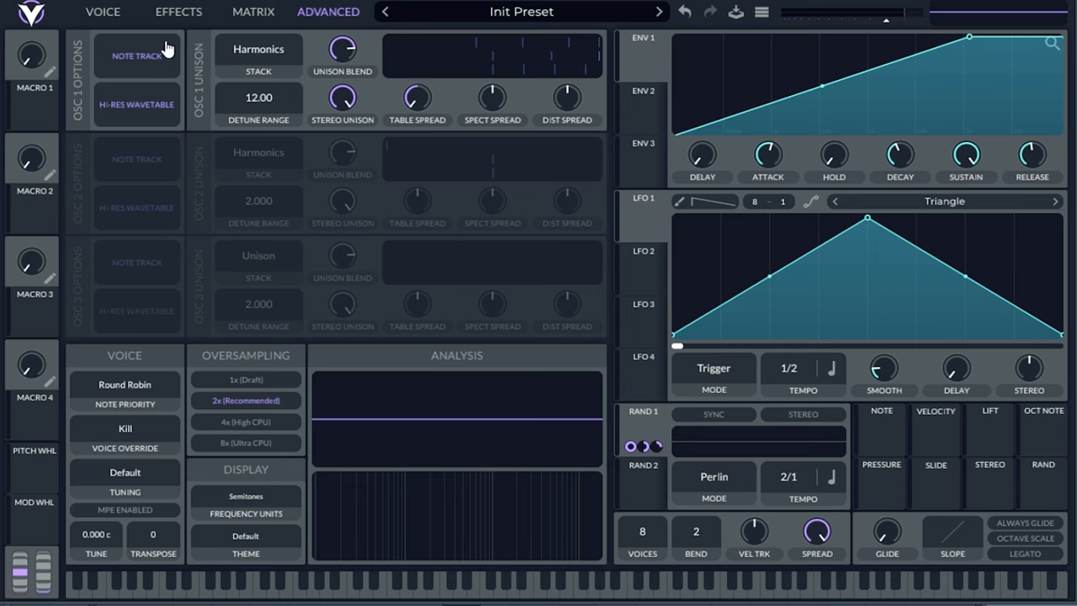
left_click(103, 12)
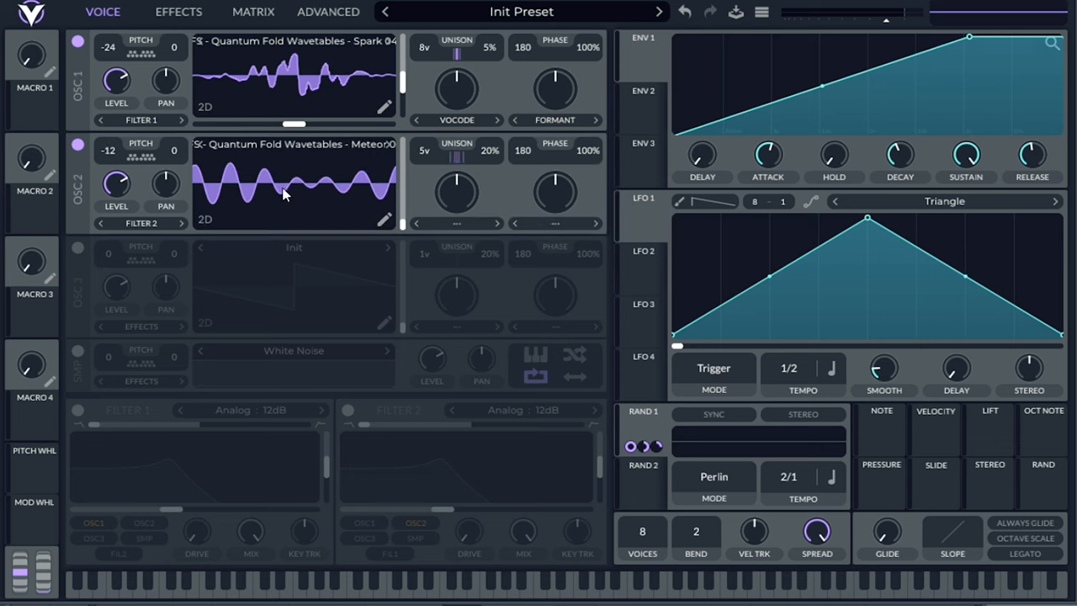
mouse_move(227, 211)
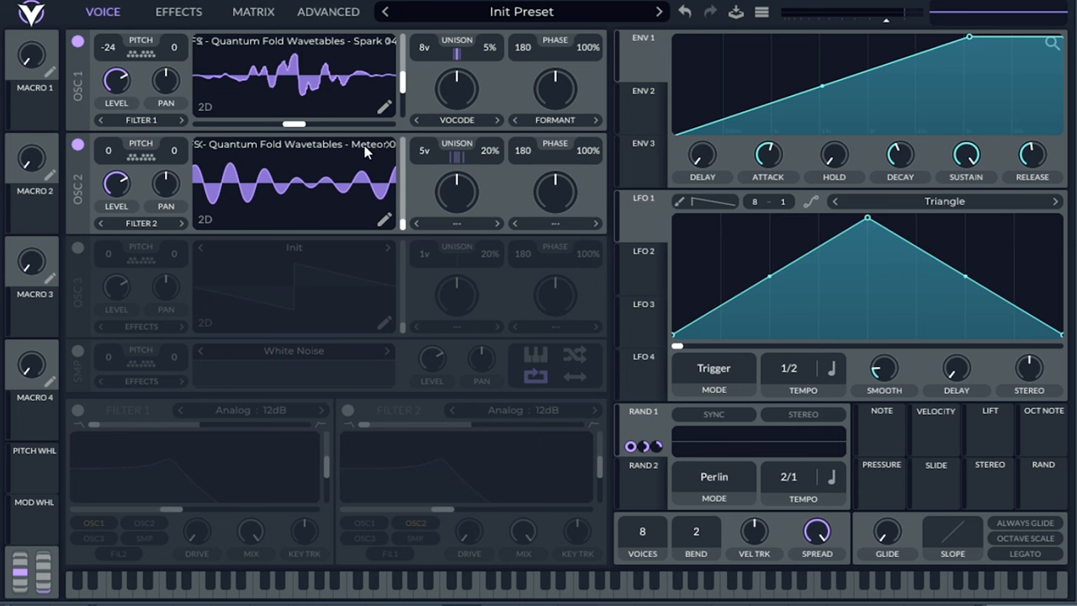
Switch off oscillator 1 and set oscillator 2 to a Quantum Fold wavetable
left_click(294, 144)
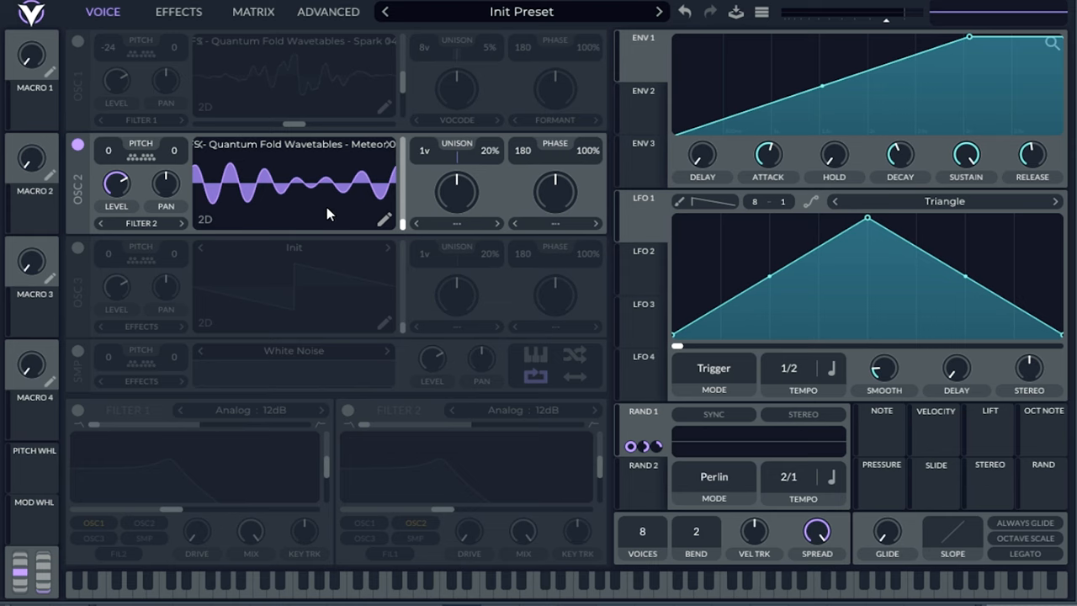
left_click(459, 582)
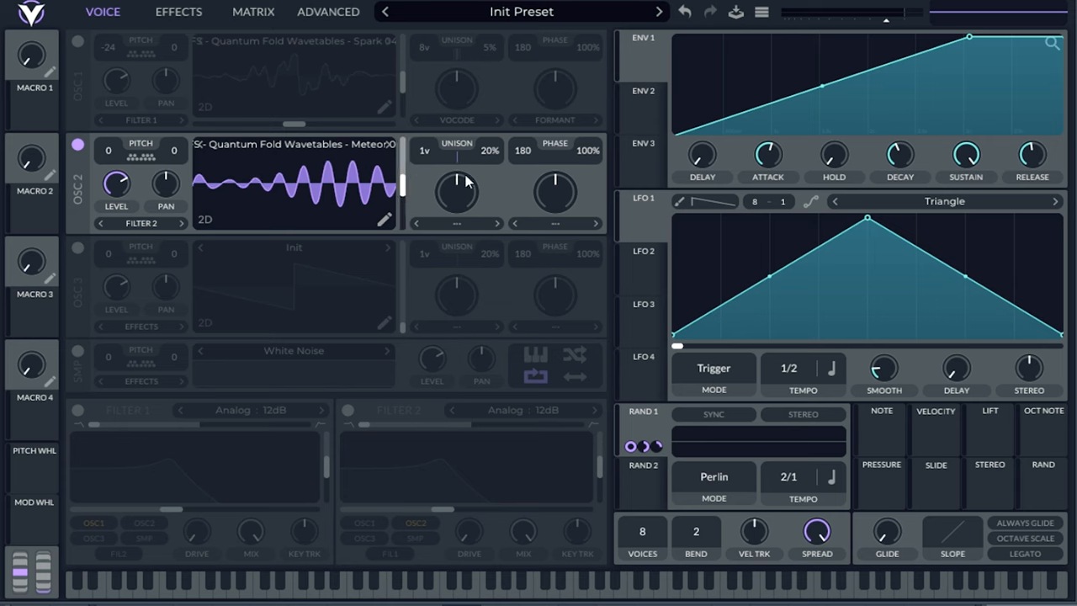
mouse_move(429, 160)
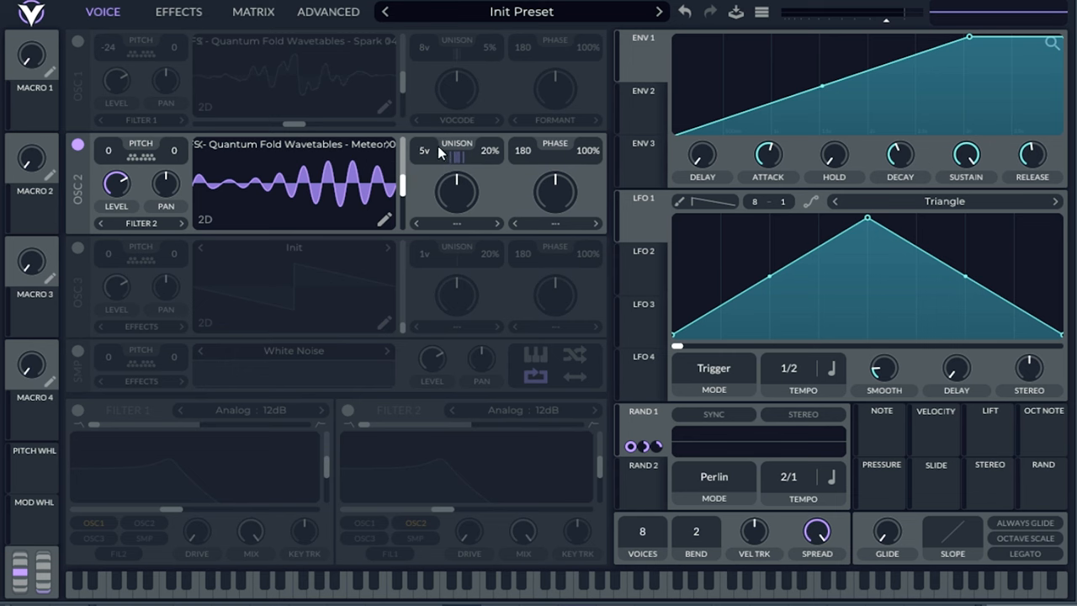
Set oscillator 2's unison stack to Harmonics and adjust its table spread
left_click(328, 12)
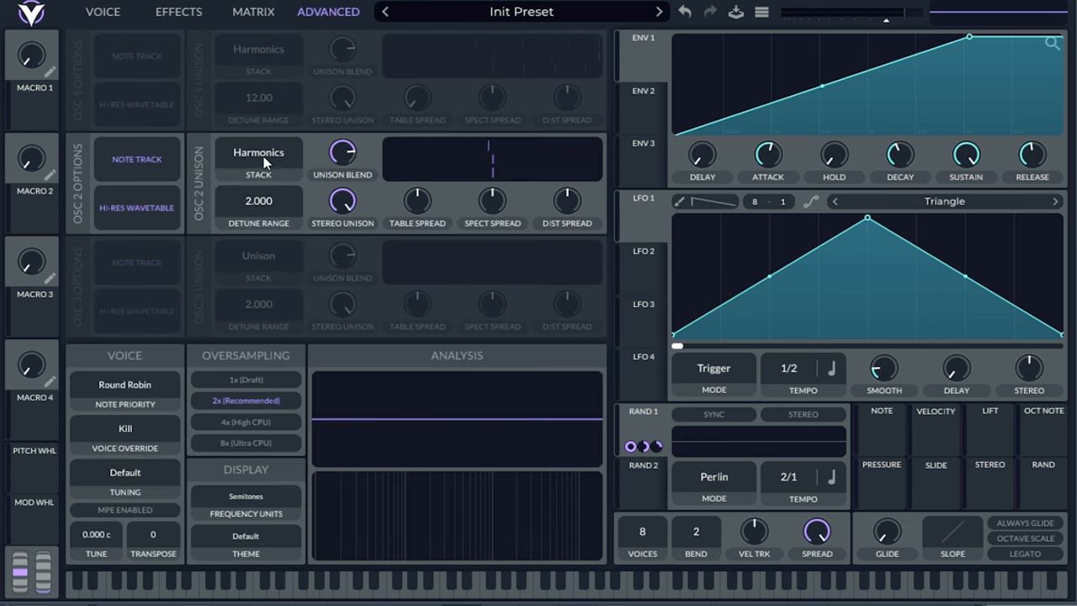
left_click(257, 152)
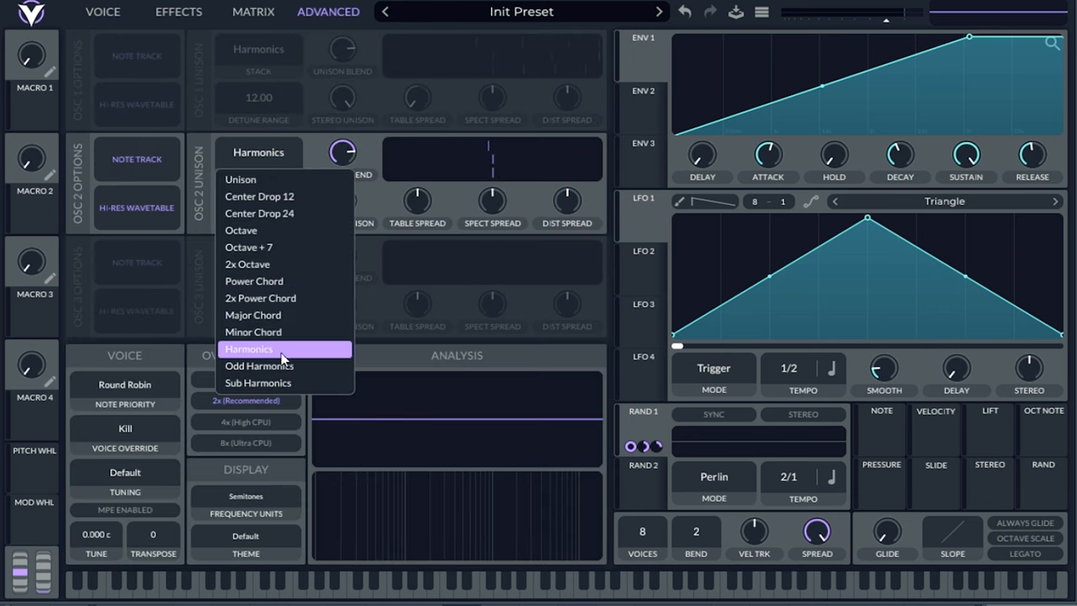
left_click(249, 348)
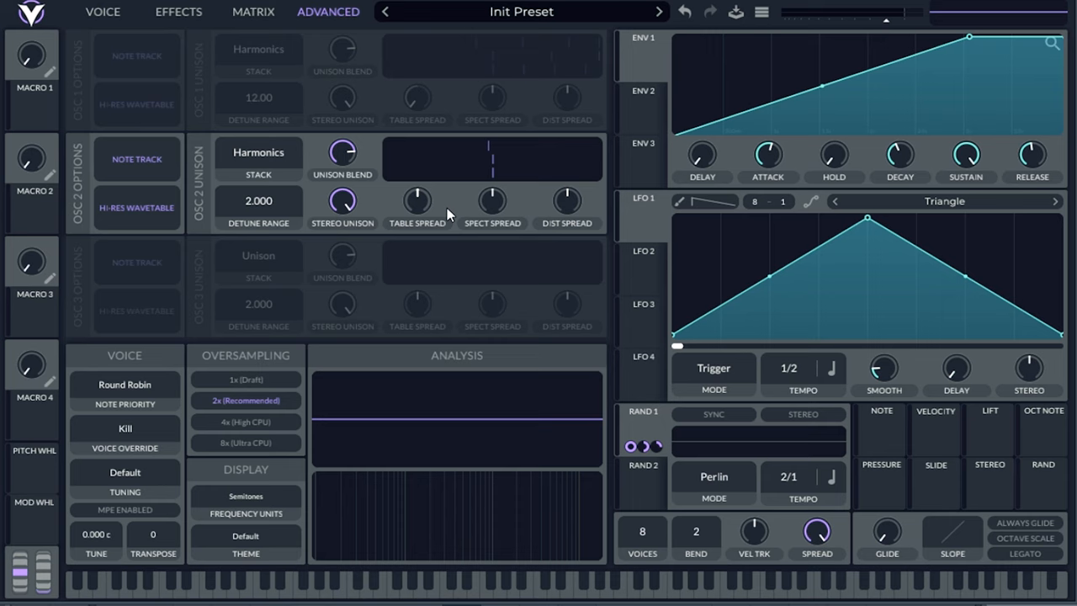
mouse_move(505, 281)
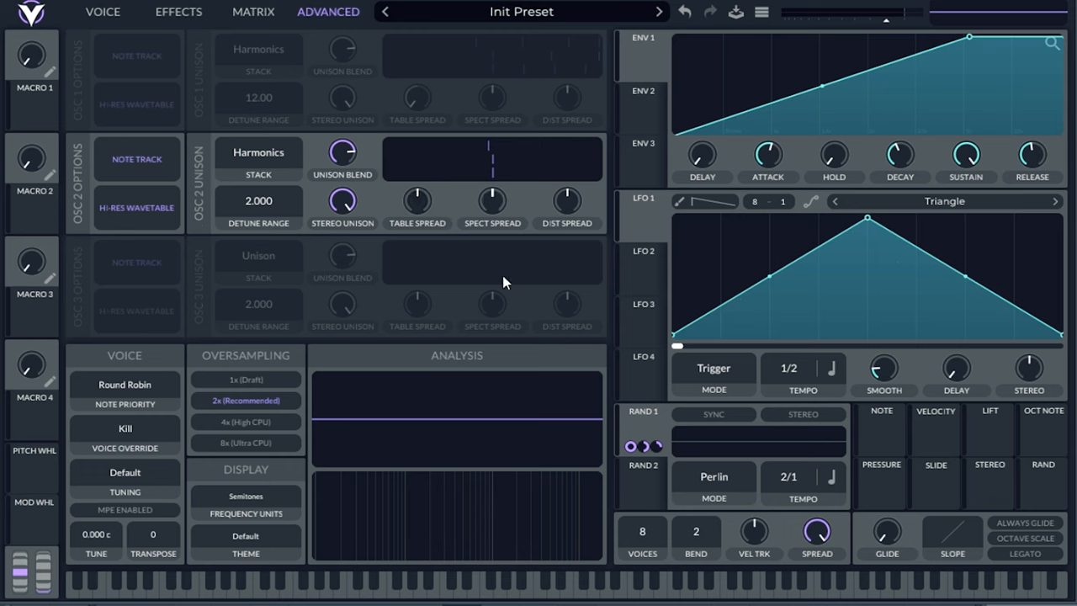
left_click(460, 580)
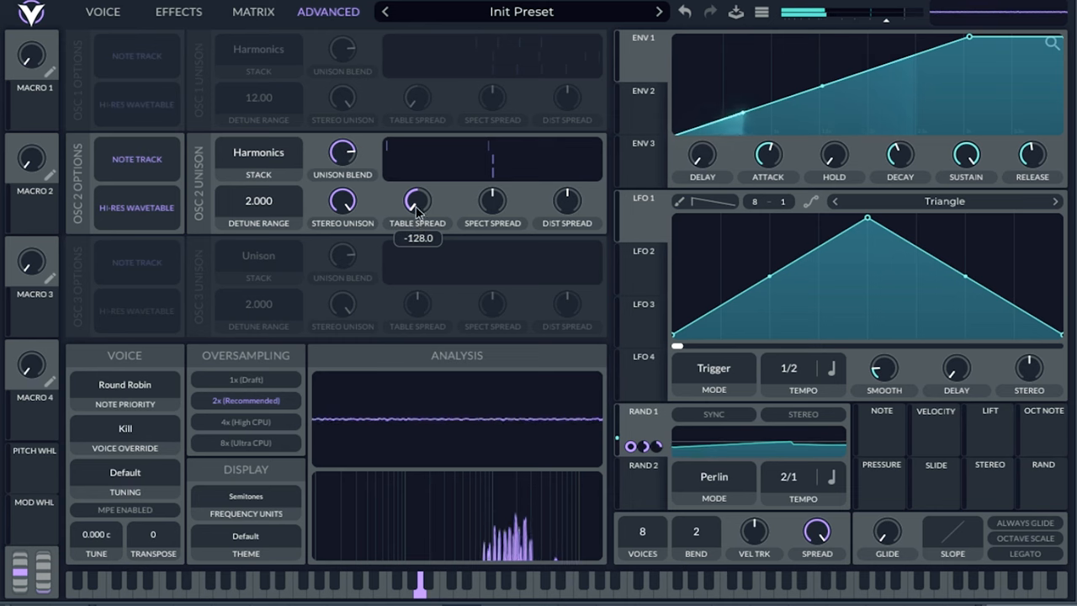
left_click(103, 13)
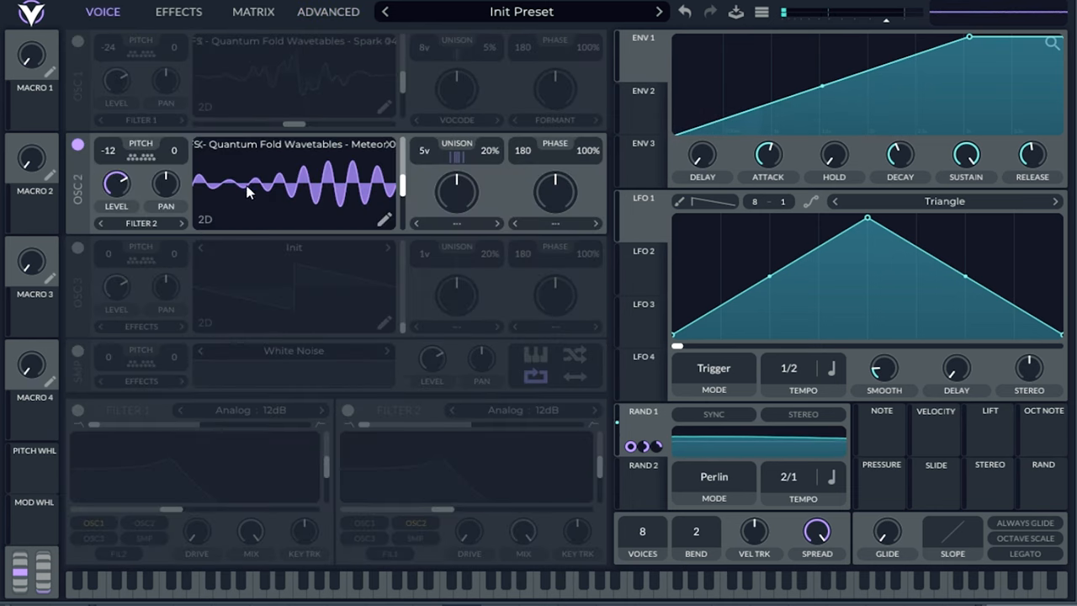
Pitch oscillator 2 down to -12 semitones and switch oscillator 1 back on
left_click(328, 12)
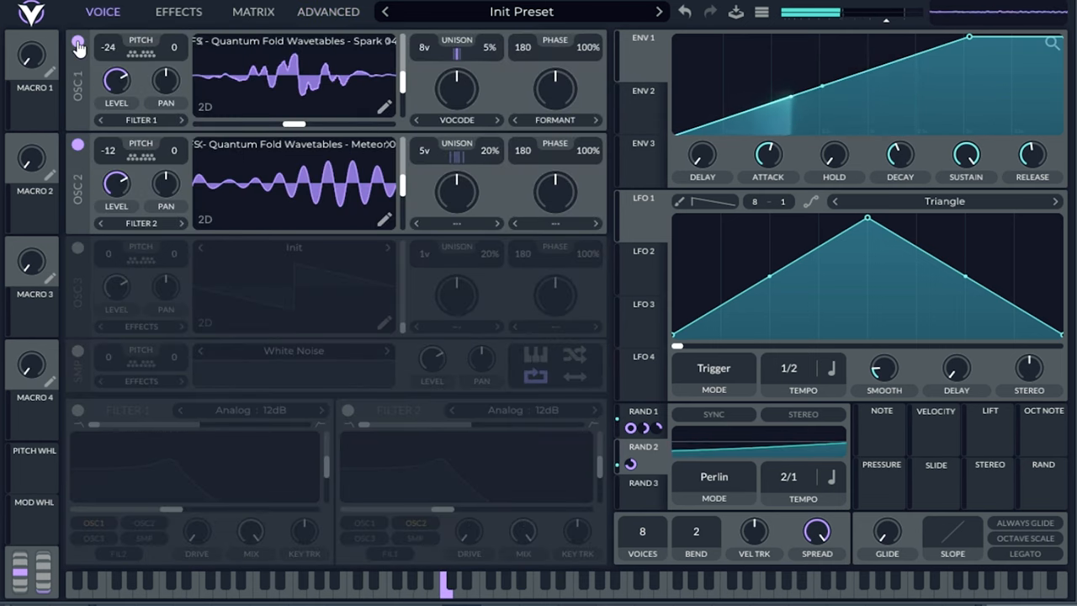
Enable the EQ, cut its Band node to about -15 dB and reshape the High node
left_click(179, 12)
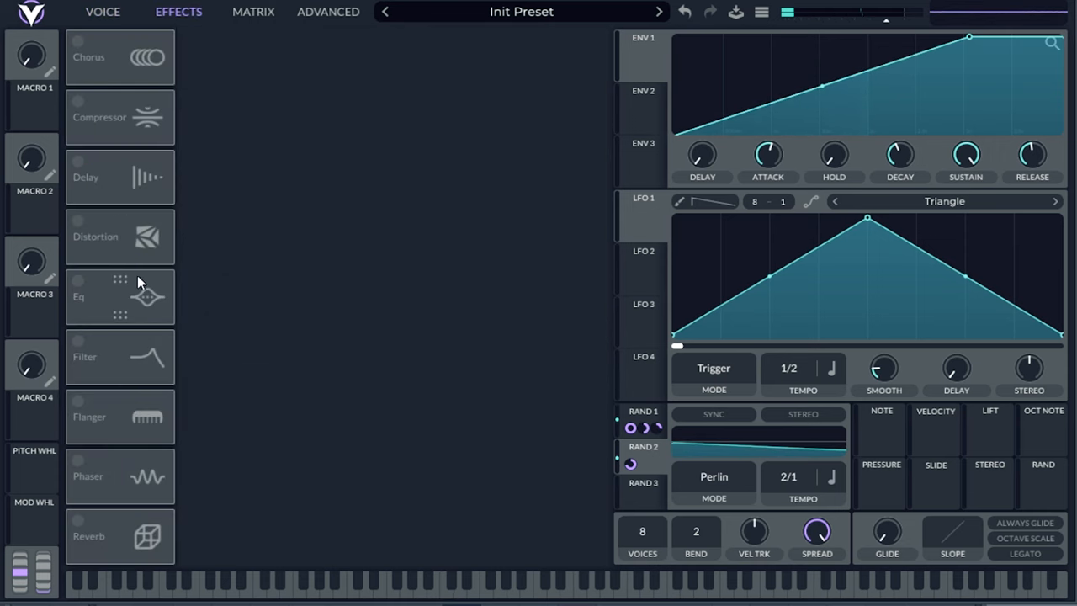
left_click(79, 281)
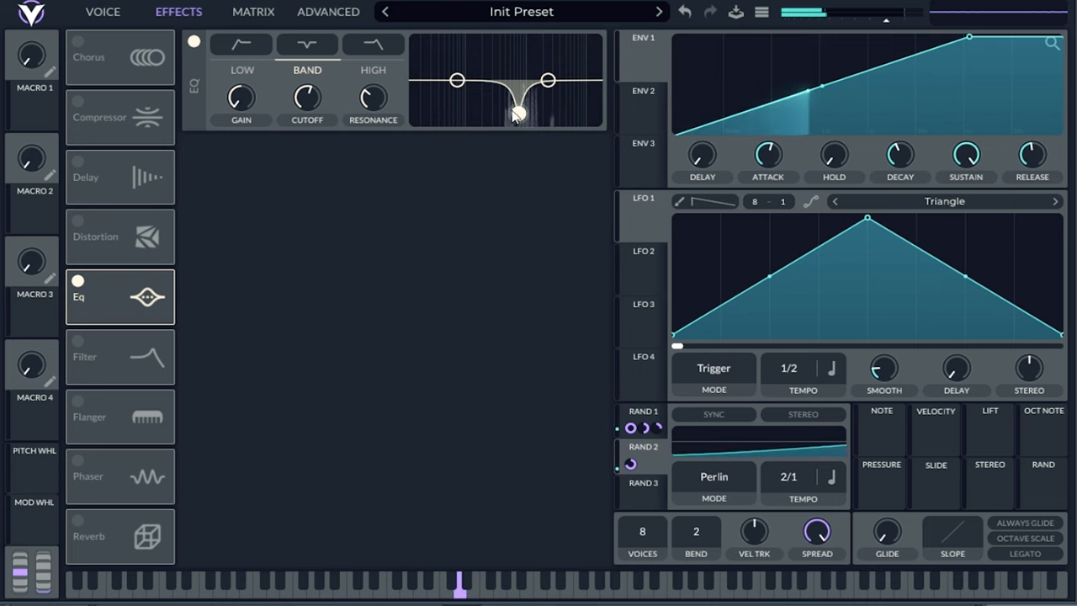
left_click_drag(517, 113, 530, 110)
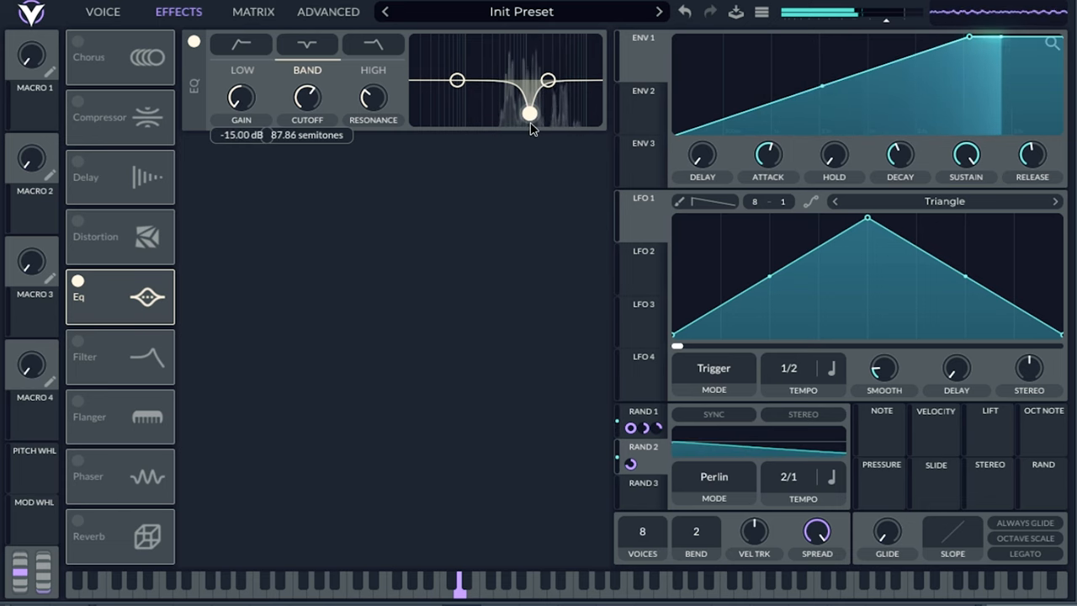
left_click_drag(525, 109, 547, 81)
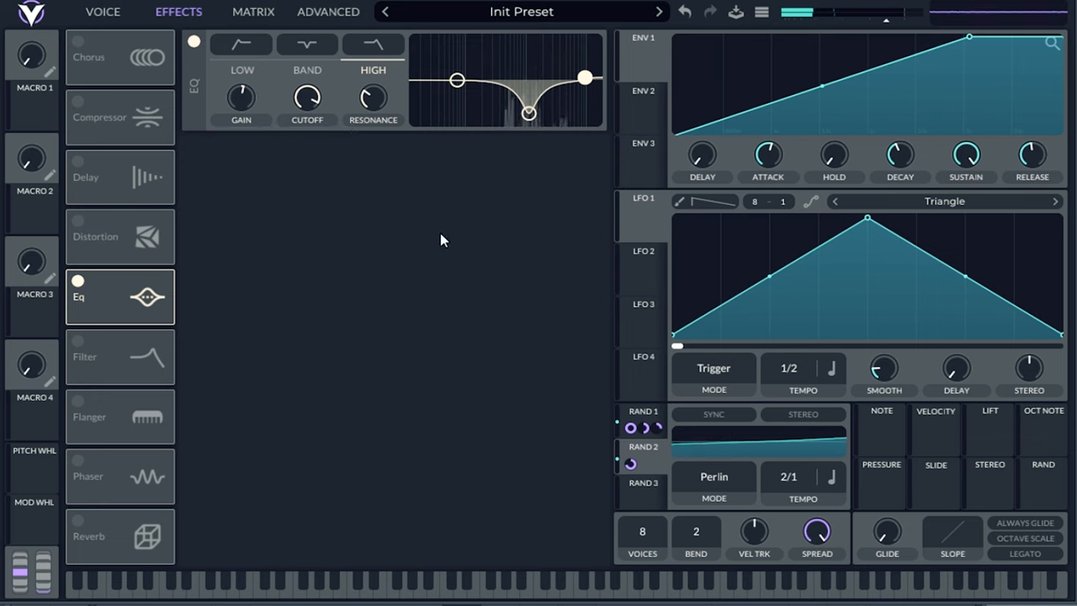
mouse_move(132, 269)
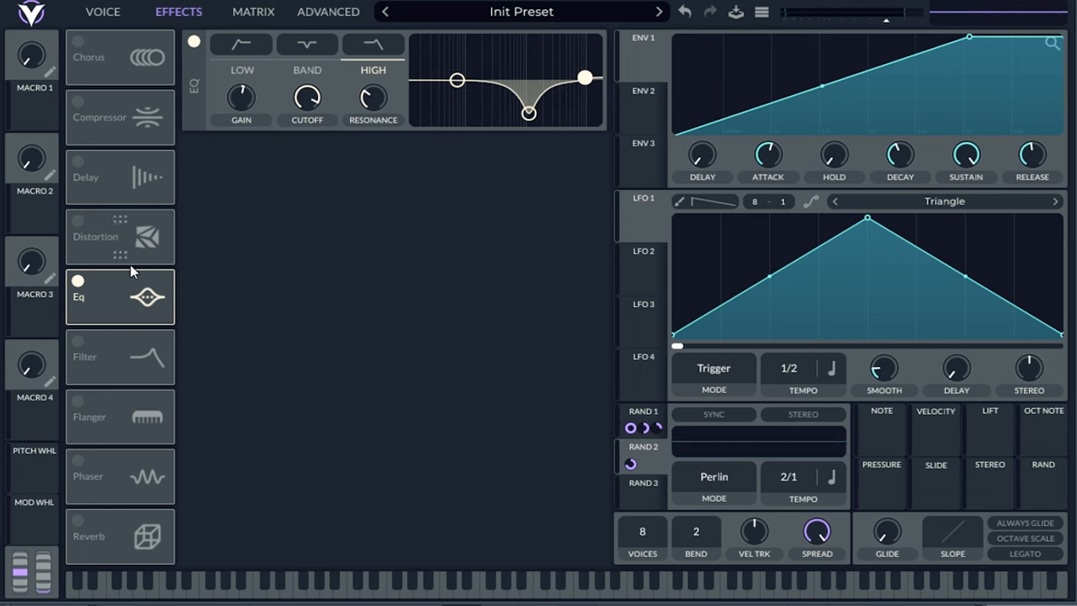
mouse_move(149, 296)
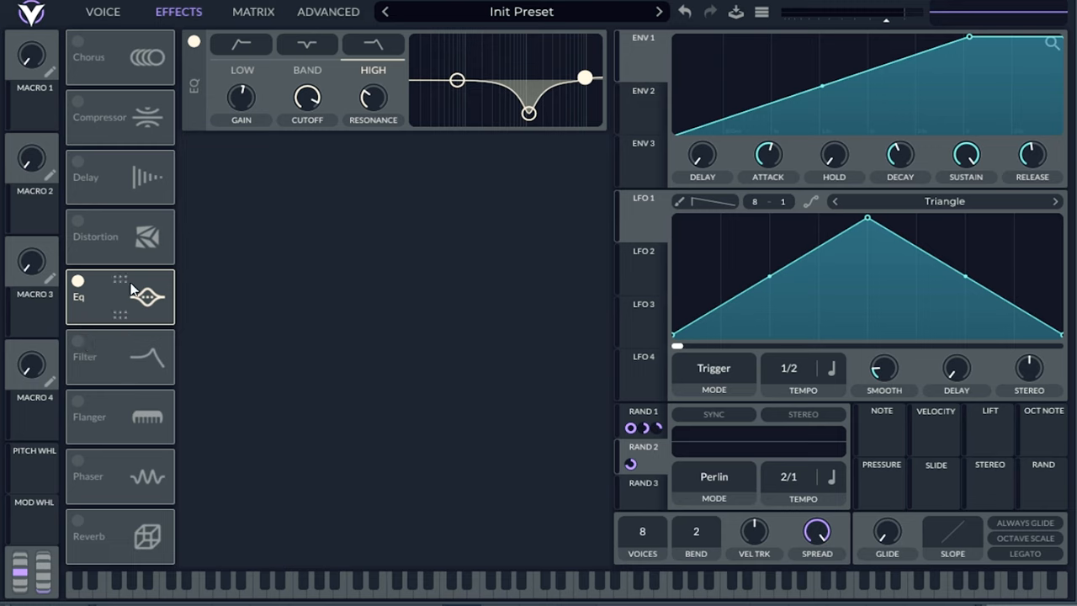
mouse_move(91, 331)
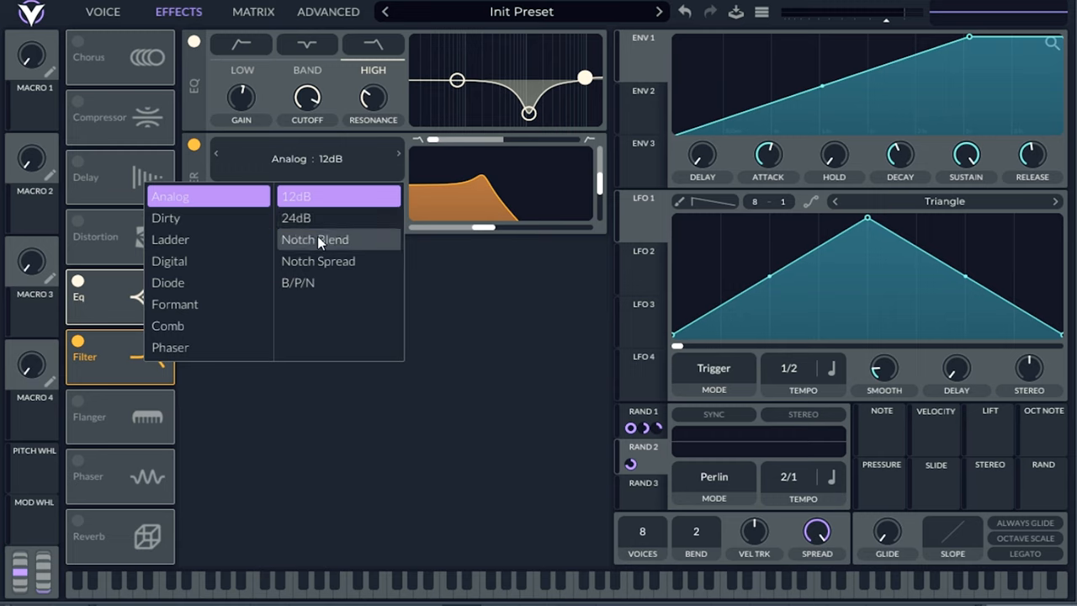
Set the Filter effect to Ladder Notch Blend and shift where its notch sits
left_click(171, 239)
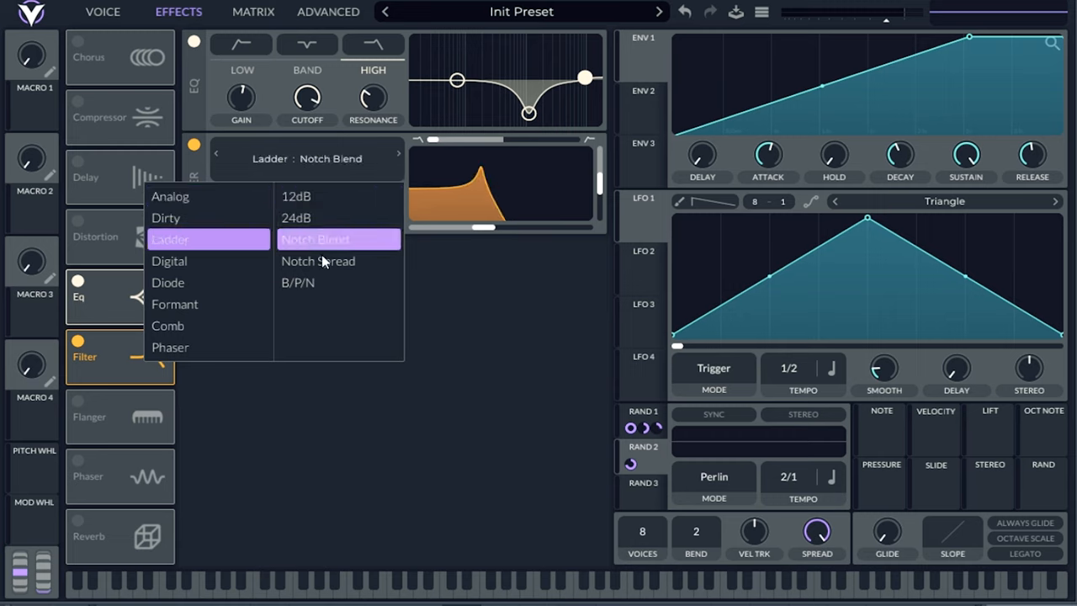
left_click(338, 239)
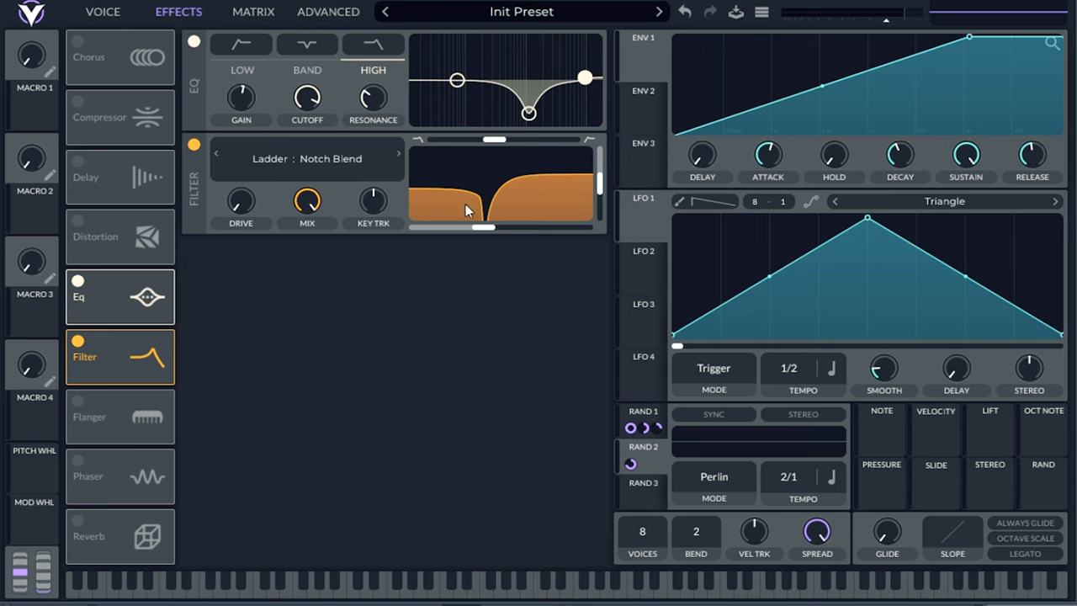
left_click_drag(484, 226, 517, 229)
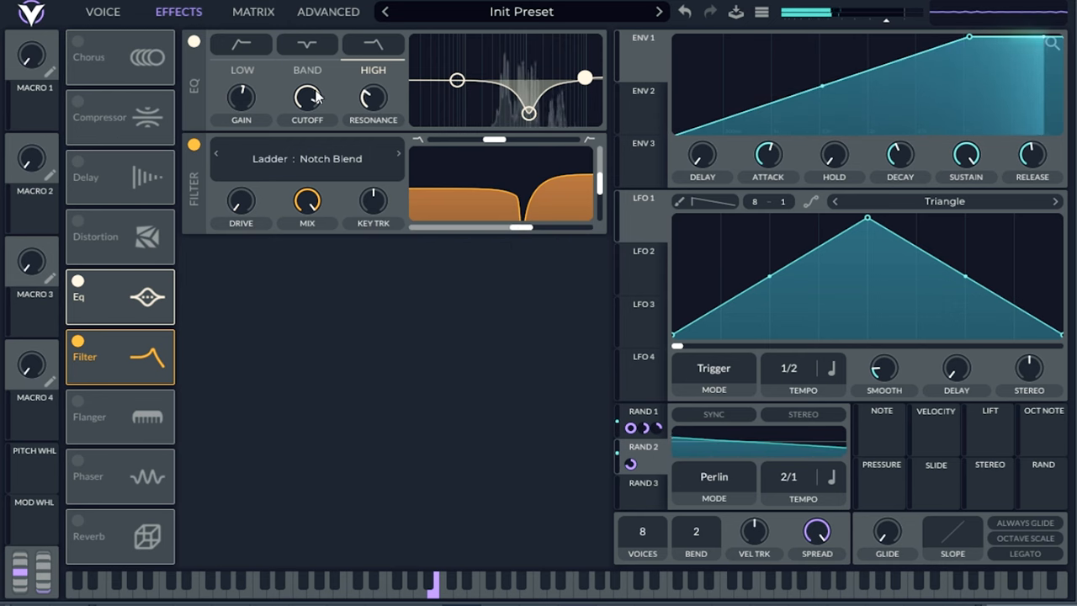
left_click(326, 11)
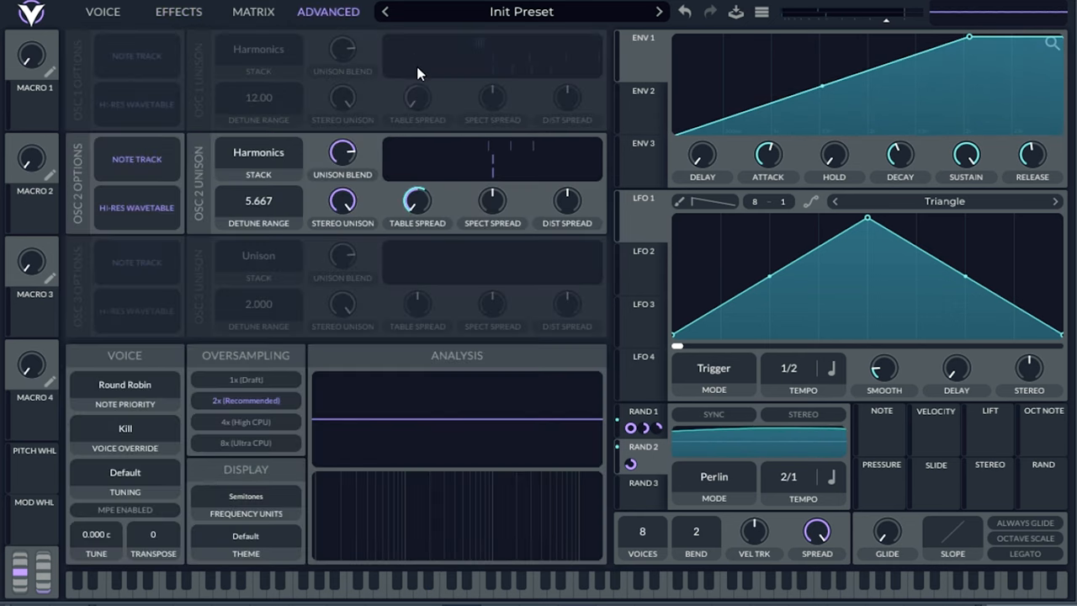
Give oscillator 2 a Random Amplitudes spectral warp
left_click(102, 12)
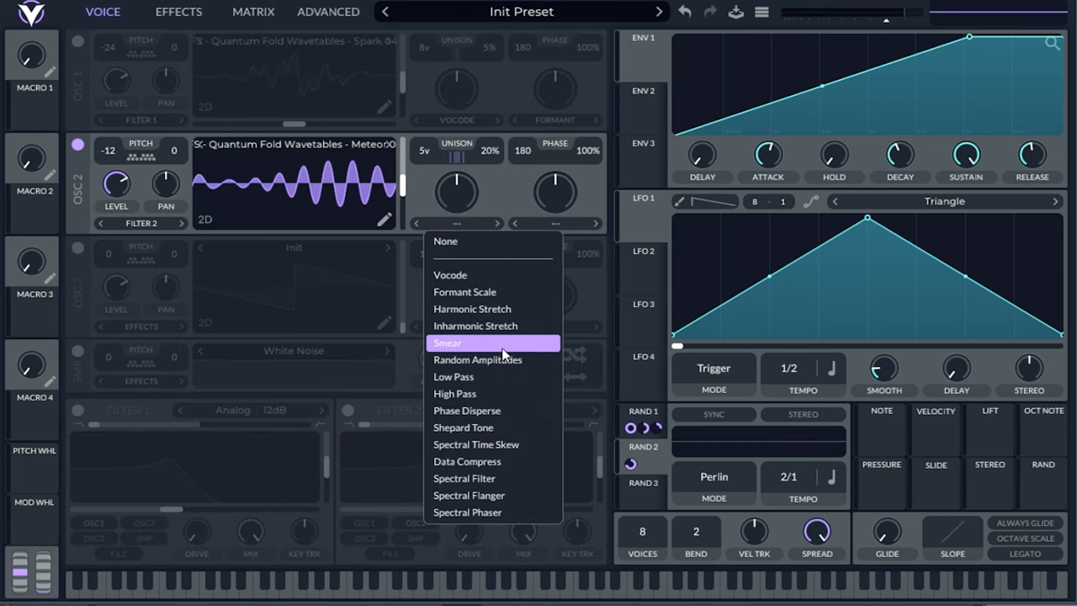
left_click(478, 360)
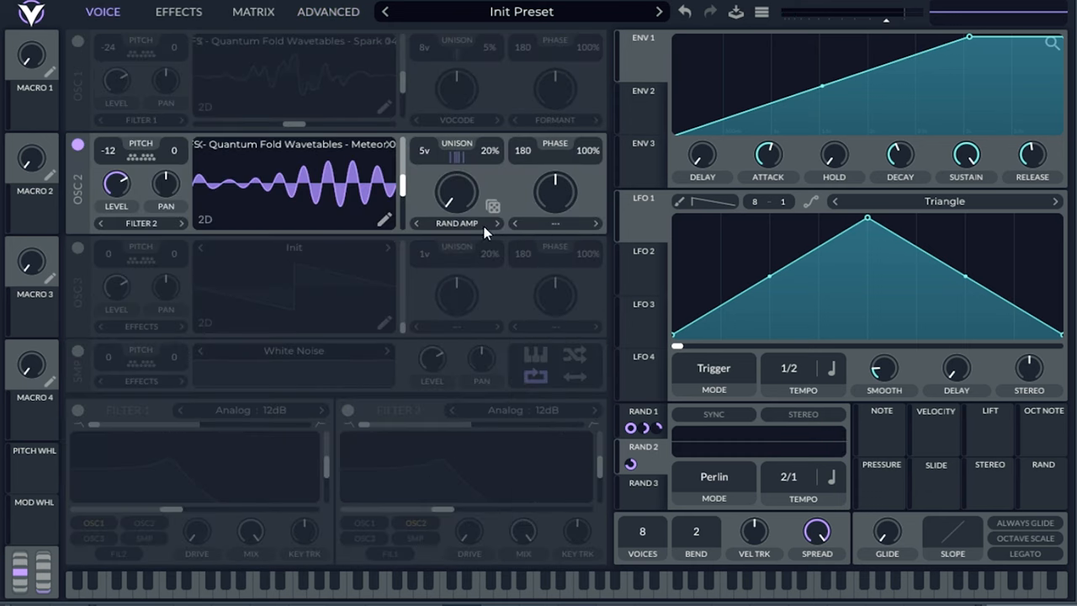
left_click(253, 12)
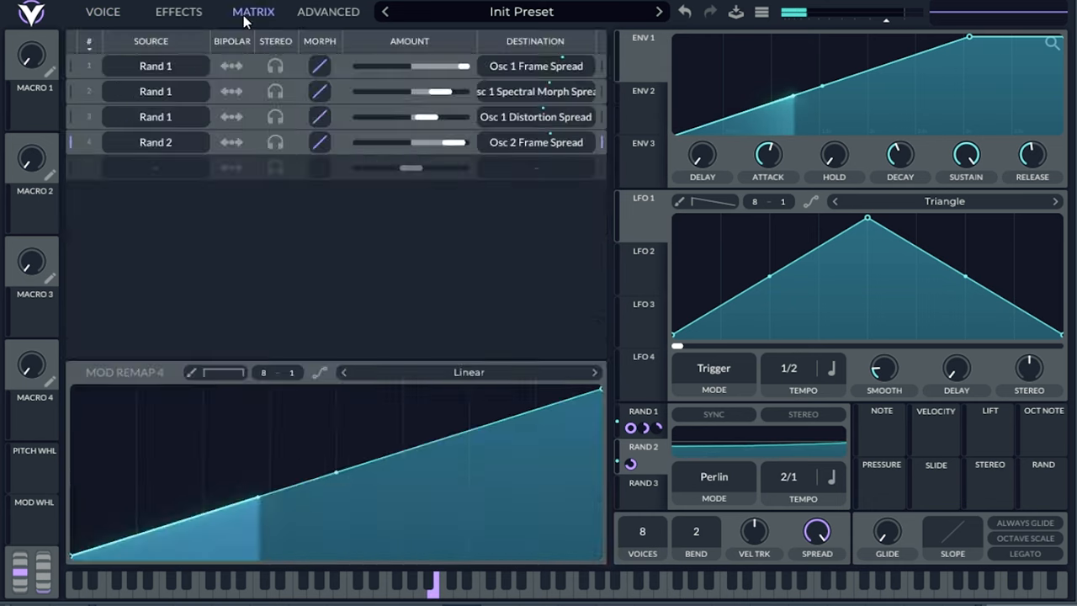
left_click(327, 12)
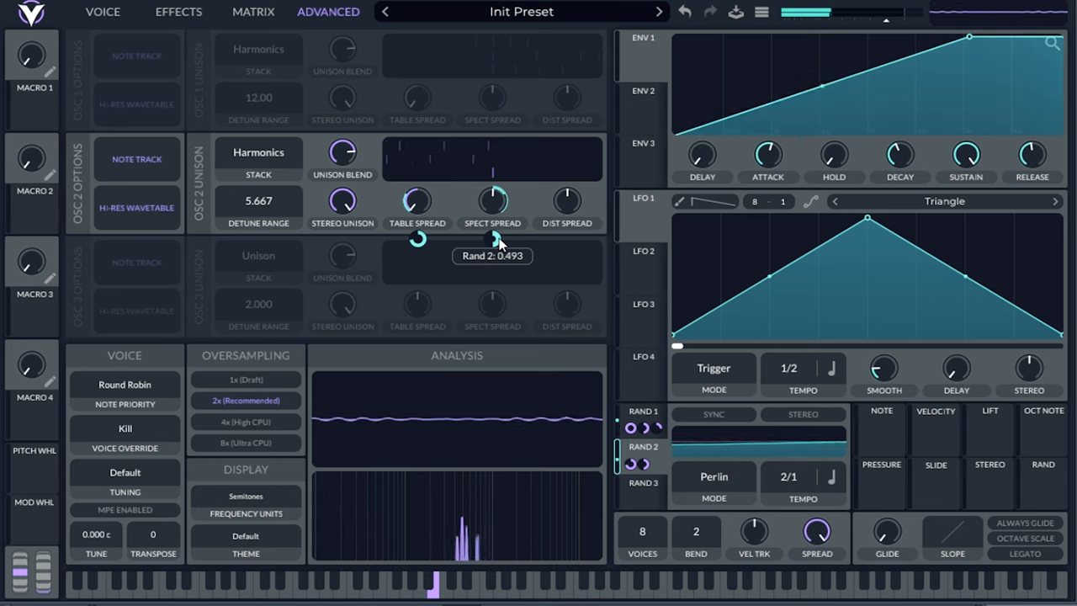
Route Rand 2 at 4/1 to oscillator 2's frame and spectral spreads, adding a Formant warp
left_click(102, 11)
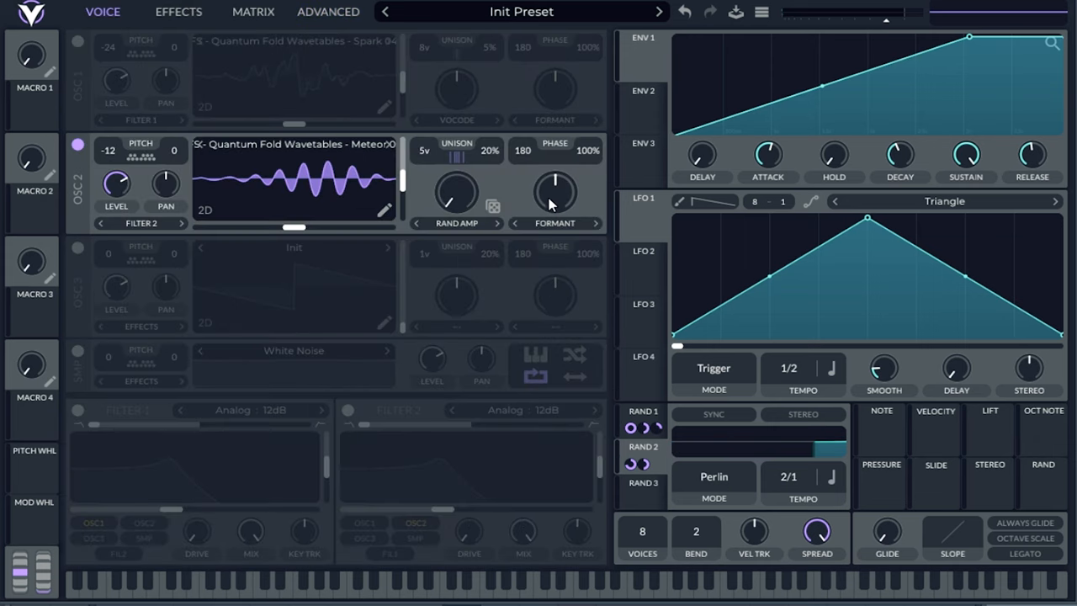
left_click(327, 12)
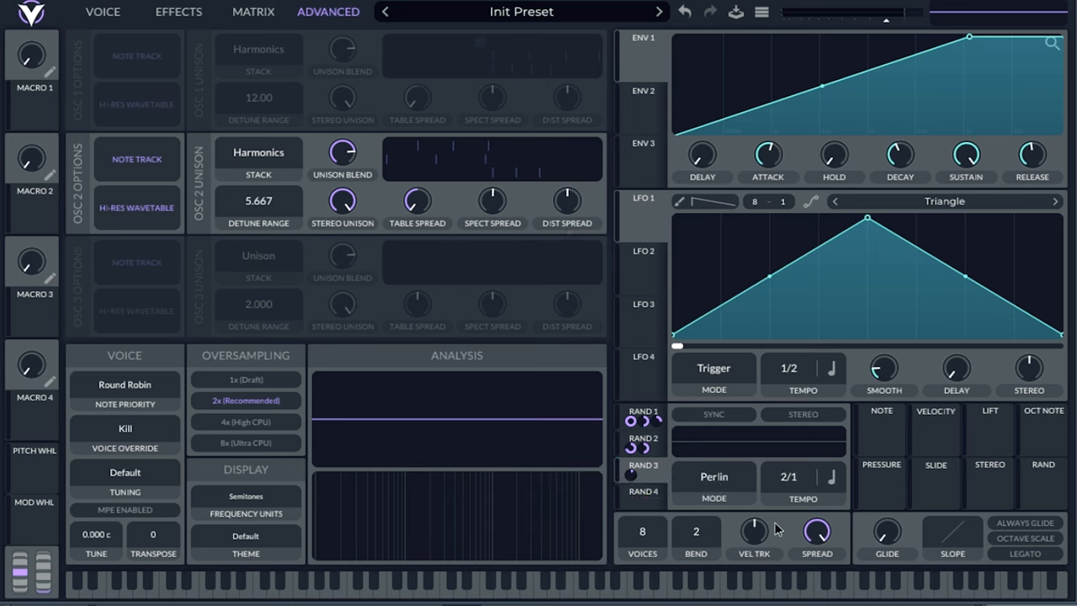
left_click(790, 479)
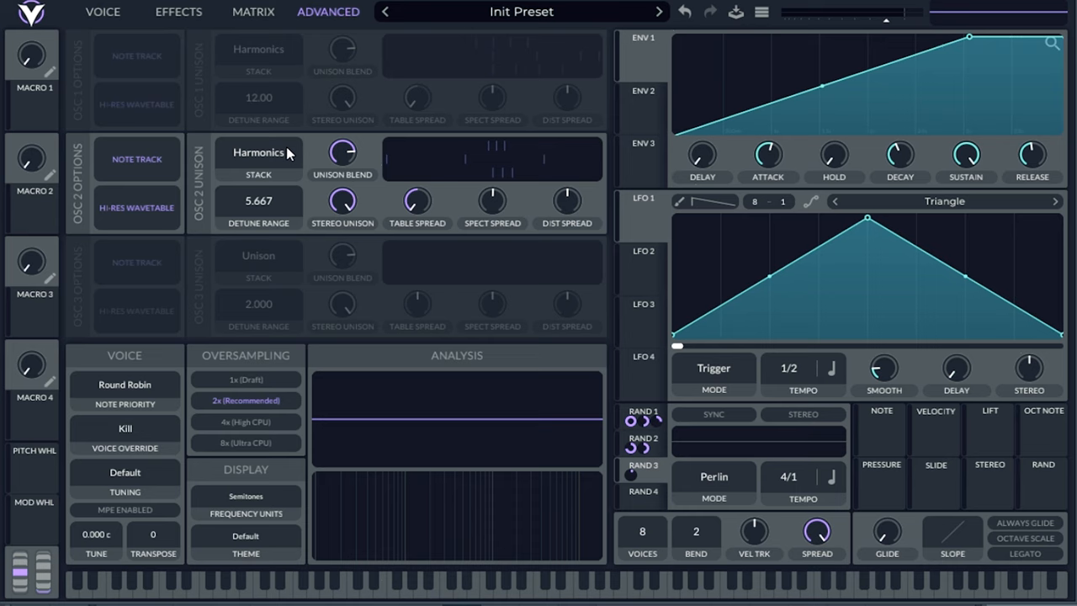
left_click(107, 11)
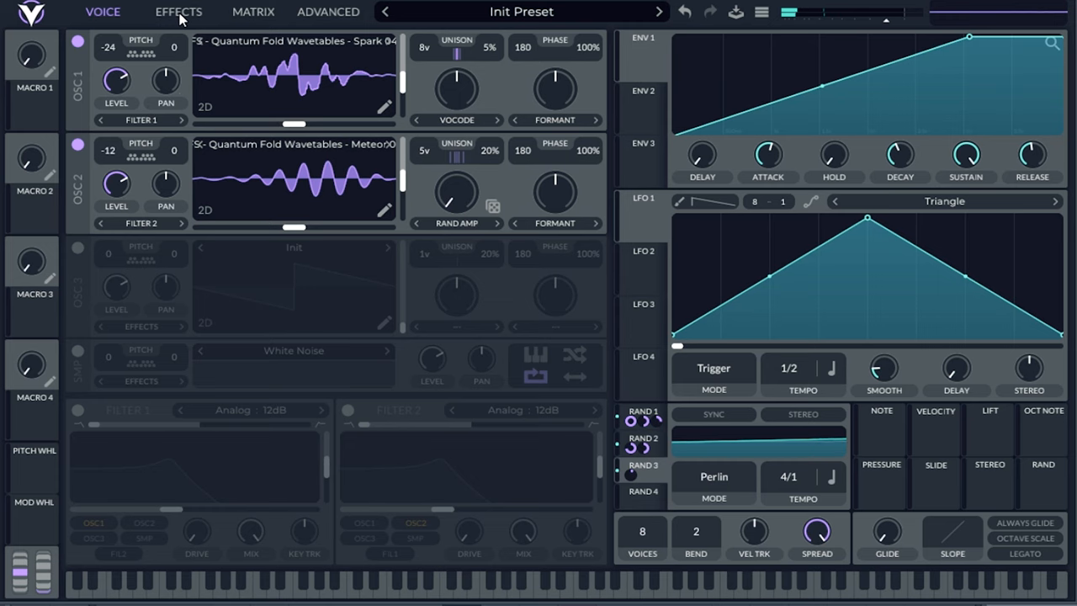
left_click(179, 11)
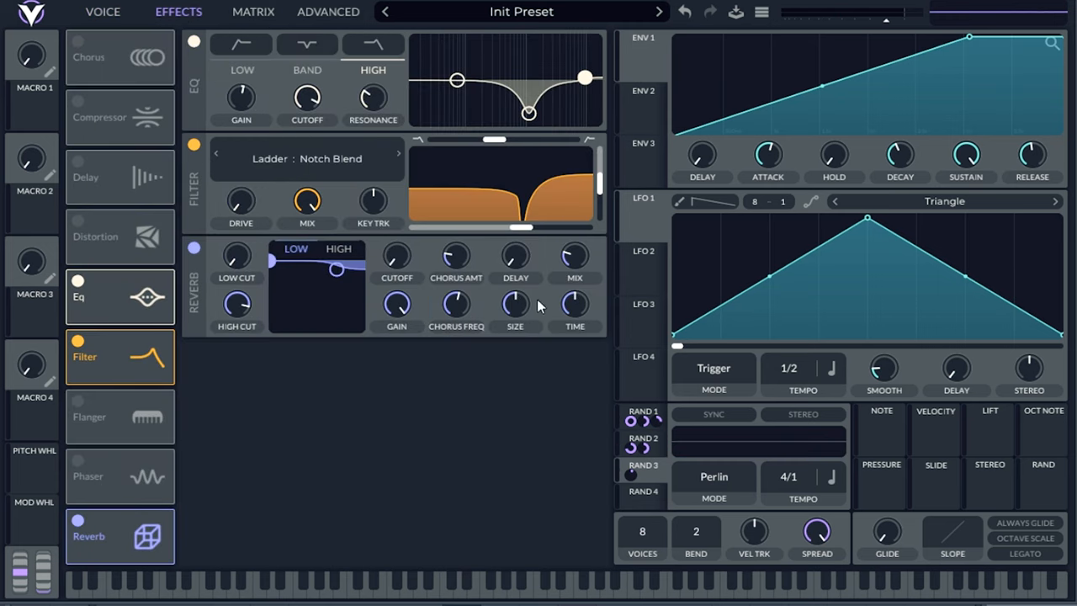
mouse_move(405, 204)
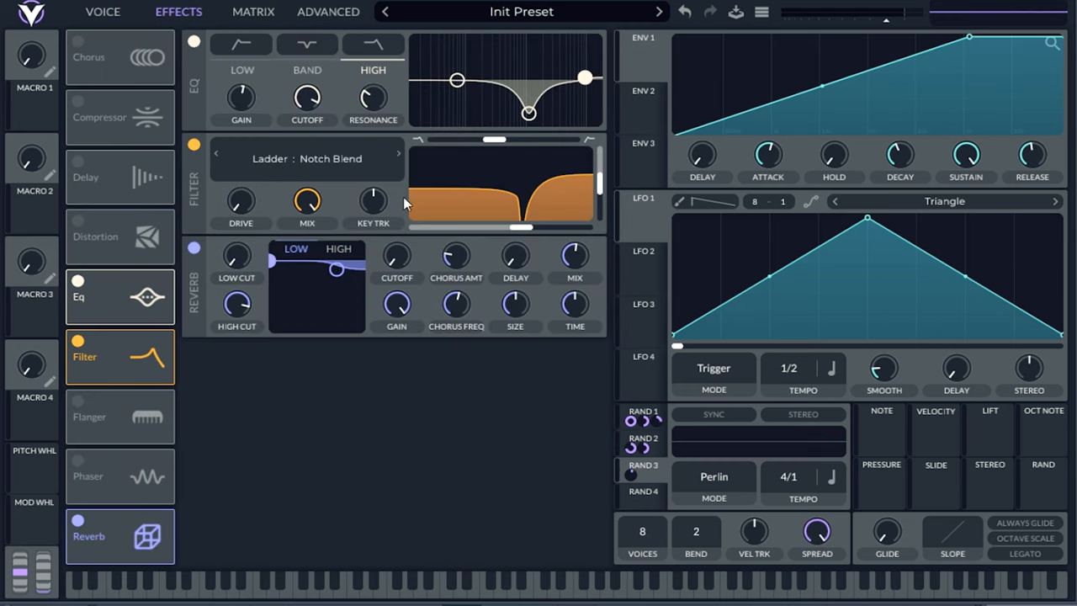
left_click(327, 12)
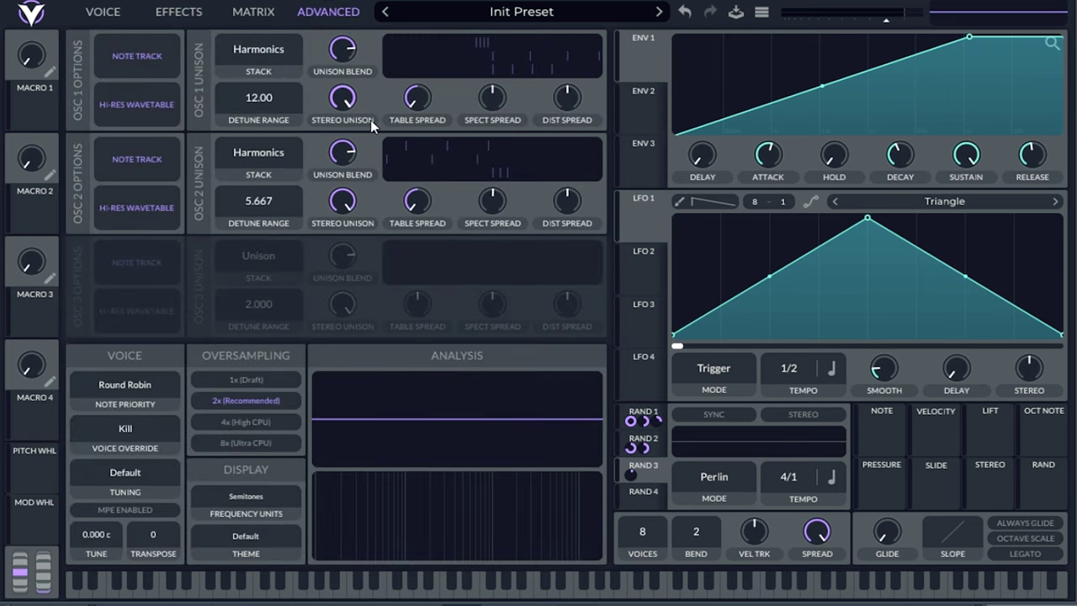
left_click(102, 11)
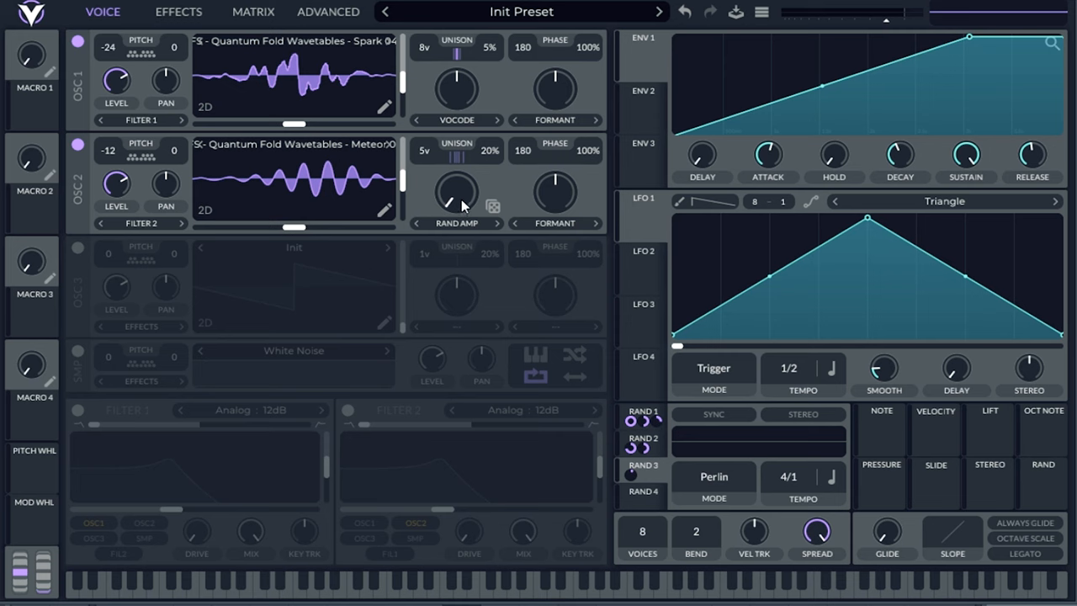
mouse_move(469, 199)
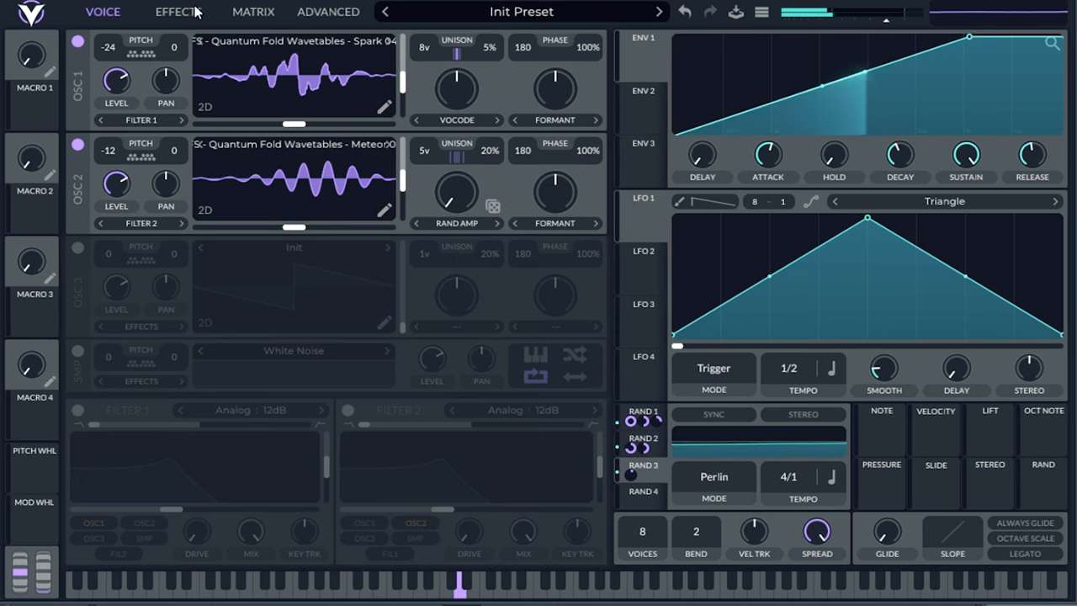
left_click(177, 11)
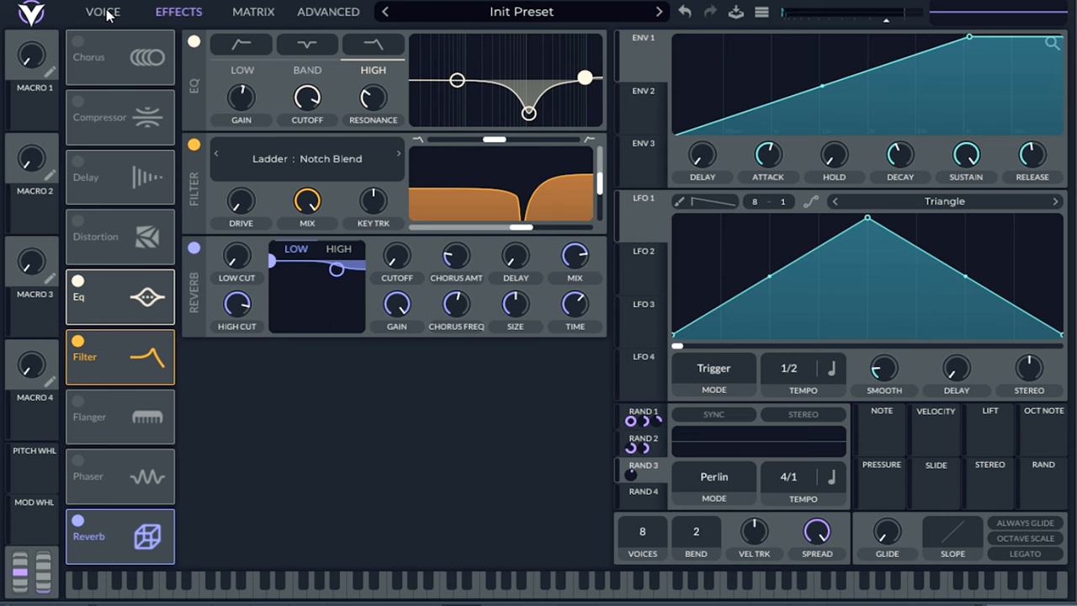
left_click(102, 13)
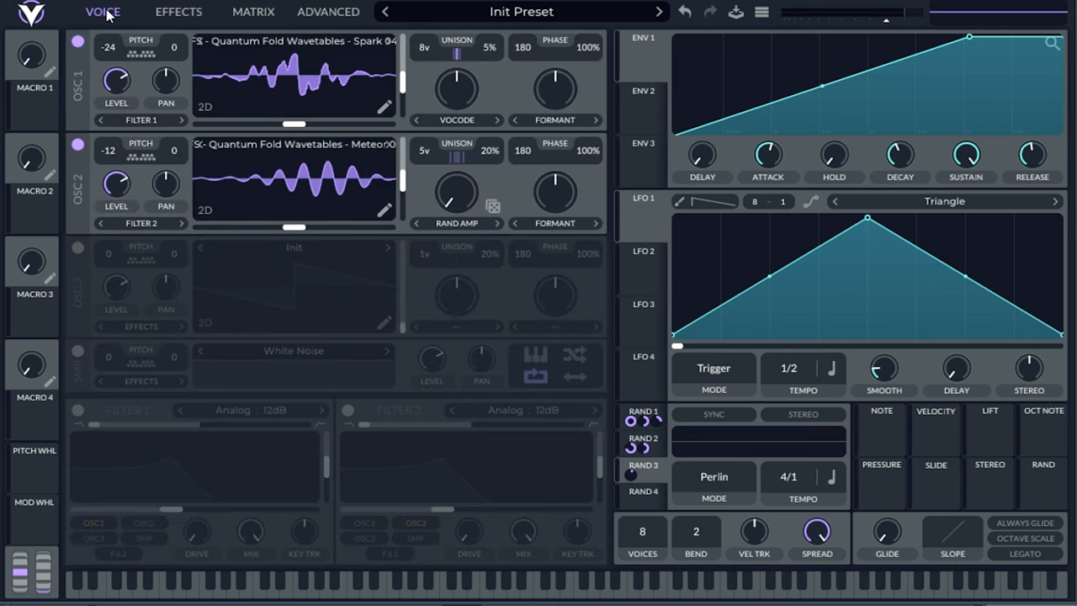
mouse_move(459, 272)
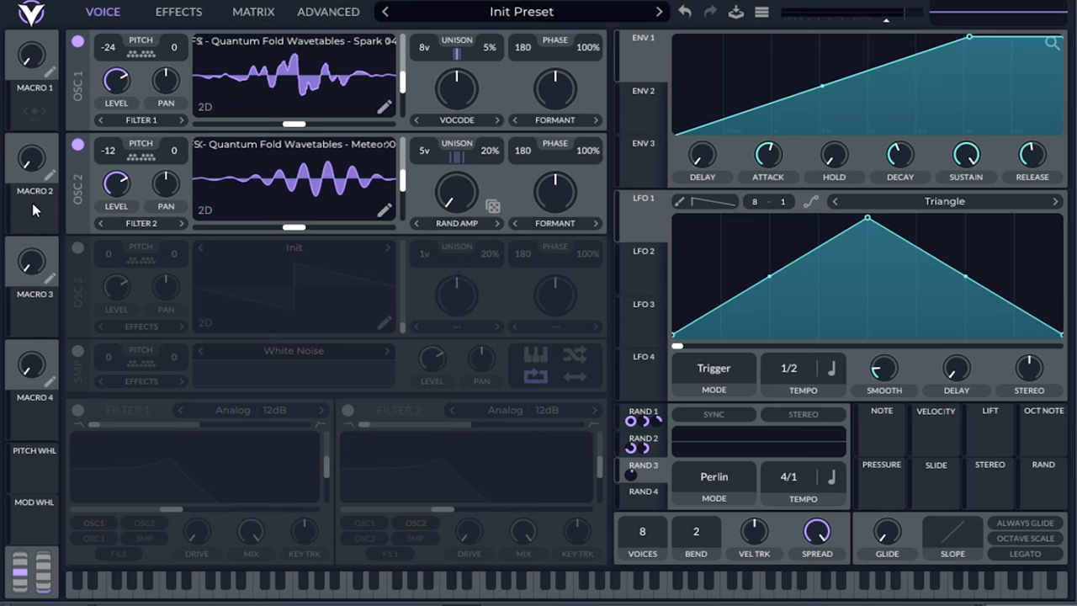
Briefly try oscillator 3 and a band-pass Filter 1, then switch both off
left_click(77, 248)
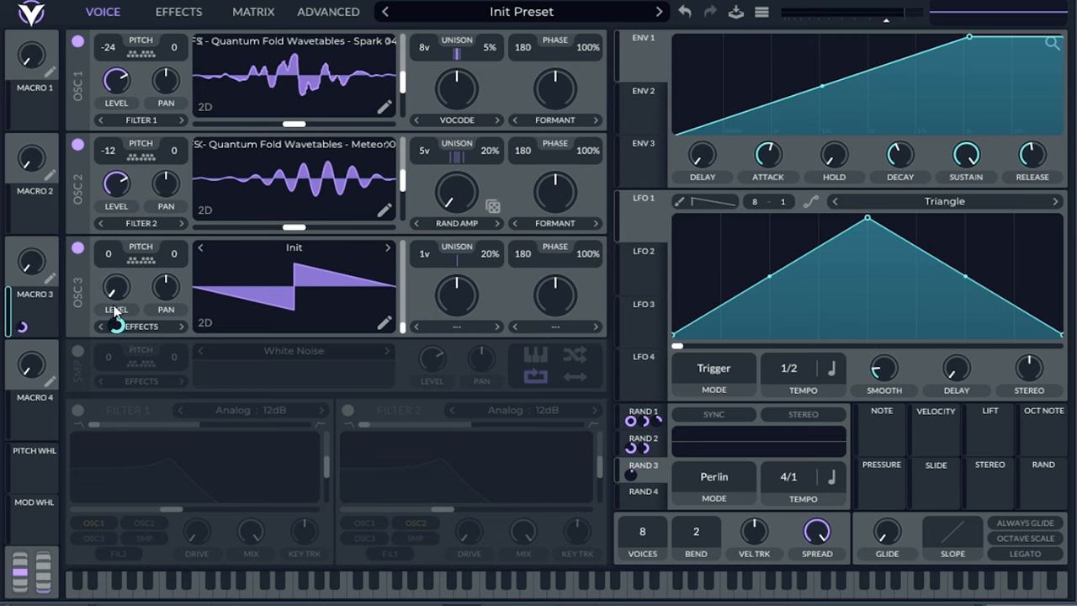
left_click(77, 248)
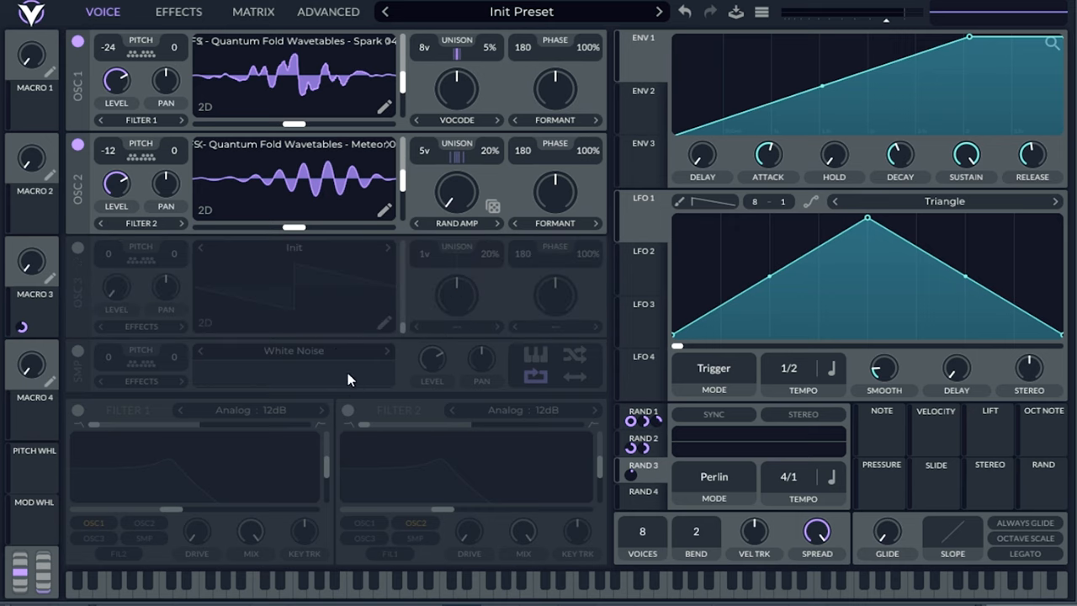
mouse_move(321, 310)
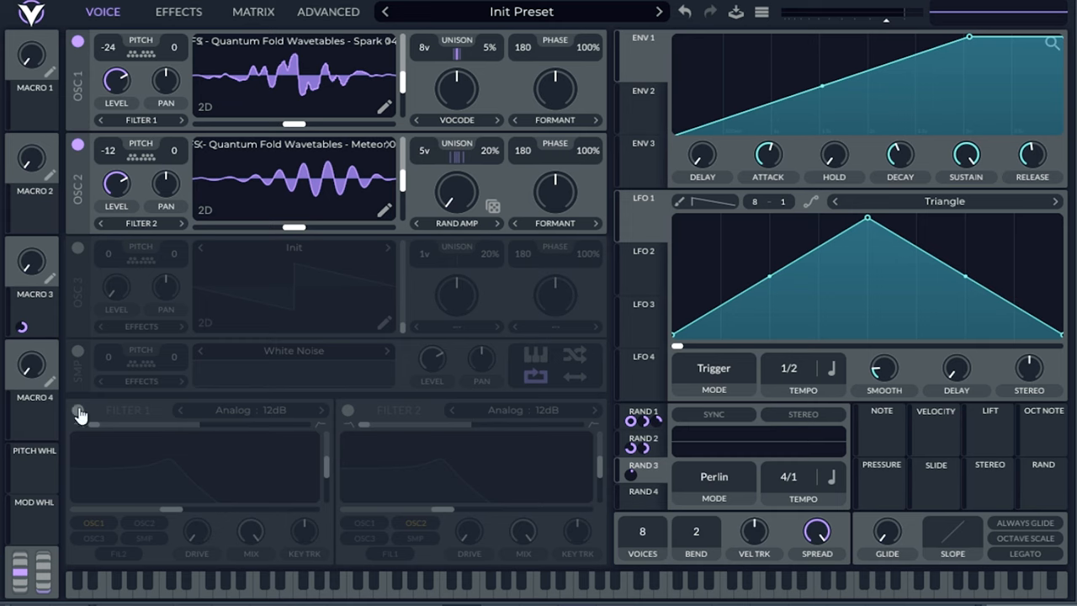
left_click(77, 411)
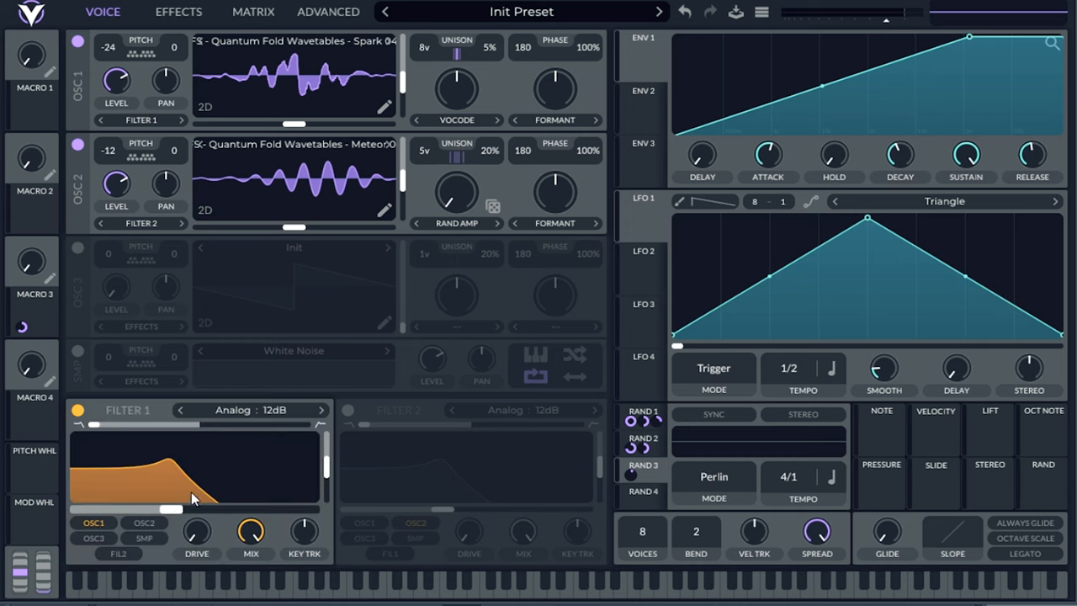
left_click(248, 409)
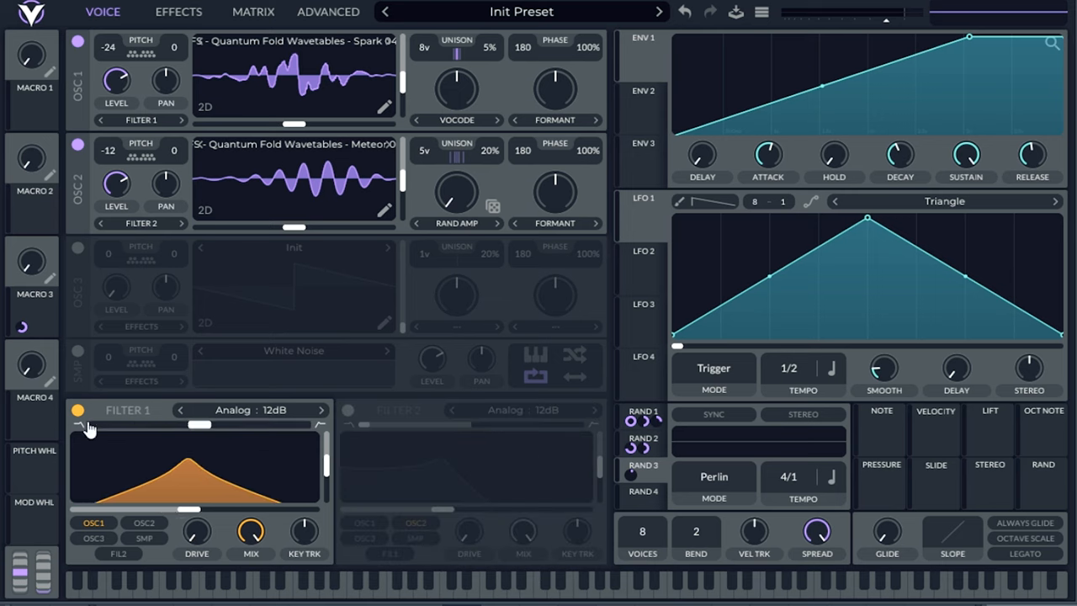
left_click(76, 409)
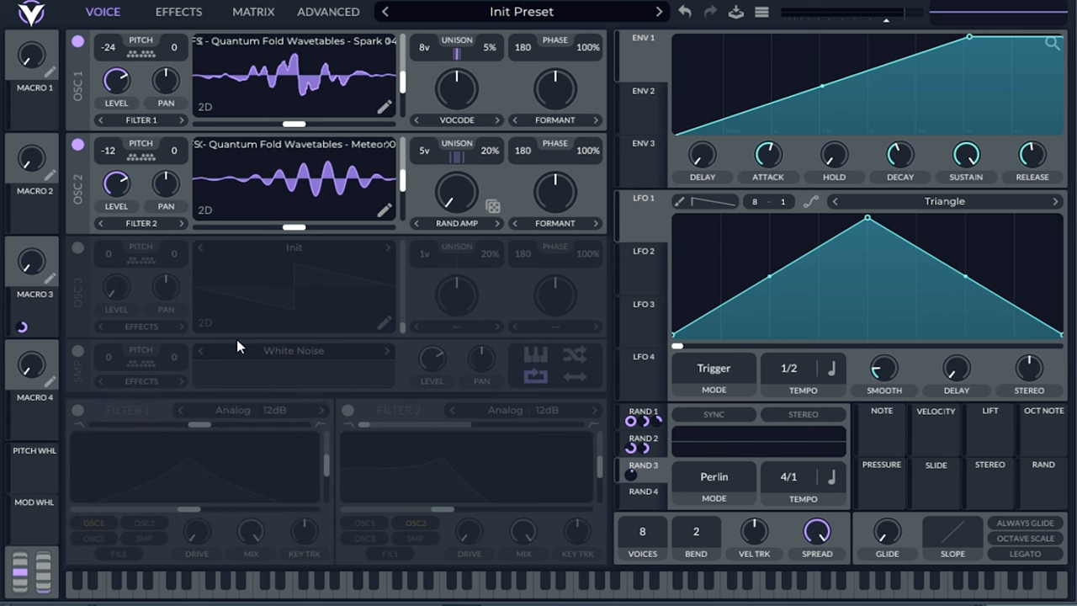
left_click(327, 12)
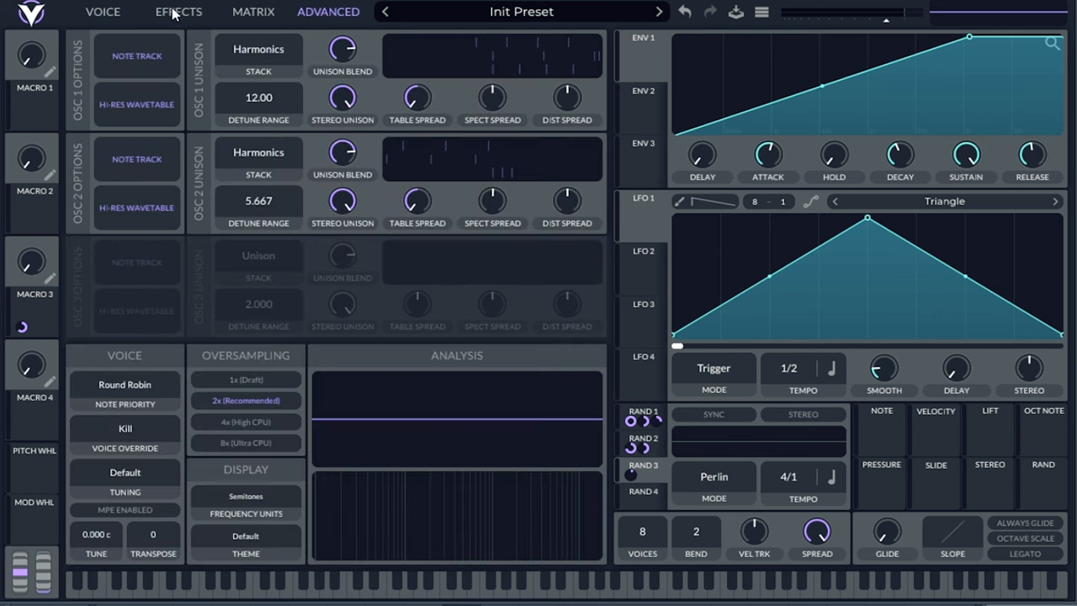
mouse_move(125, 14)
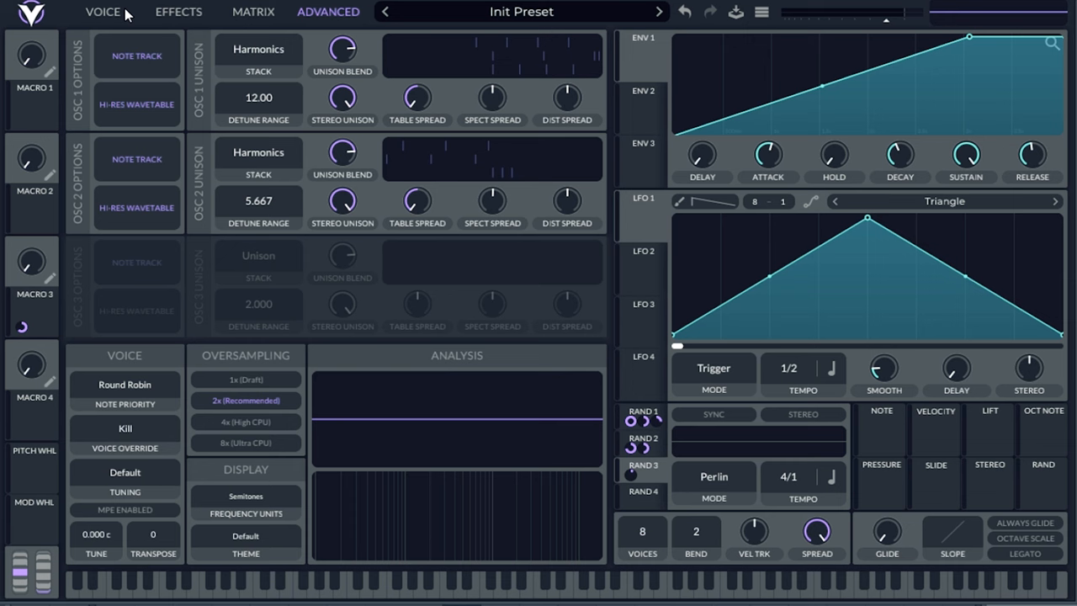
left_click(102, 11)
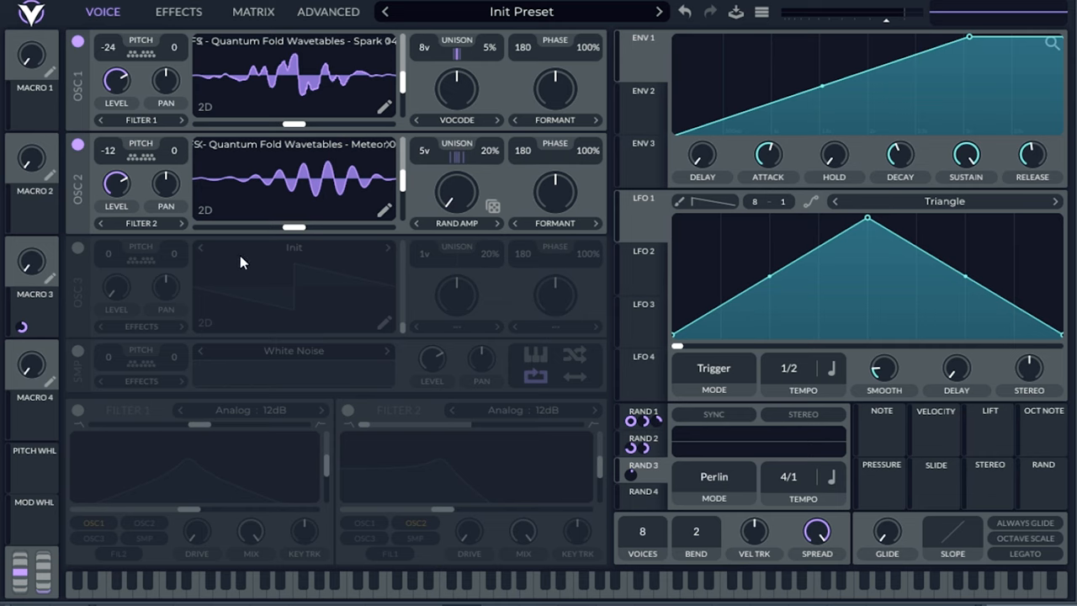
mouse_move(52, 111)
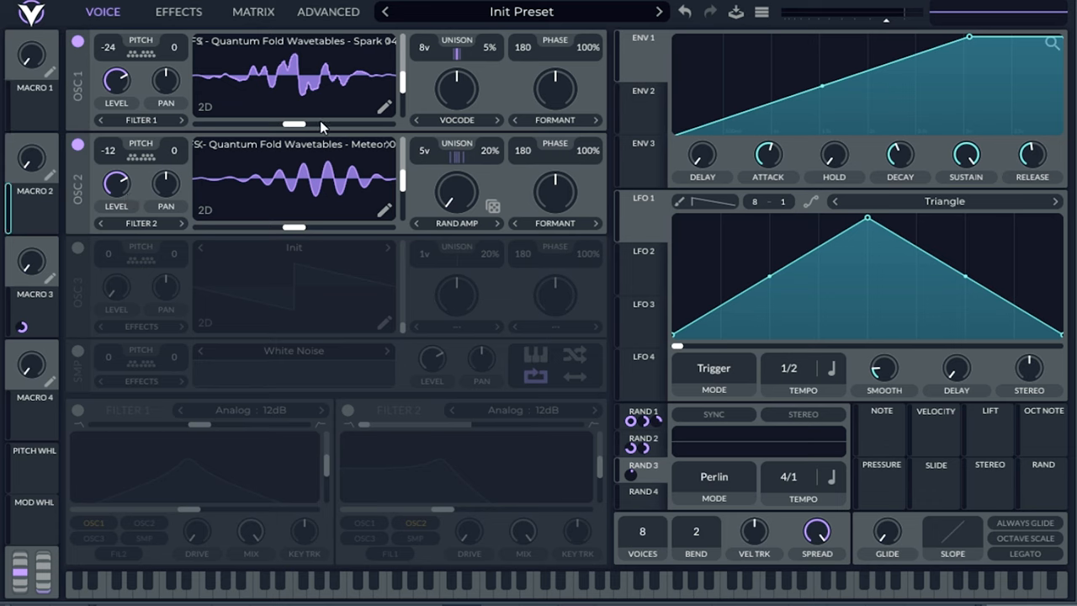
Show the Harmonics unison panels for both oscillators on the Advanced tab
left_click(327, 12)
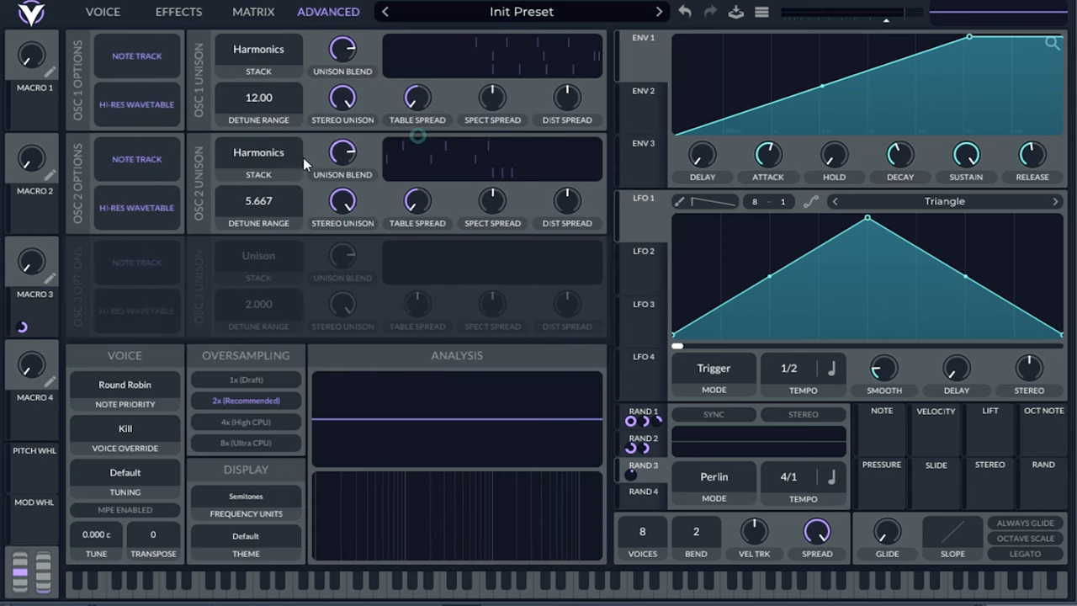
mouse_move(43, 217)
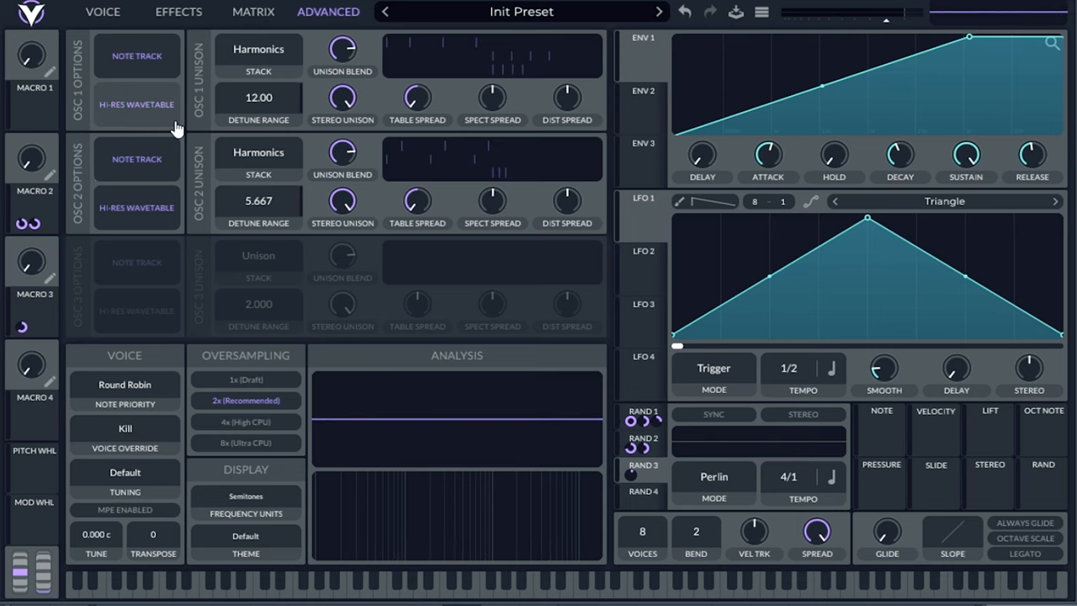
mouse_move(130, 146)
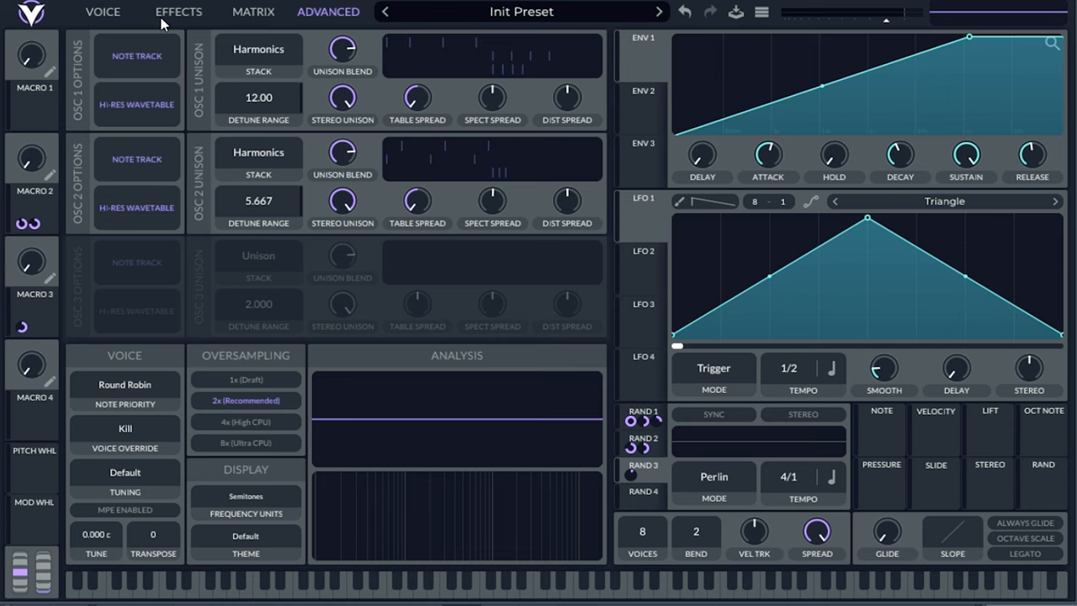
left_click(108, 12)
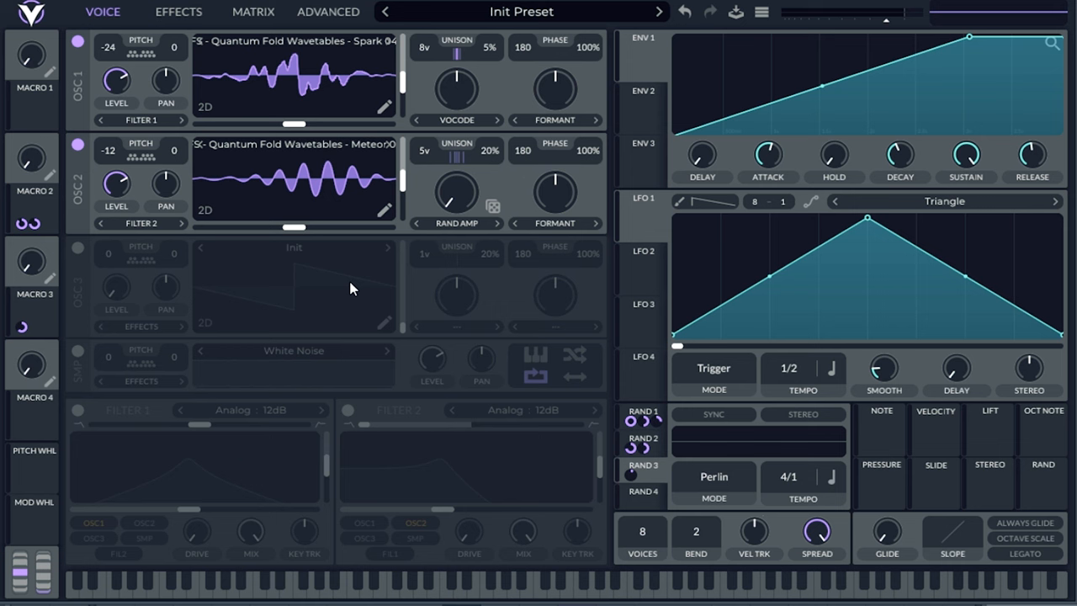
left_click(328, 11)
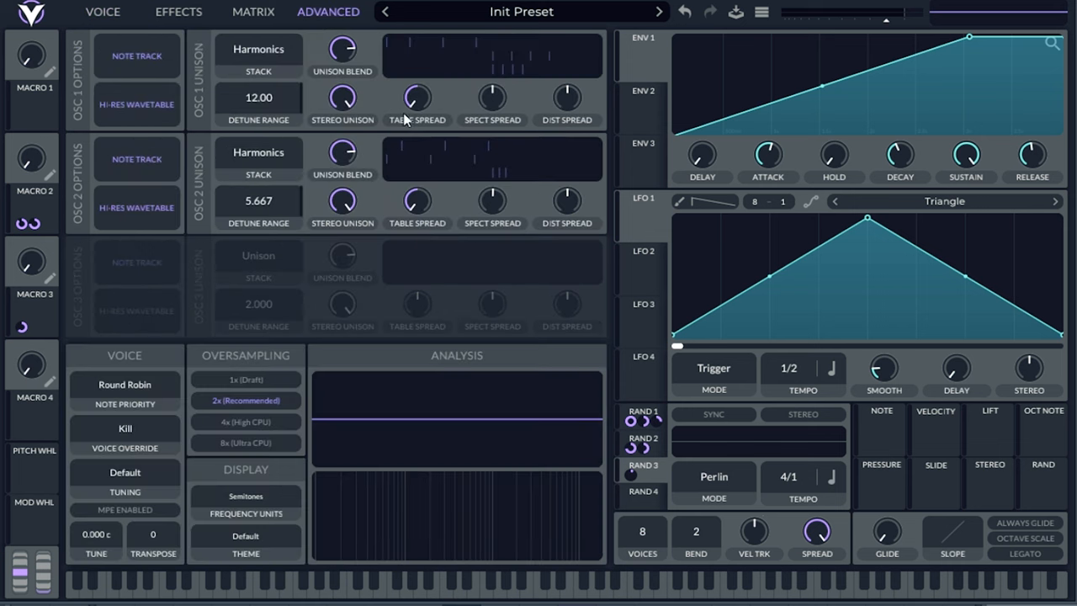
mouse_move(464, 185)
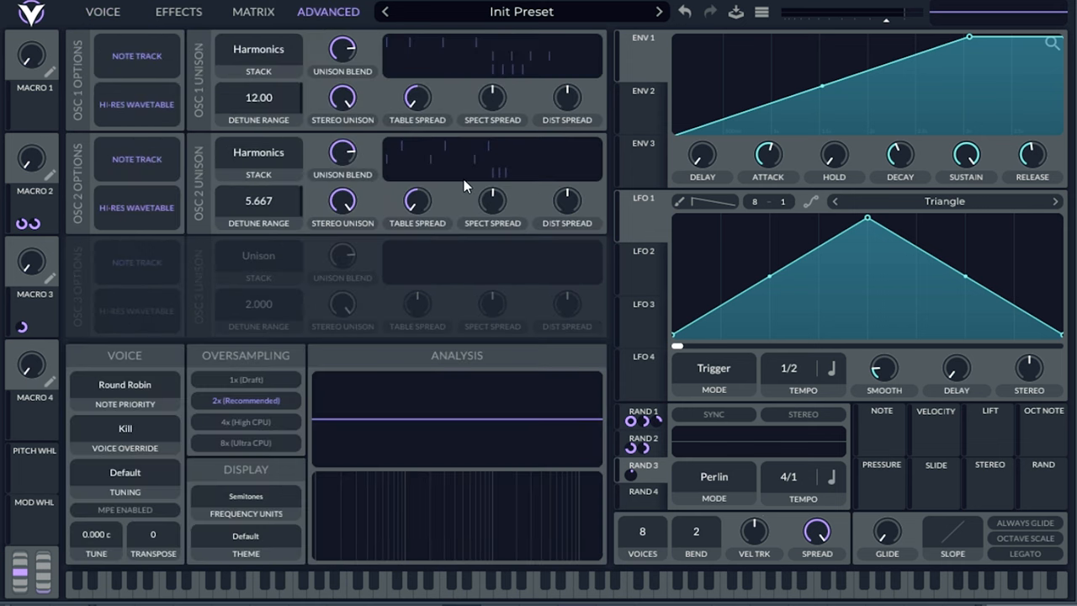